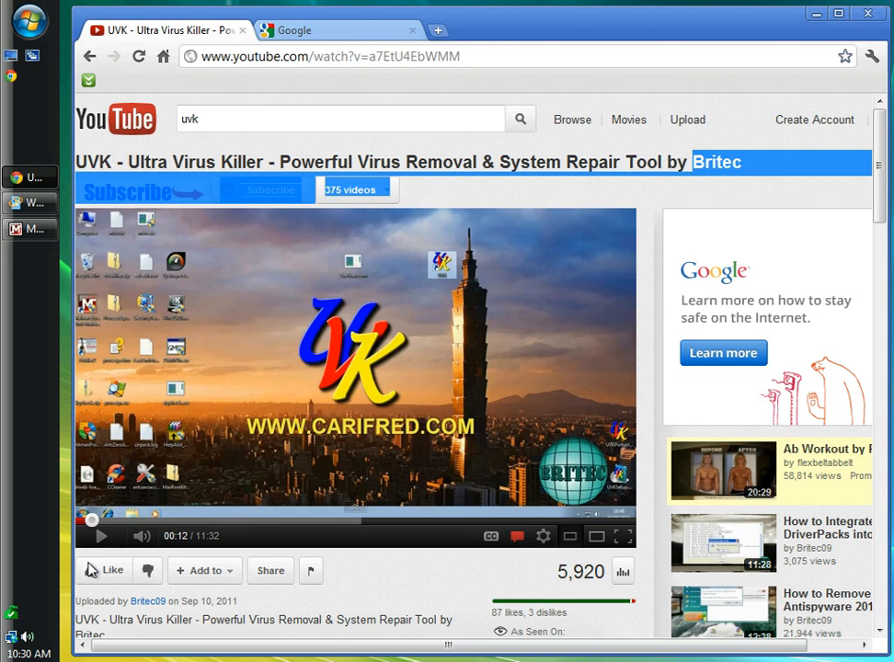
pyautogui.moveTo(147, 600)
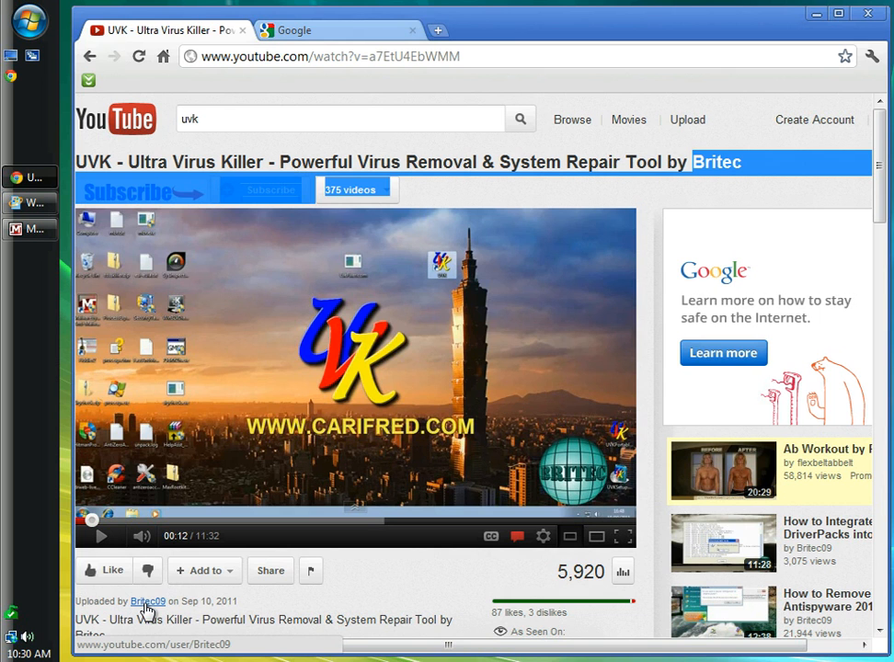
pyautogui.moveTo(92, 589)
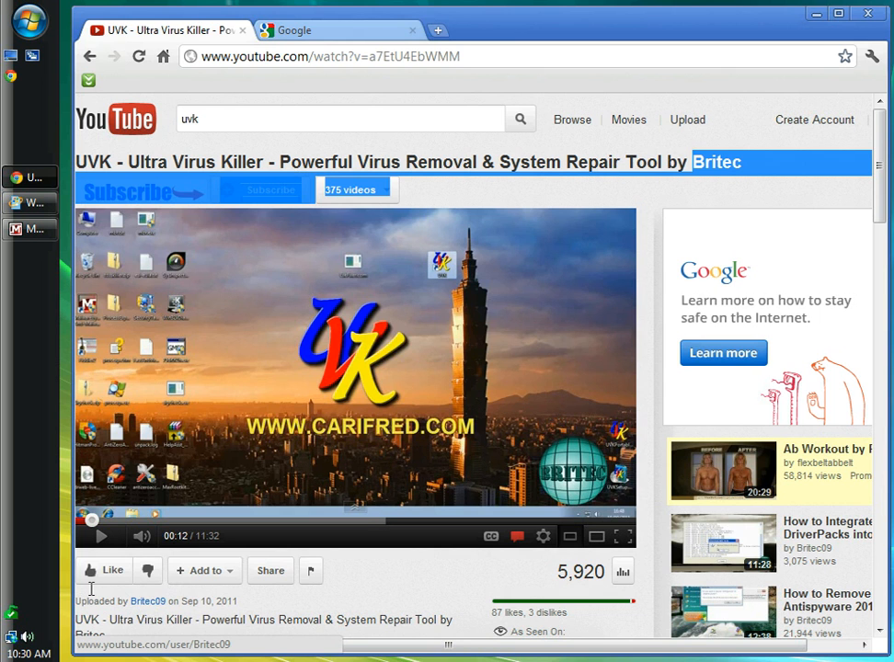
# - Search Google for 'uvk' and follow the UVK - Ultra Virus Killer result on carifred.com
pyautogui.click(293, 29)
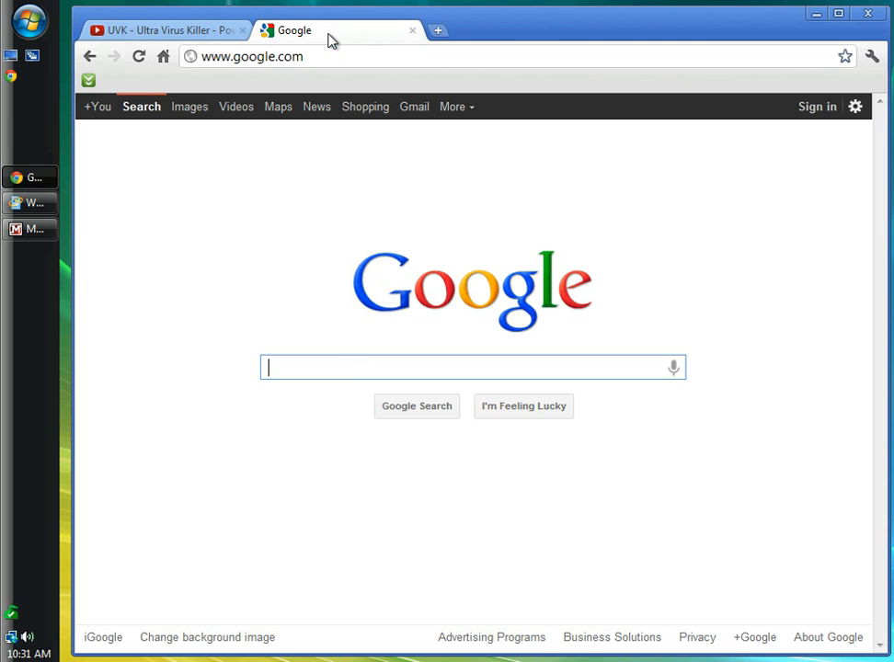
pyautogui.moveTo(346, 370)
pyautogui.write('uvk')
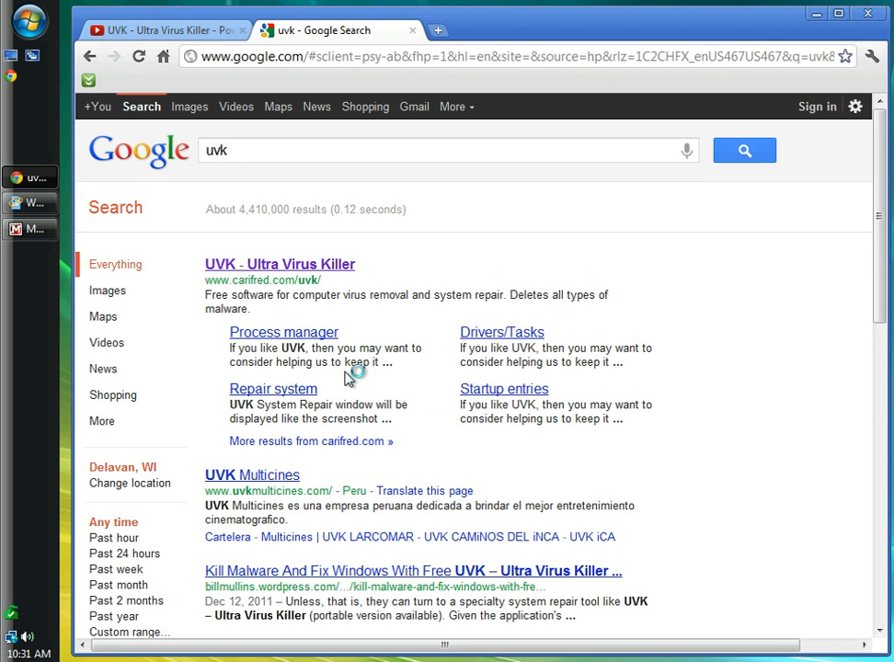
pyautogui.moveTo(298, 267)
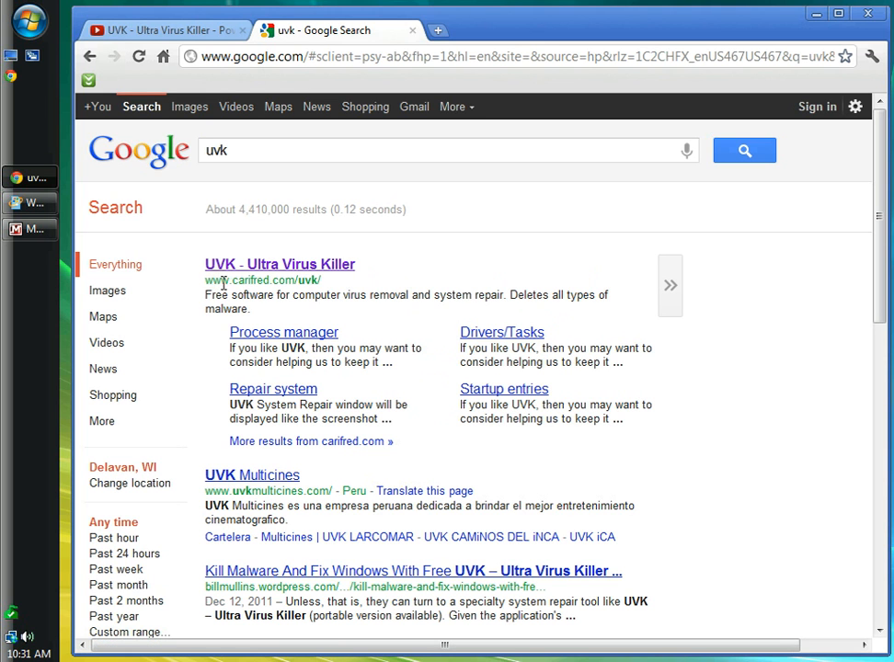
pyautogui.moveTo(309, 287)
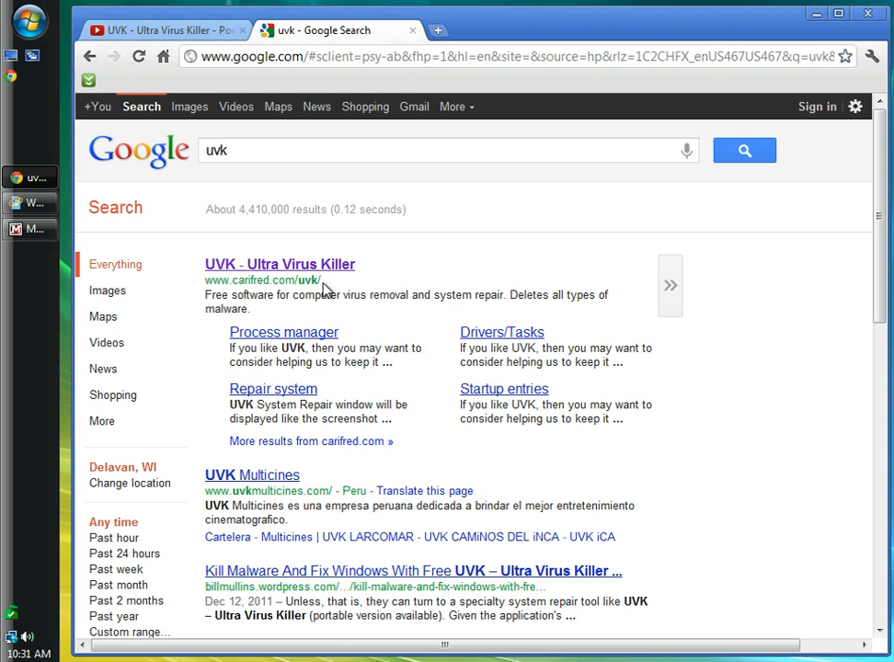
pyautogui.click(280, 265)
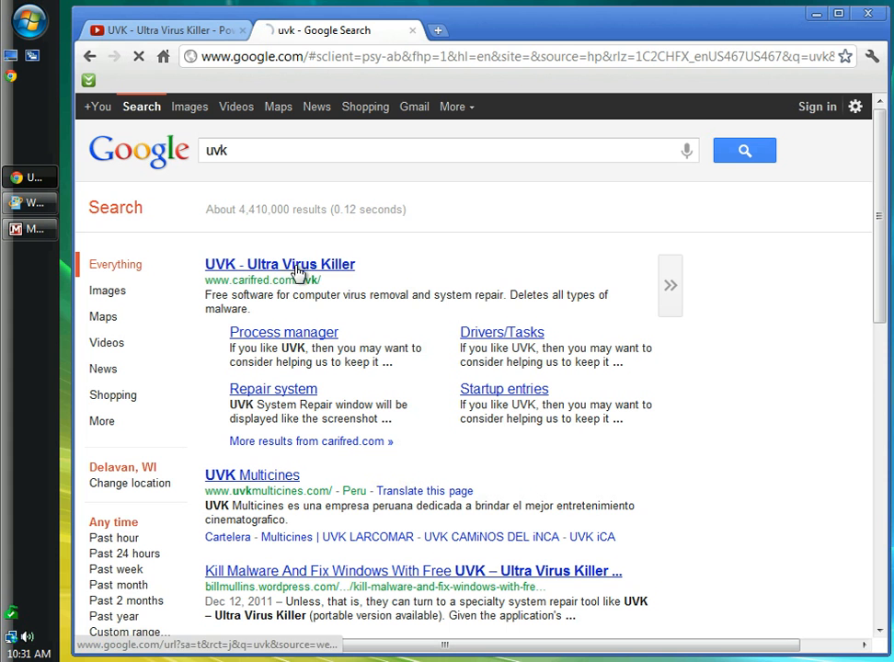
pyautogui.moveTo(291, 265)
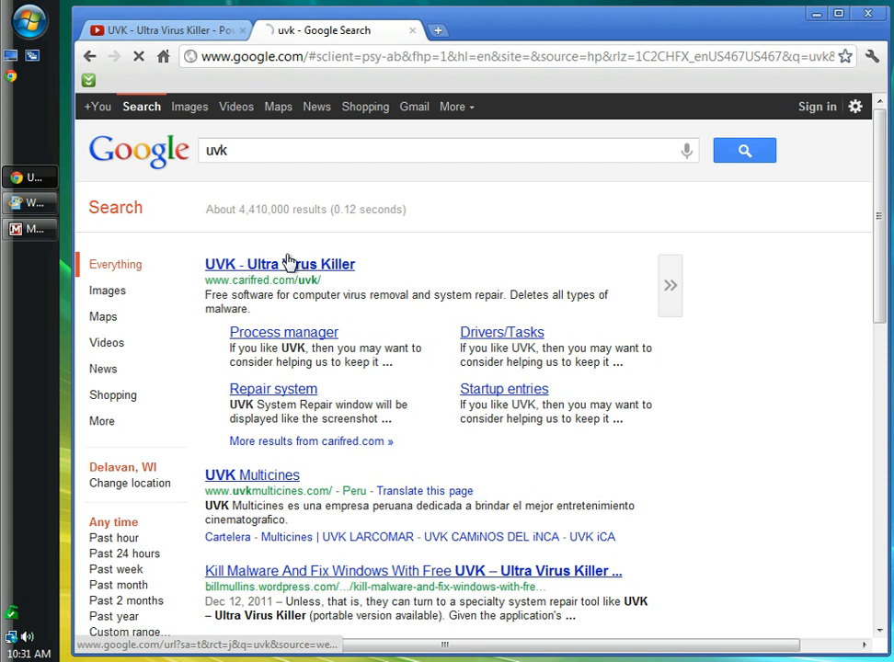
# - Read through the carifred.com UVK feature list down to the download section
pyautogui.click(280, 265)
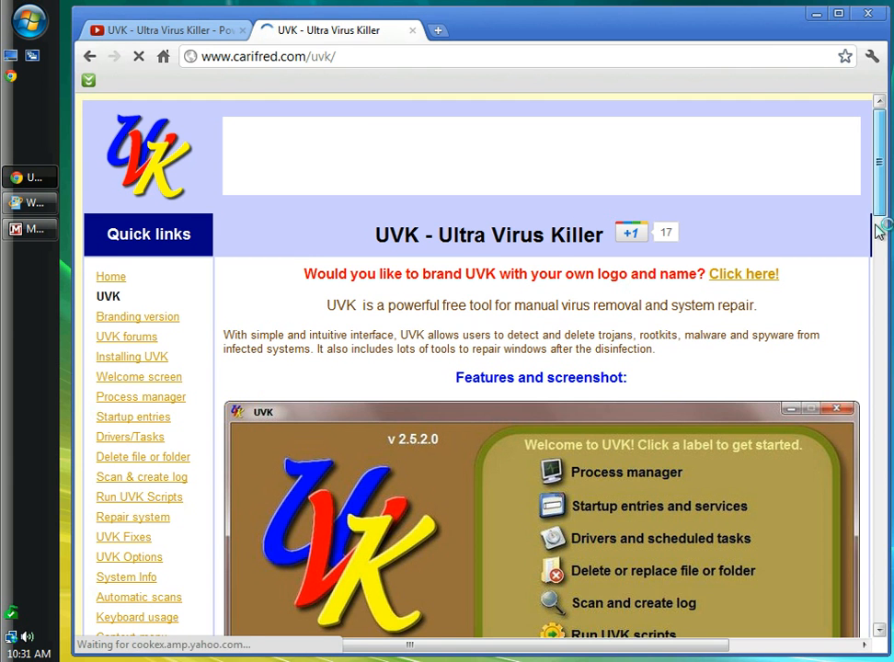
pyautogui.scroll(-3)
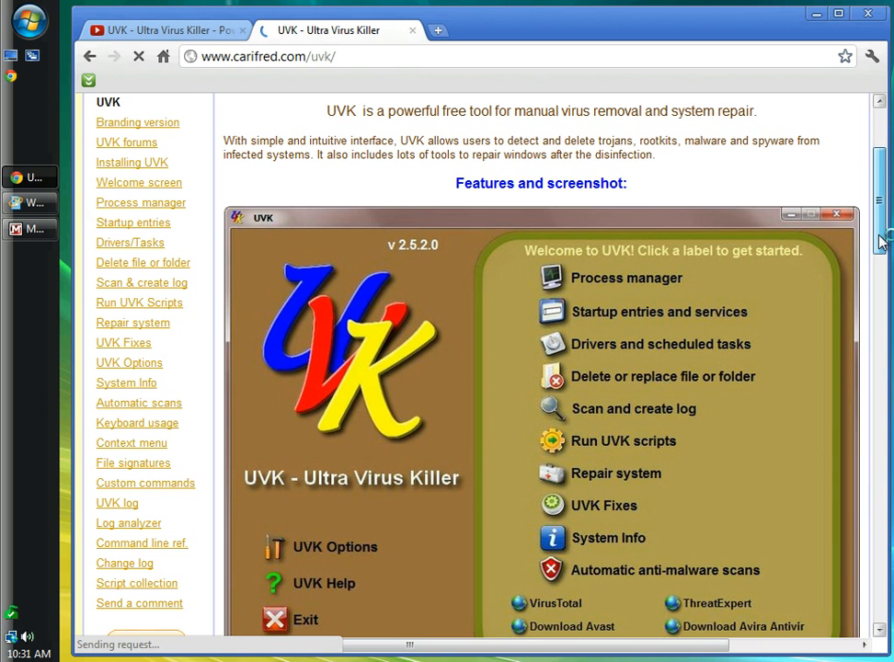
pyautogui.scroll(-3)
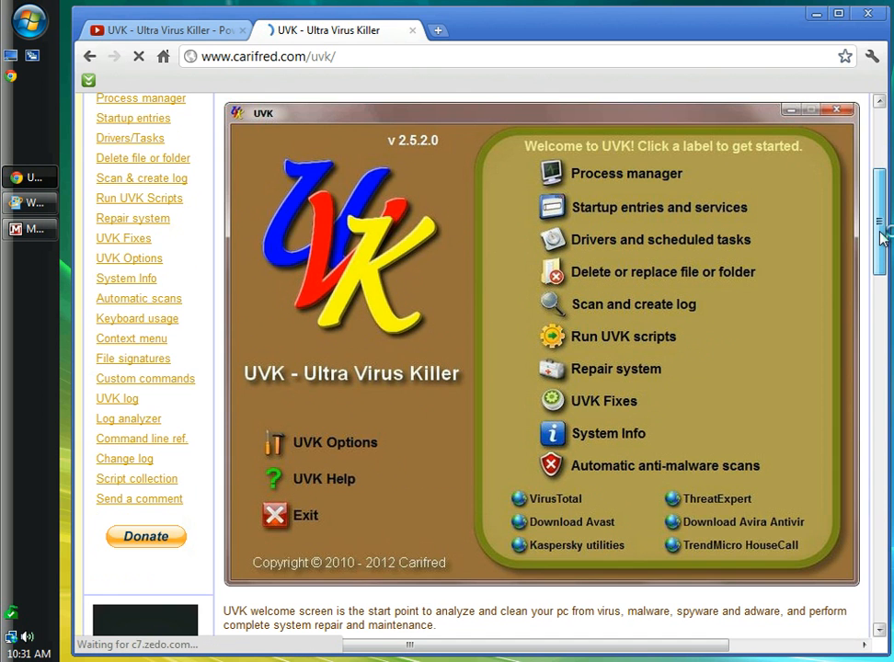
pyautogui.scroll(-3)
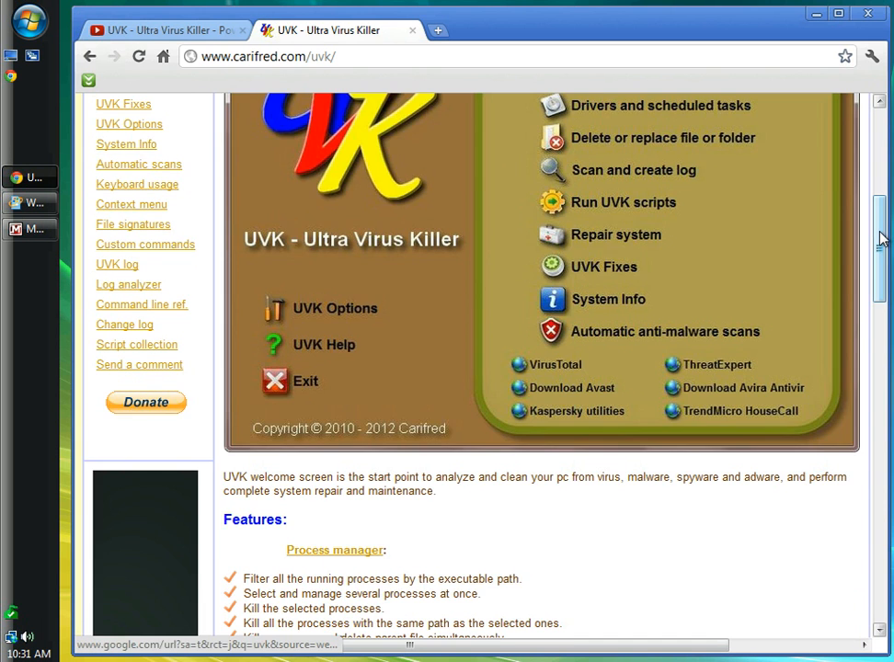
pyautogui.scroll(3)
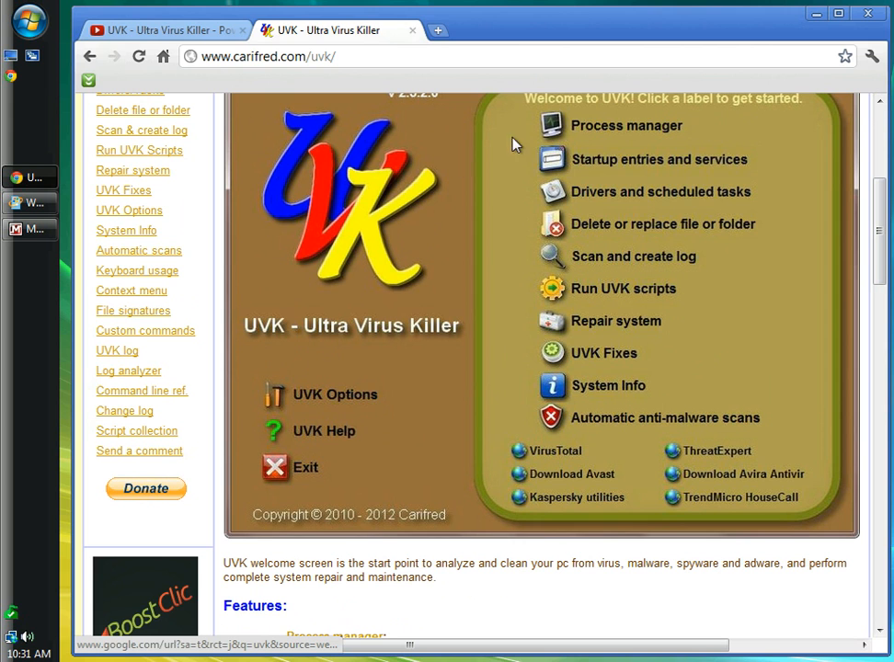
pyautogui.moveTo(574, 420)
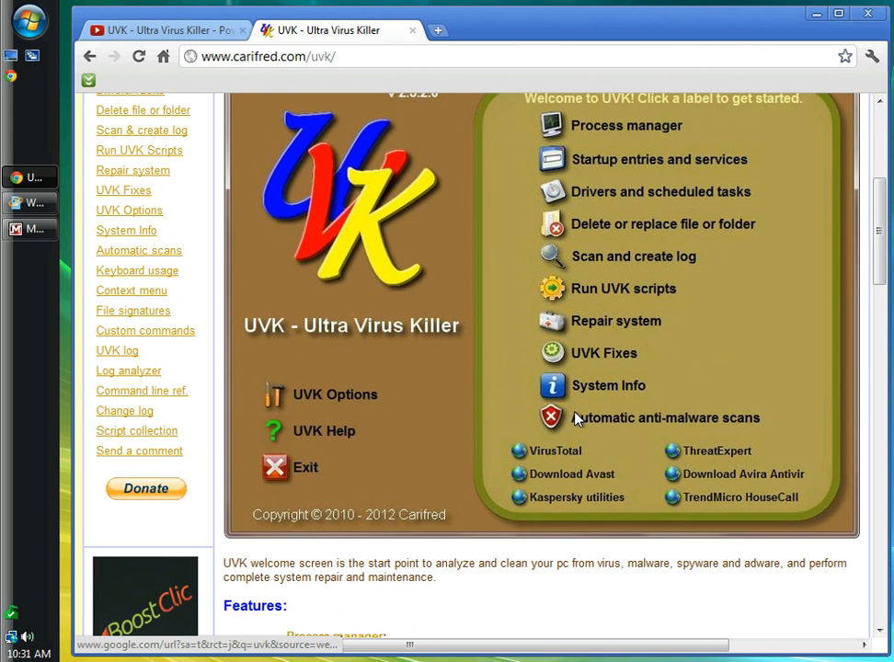
pyautogui.moveTo(618, 258)
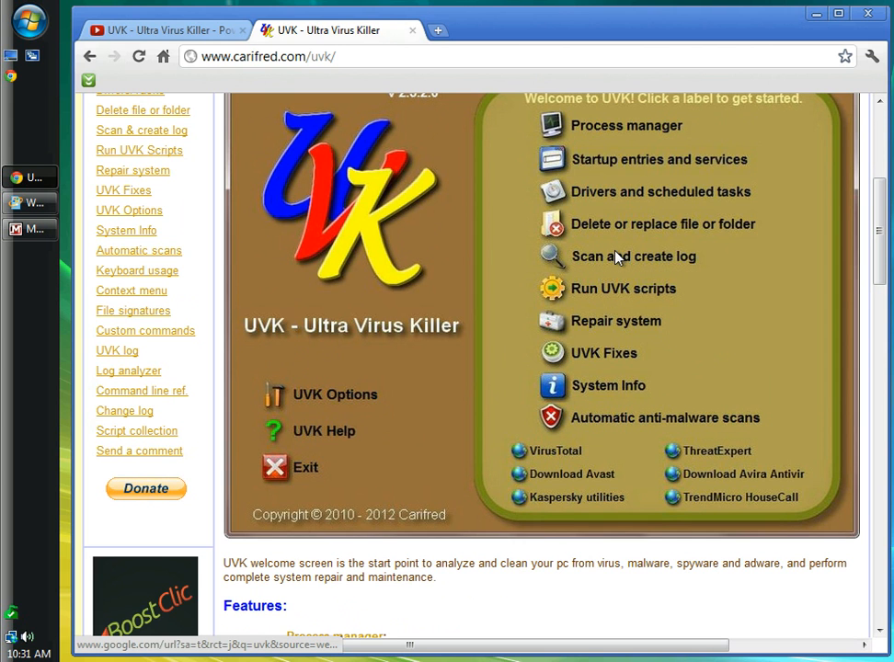
pyautogui.moveTo(596, 388)
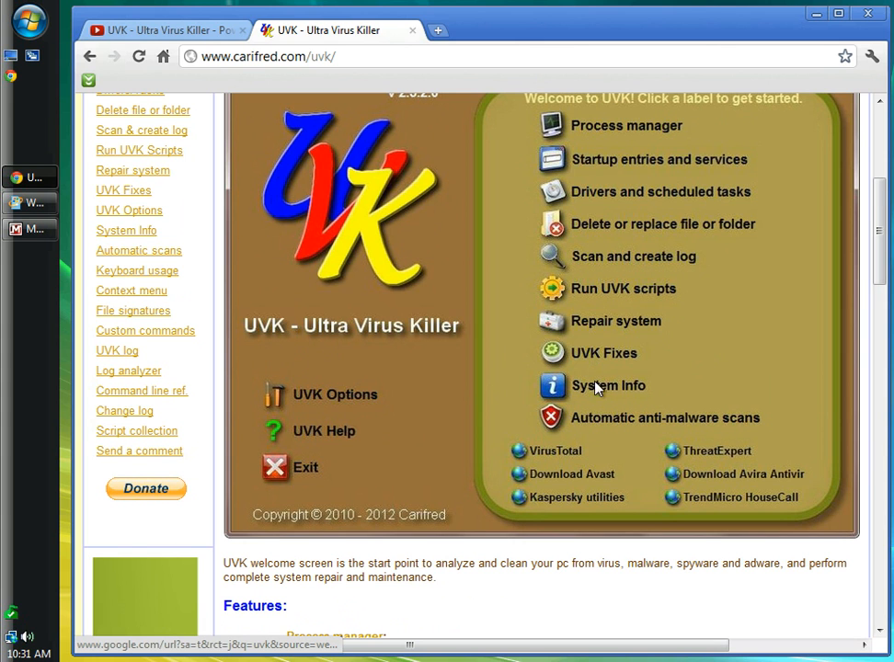
pyautogui.moveTo(559, 471)
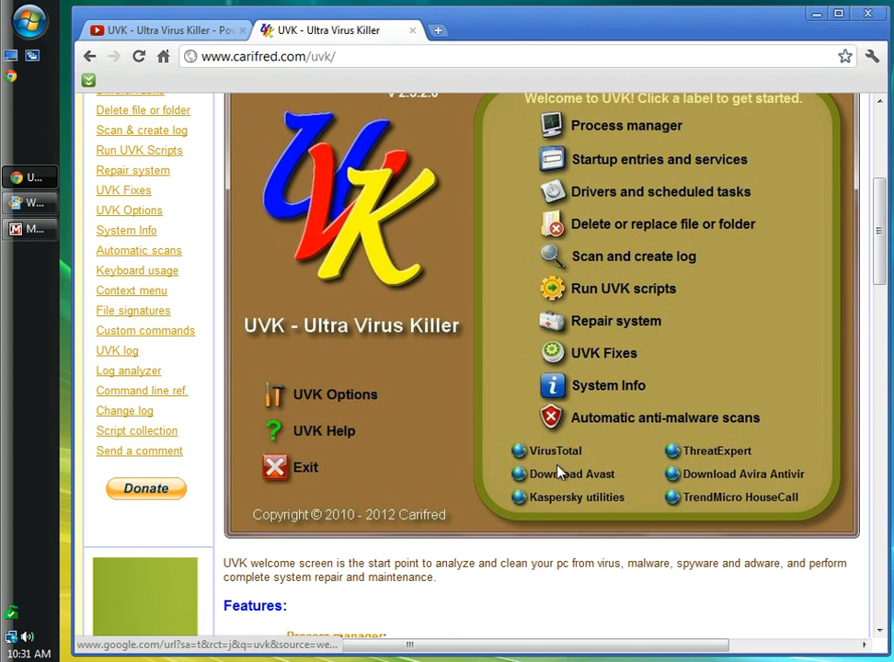
pyautogui.moveTo(672, 482)
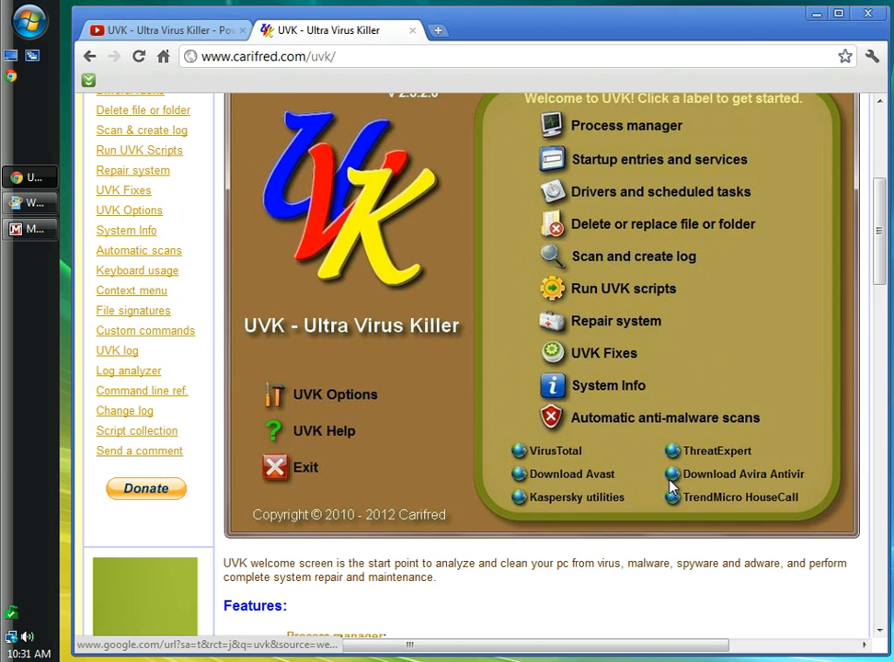
pyautogui.moveTo(566, 451)
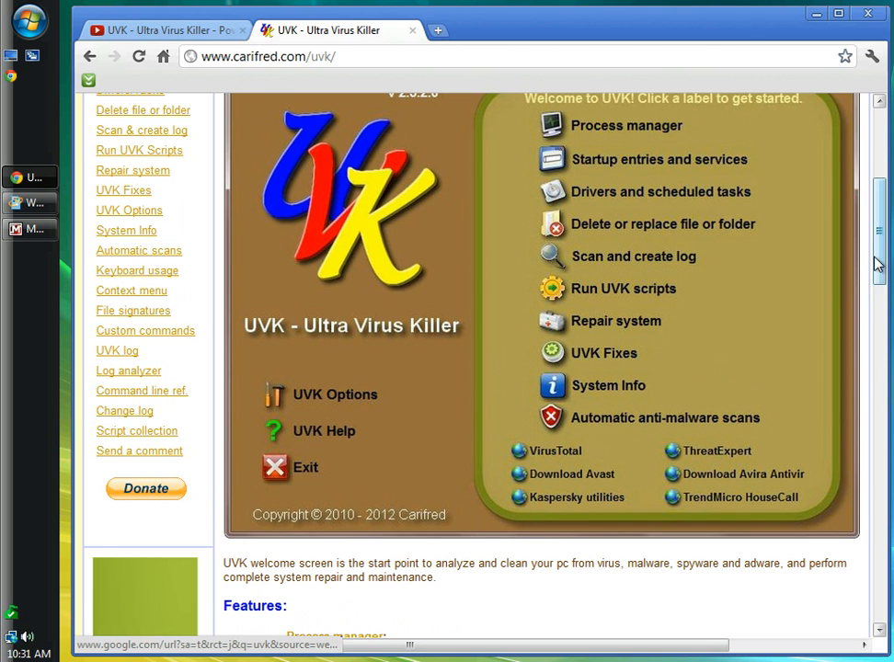
pyautogui.scroll(-3)
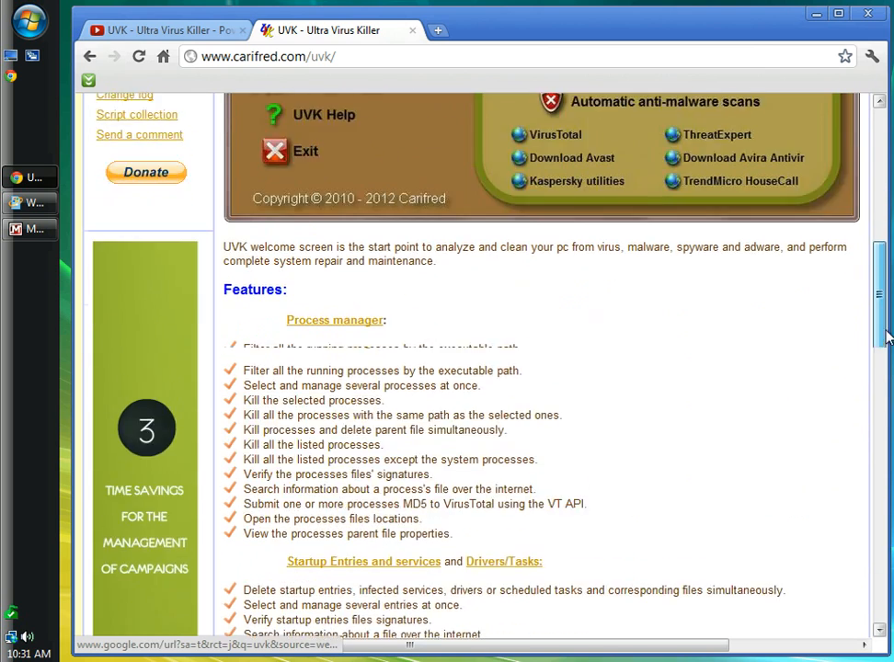
pyautogui.scroll(-3)
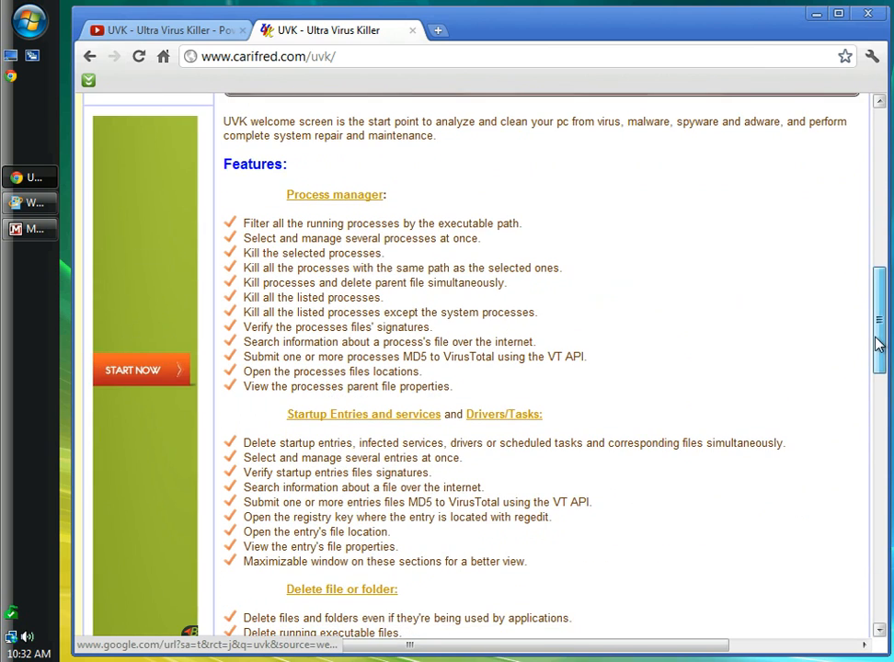
pyautogui.scroll(-3)
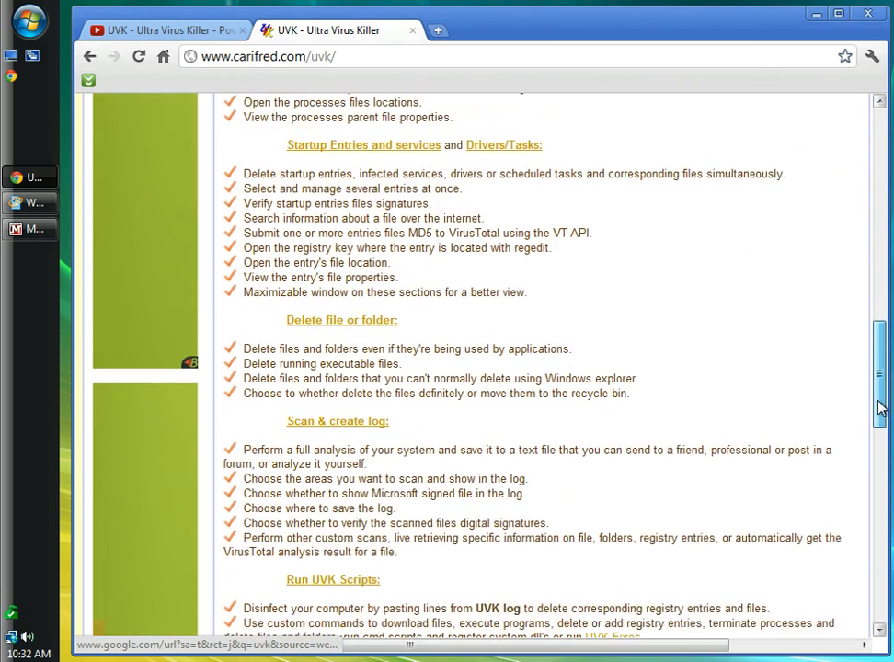
pyautogui.scroll(-3)
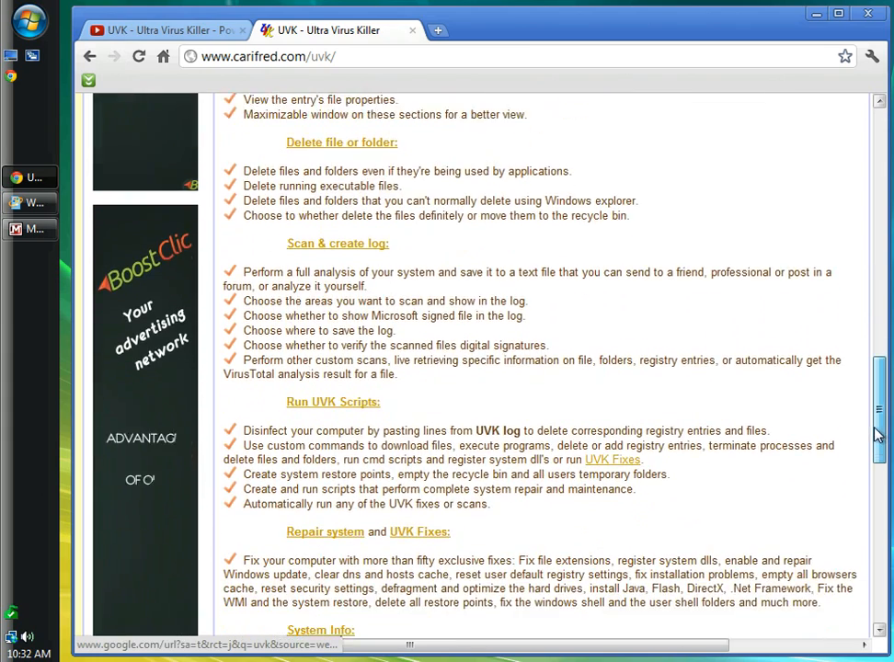
pyautogui.scroll(-3)
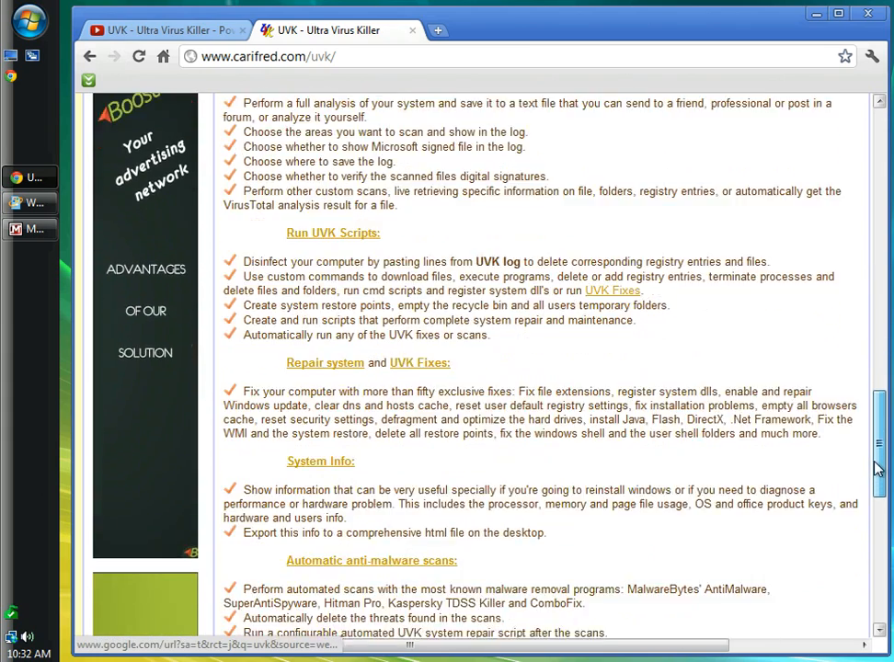
pyautogui.scroll(-3)
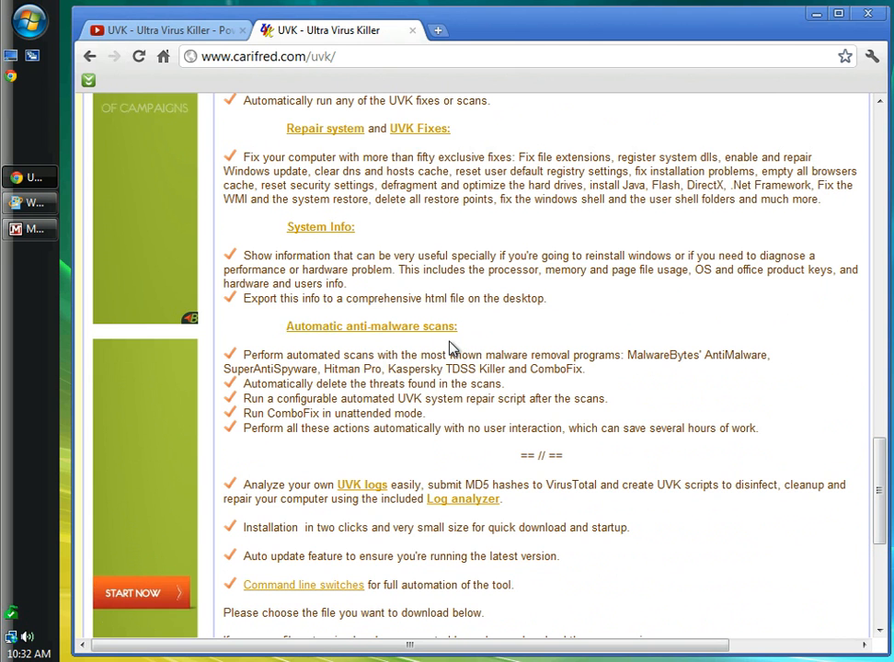
pyautogui.moveTo(644, 372)
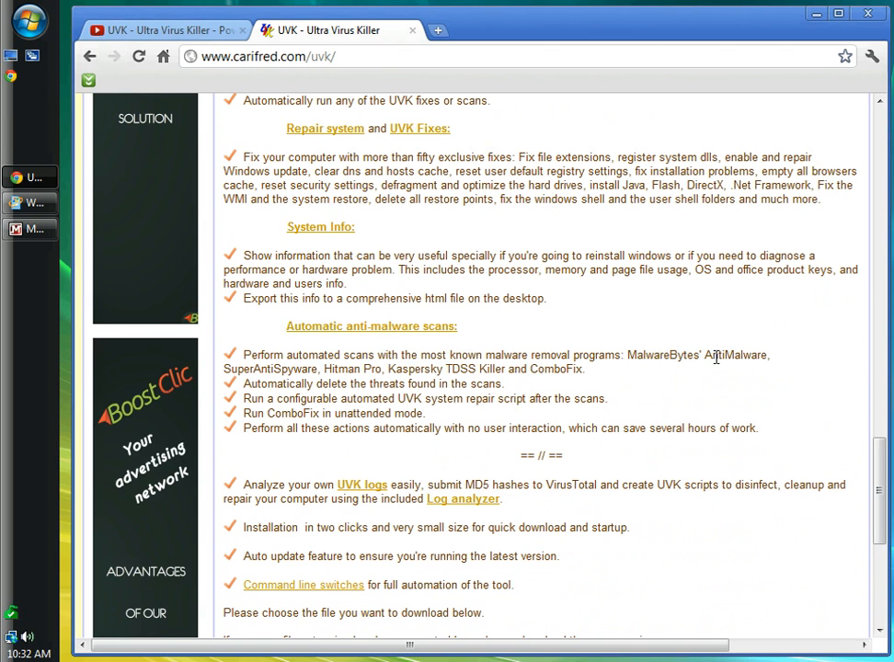
pyautogui.moveTo(324, 375)
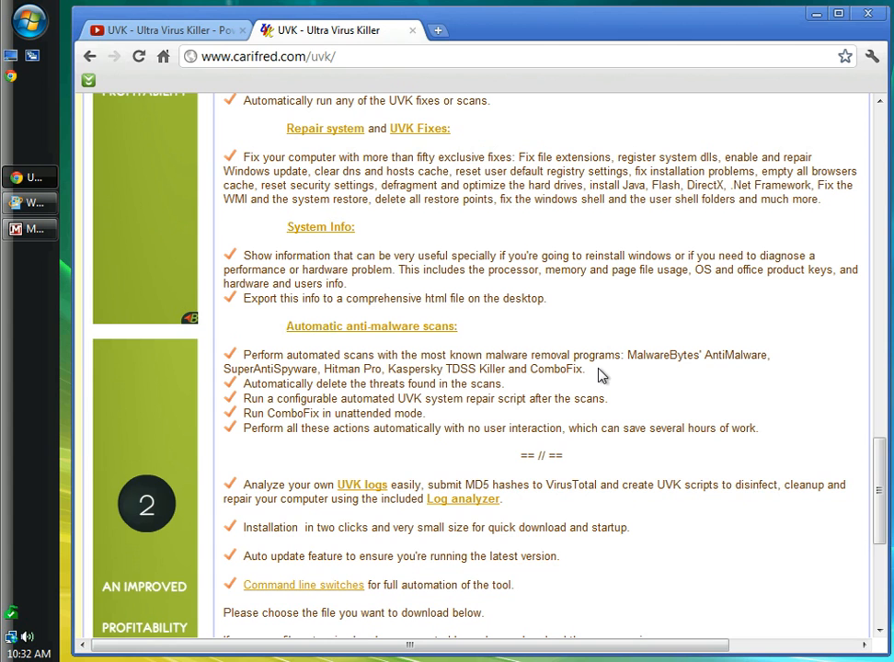
pyautogui.moveTo(655, 383)
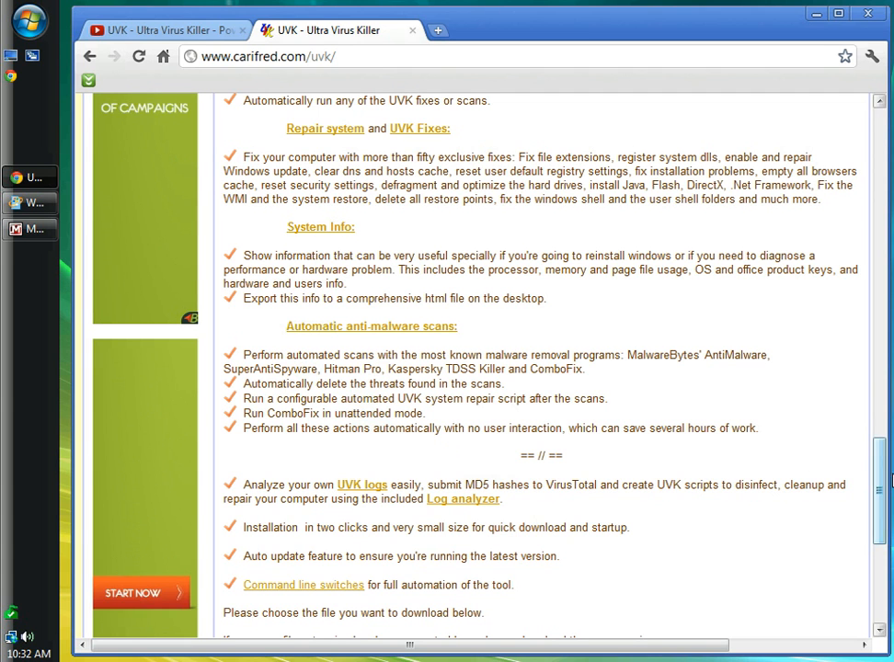
# - Download the latest UVKSetup.exe, keeping it despite Chrome's warning, and launch it
pyautogui.scroll(-3)
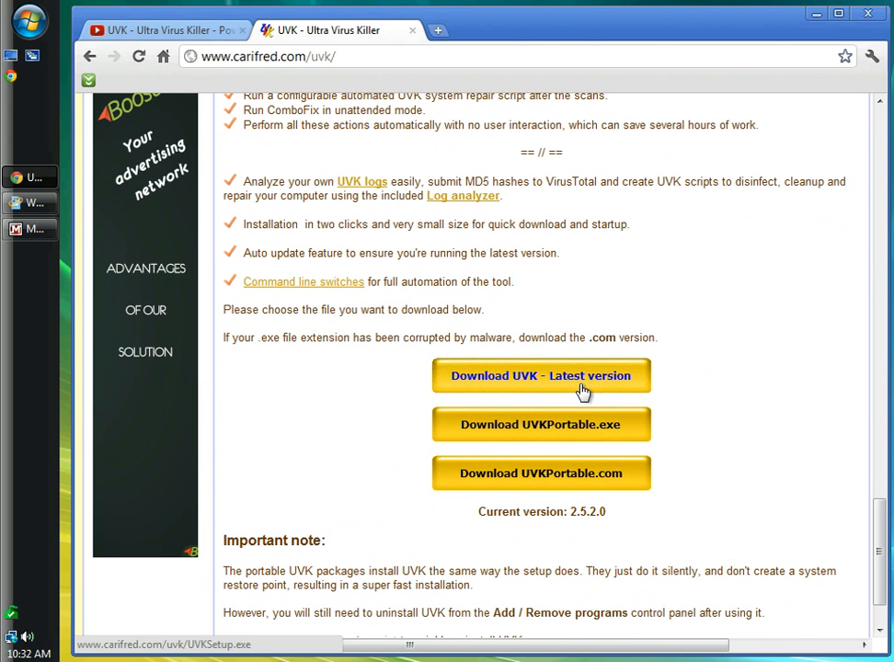
pyautogui.click(541, 375)
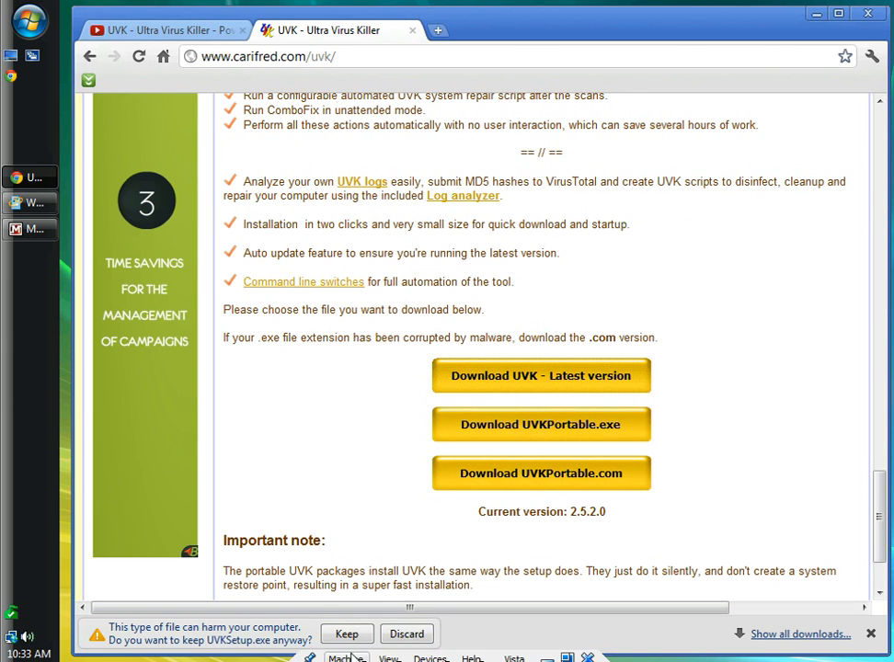
pyautogui.click(346, 633)
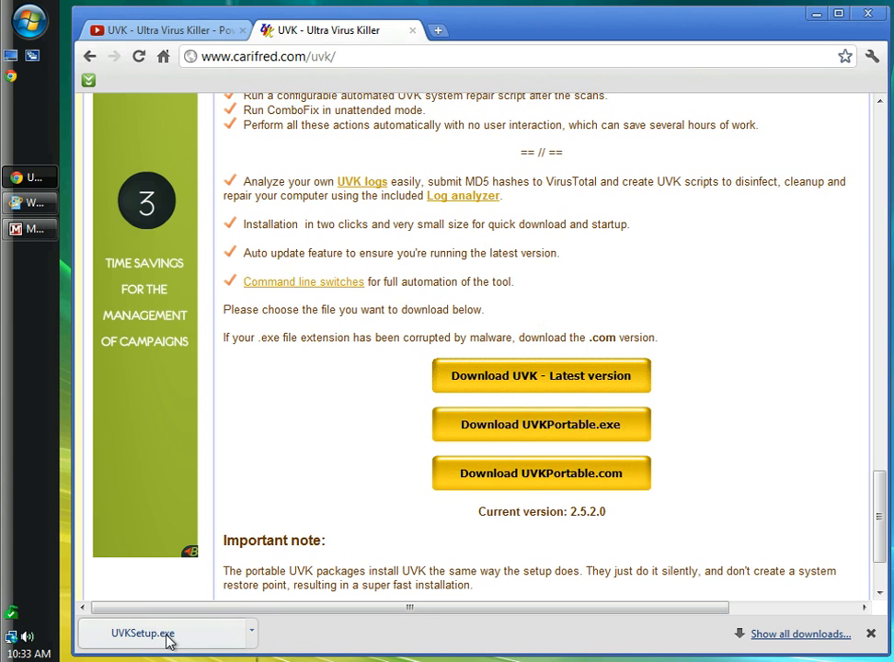
pyautogui.click(144, 633)
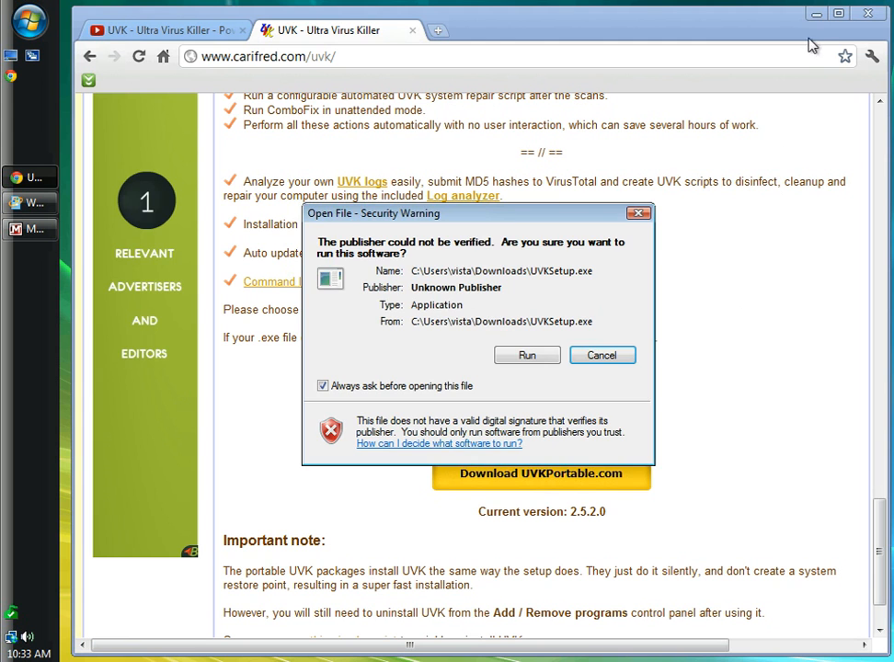
pyautogui.moveTo(659, 302)
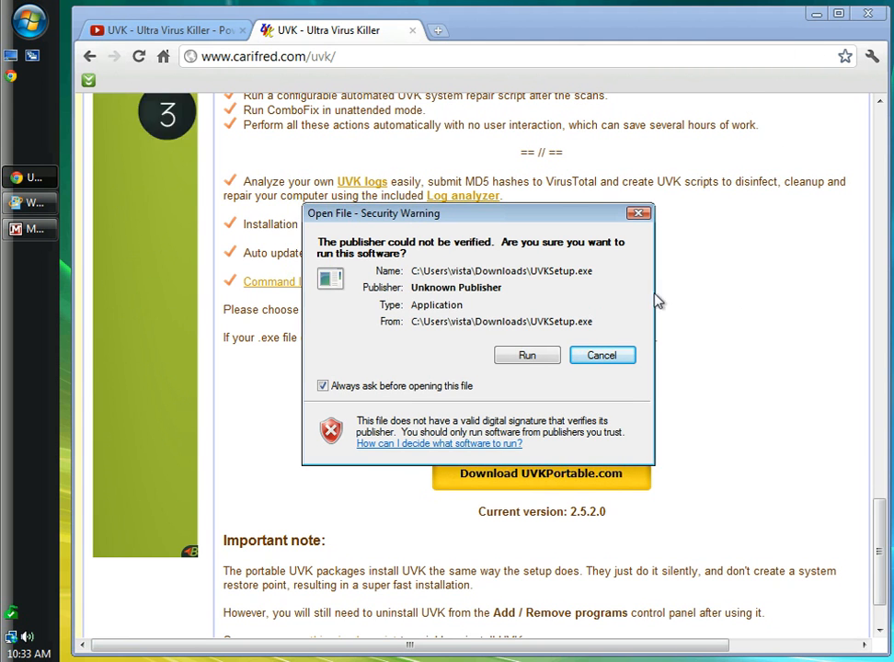
# - Run the unverified installer anyway and allow it through User Account Control
pyautogui.click(601, 355)
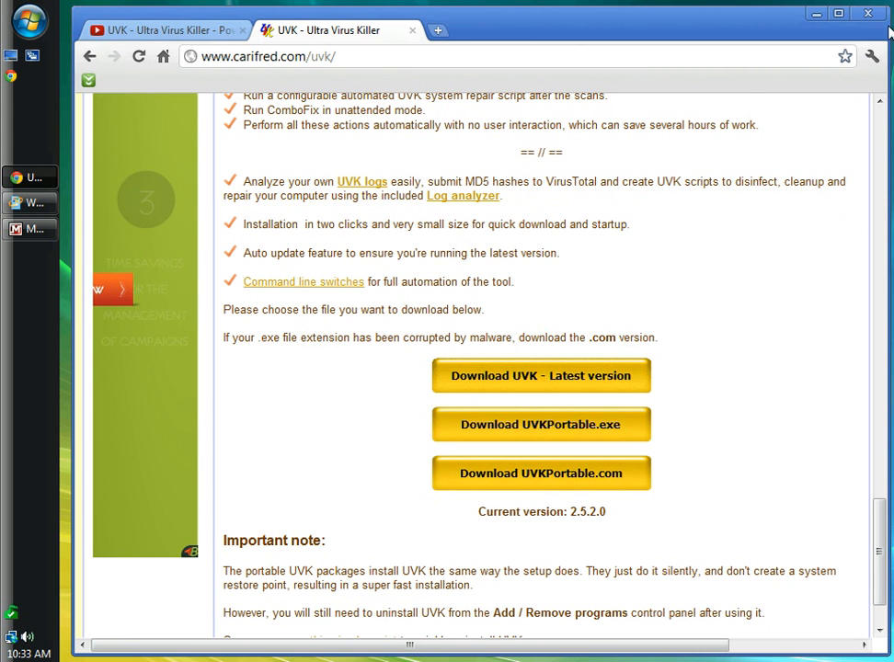
pyautogui.moveTo(817, 13)
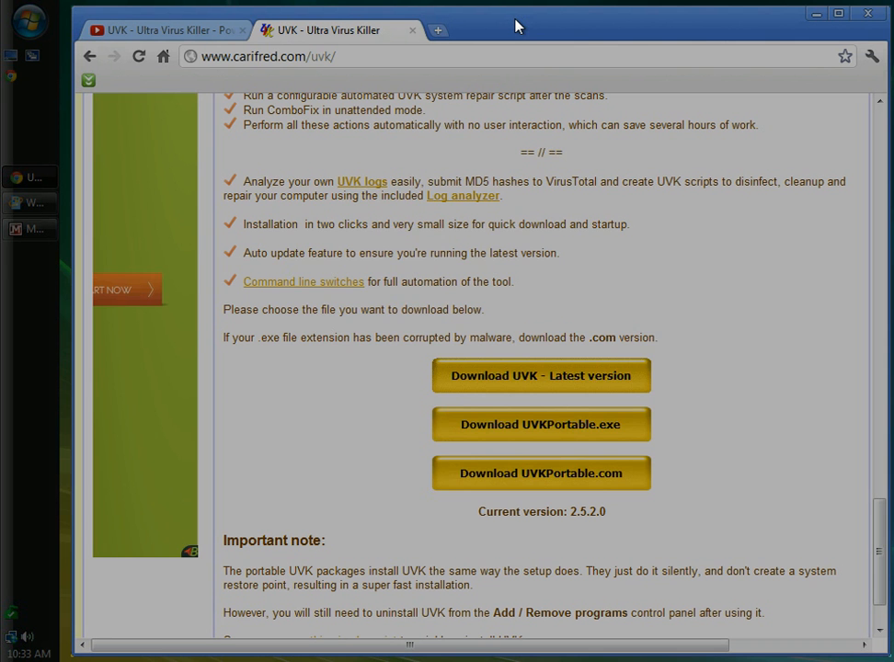
pyautogui.click(541, 375)
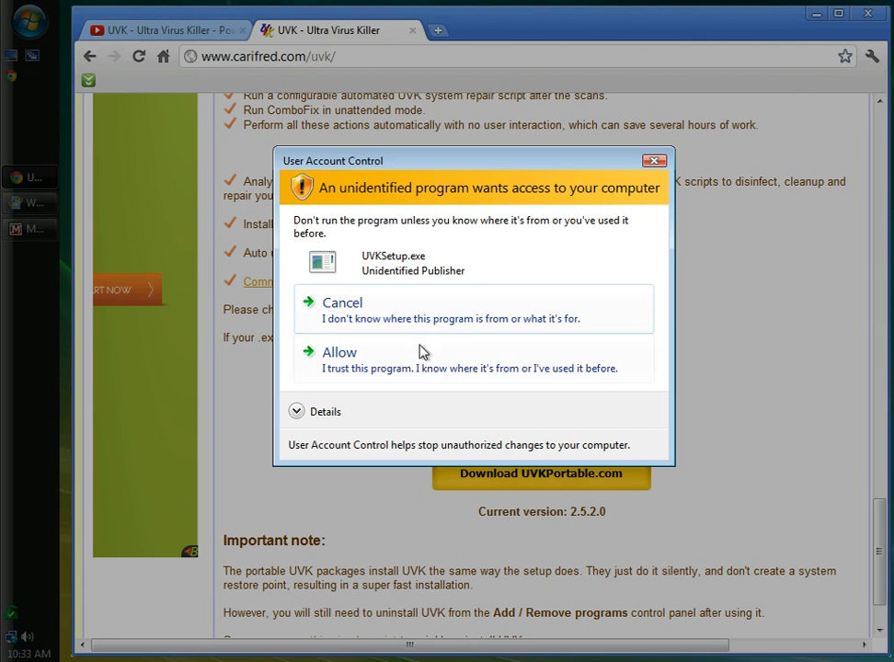
pyautogui.moveTo(412, 372)
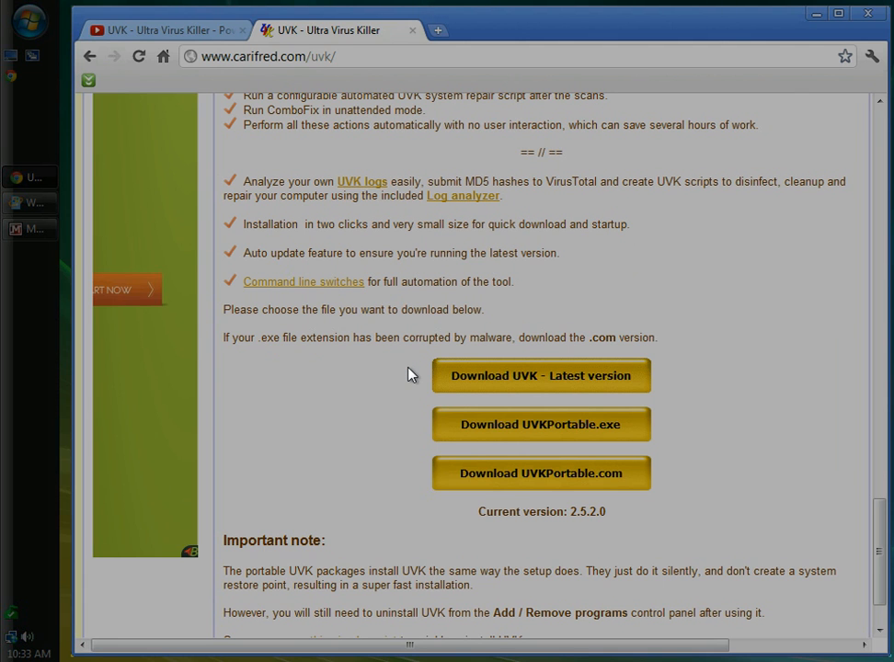
pyautogui.click(541, 375)
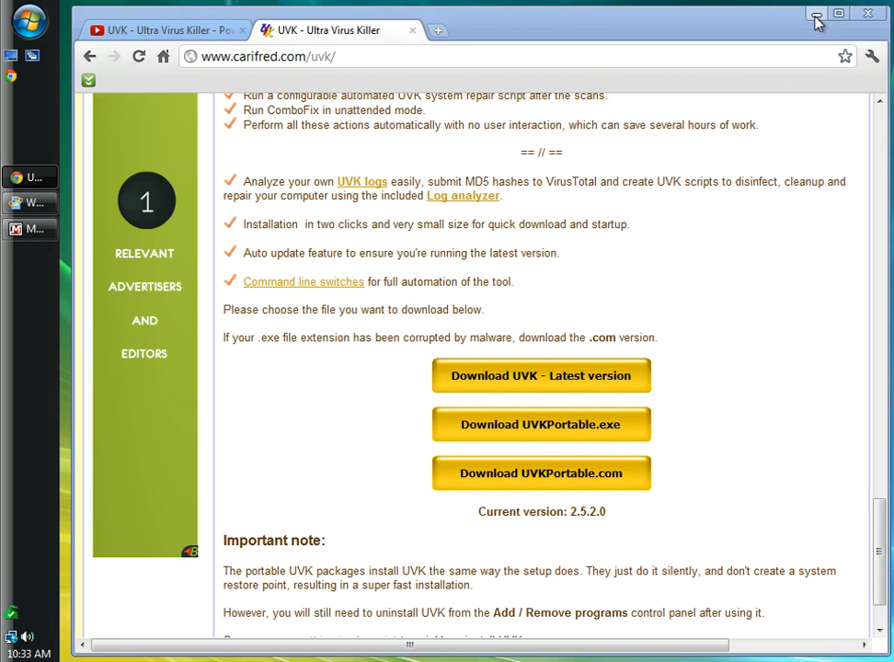
# - Minimize Chrome so the UVK Setup license agreement window shows on the desktop
pyautogui.click(815, 13)
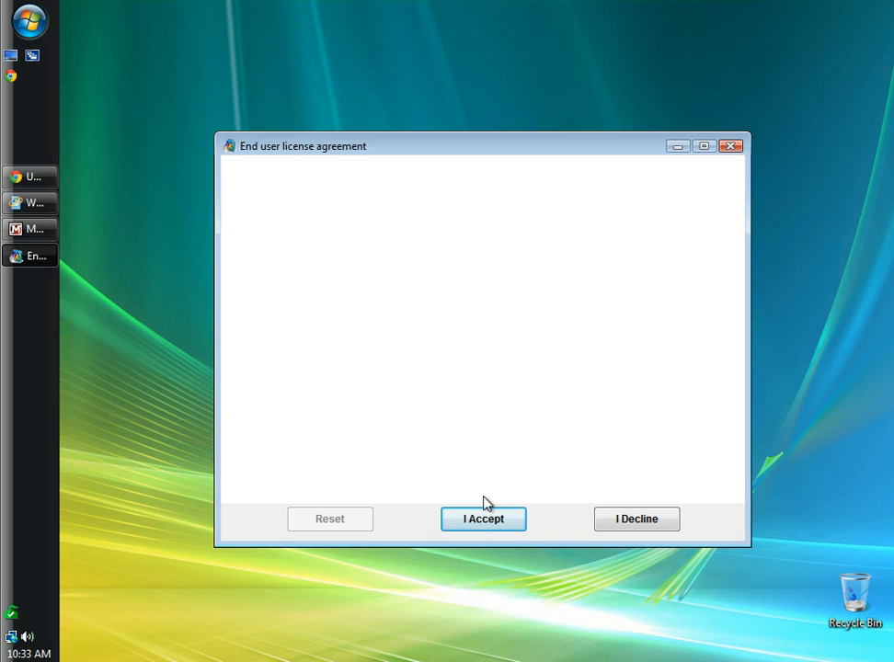
pyautogui.moveTo(570, 306)
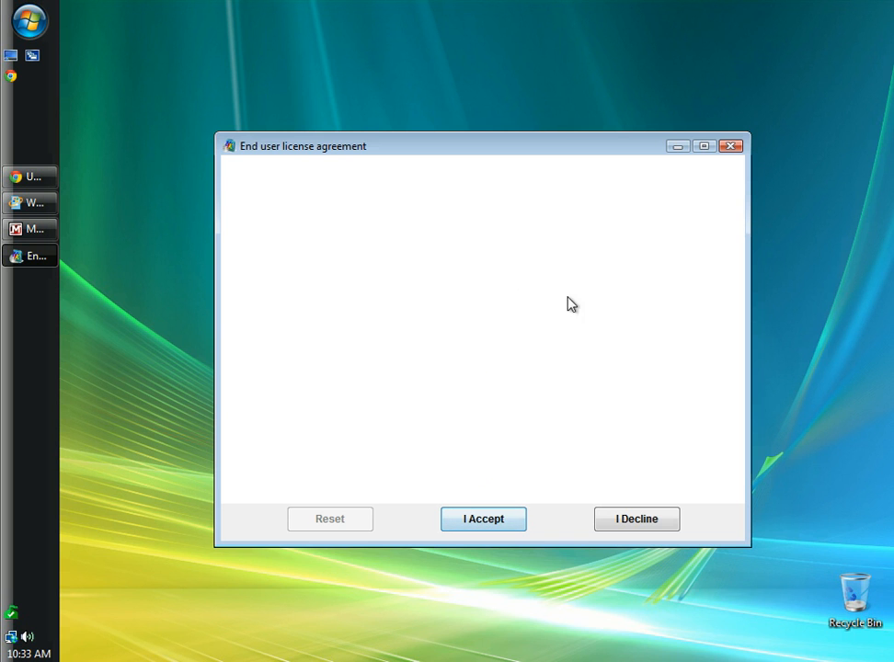
pyautogui.moveTo(368, 475)
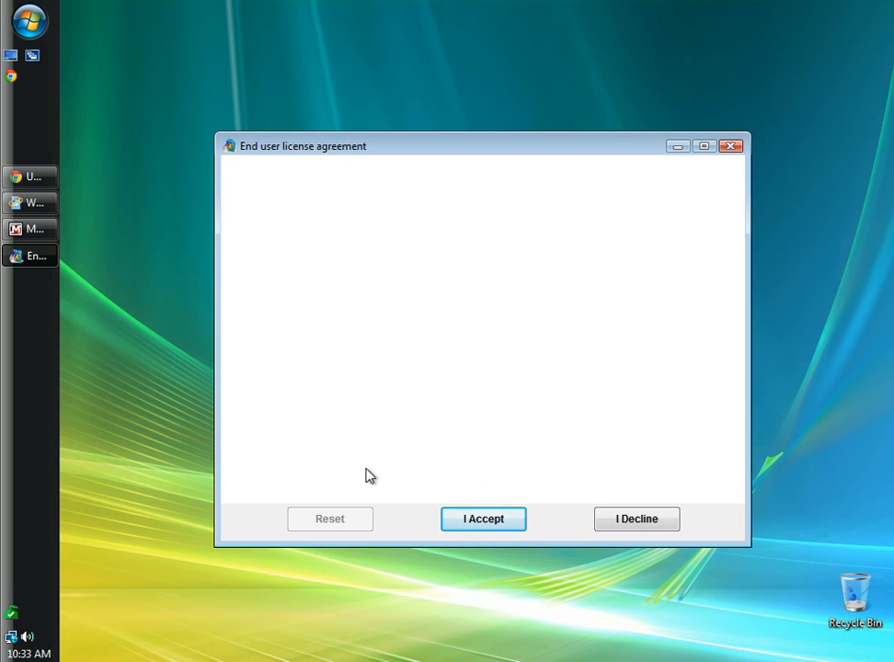
pyautogui.moveTo(386, 230)
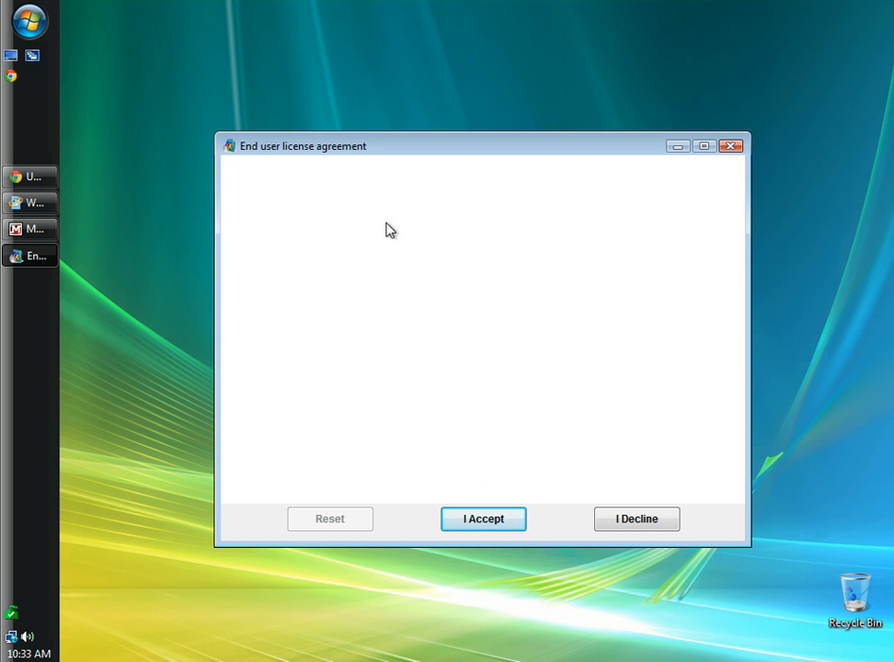
pyautogui.moveTo(504, 431)
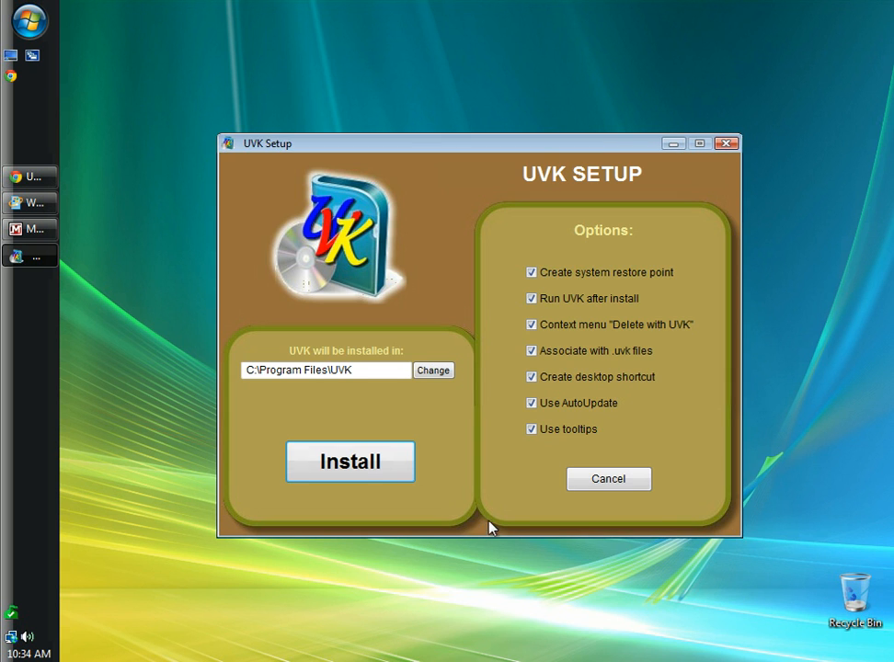
pyautogui.moveTo(390, 186)
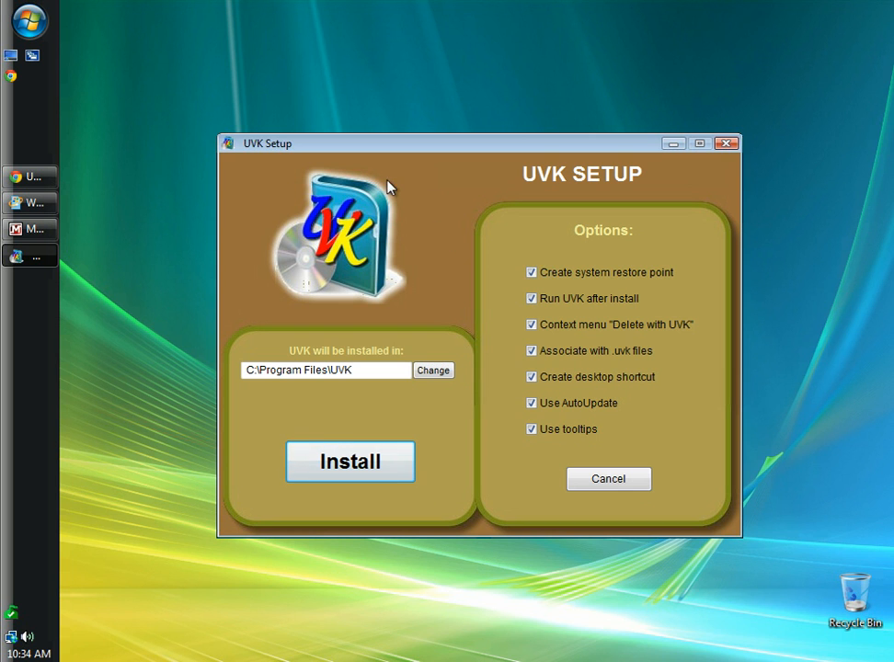
pyautogui.moveTo(328, 396)
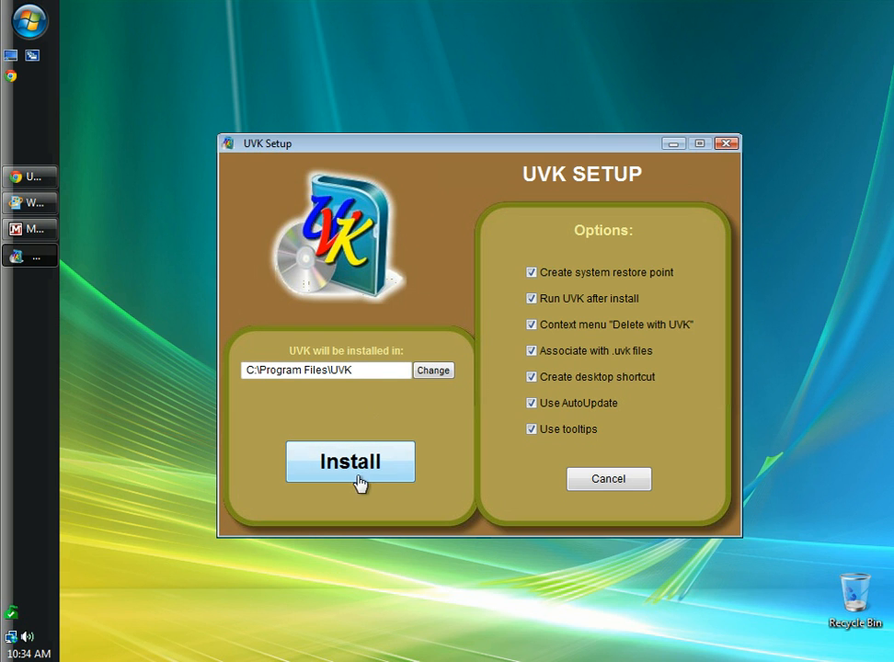
pyautogui.moveTo(574, 286)
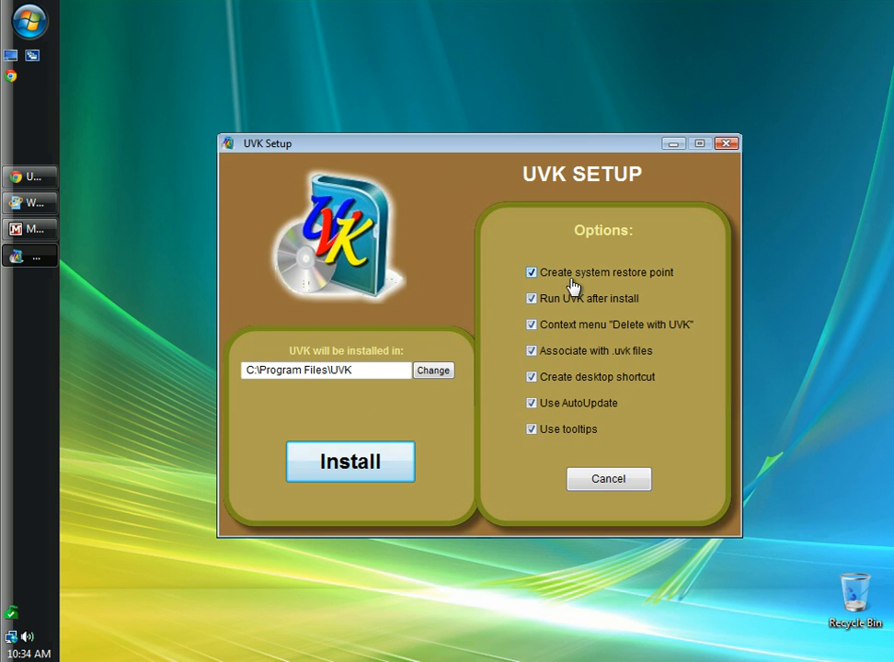
pyautogui.moveTo(549, 316)
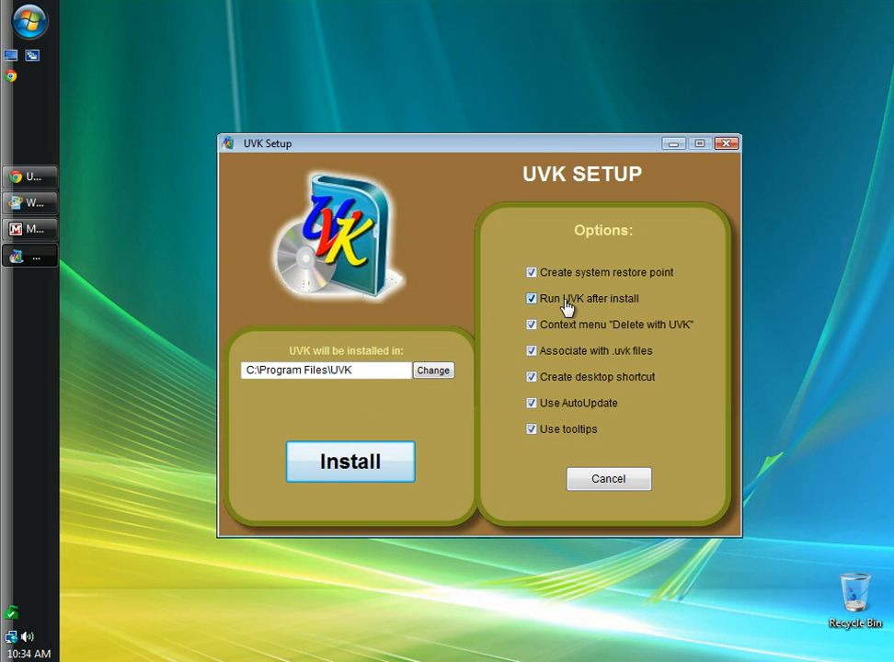
pyautogui.moveTo(604, 337)
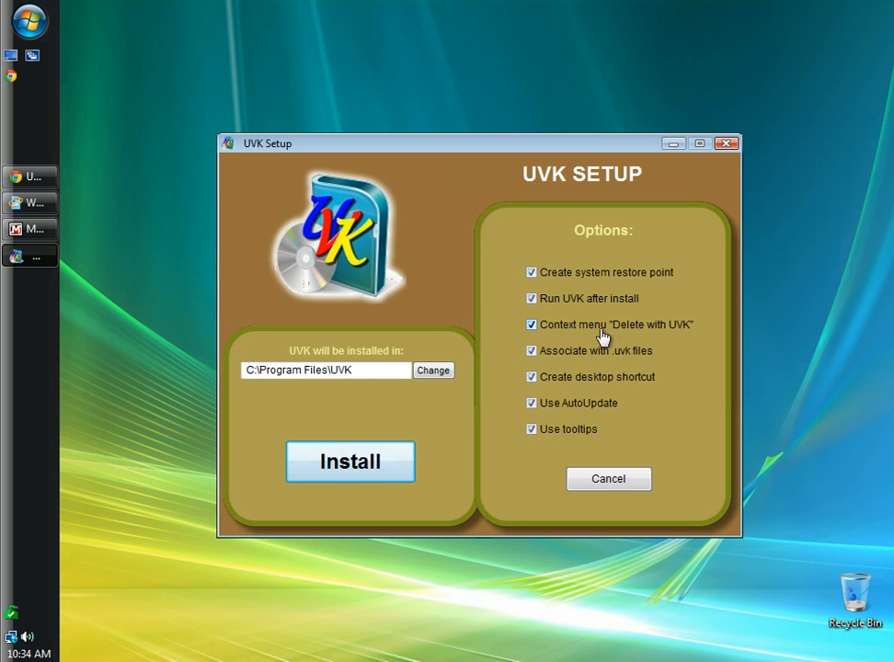
pyautogui.moveTo(664, 339)
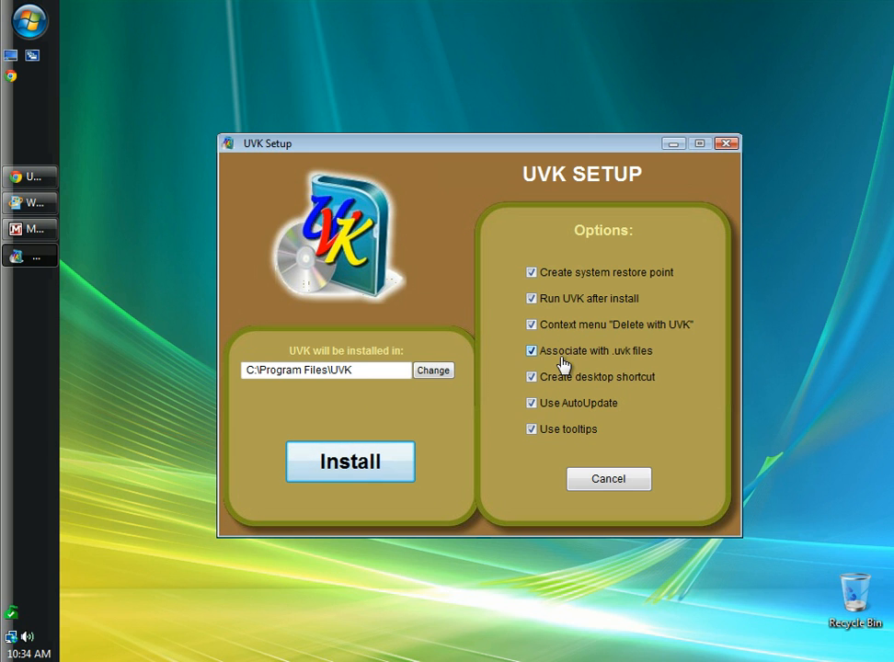
pyautogui.moveTo(625, 360)
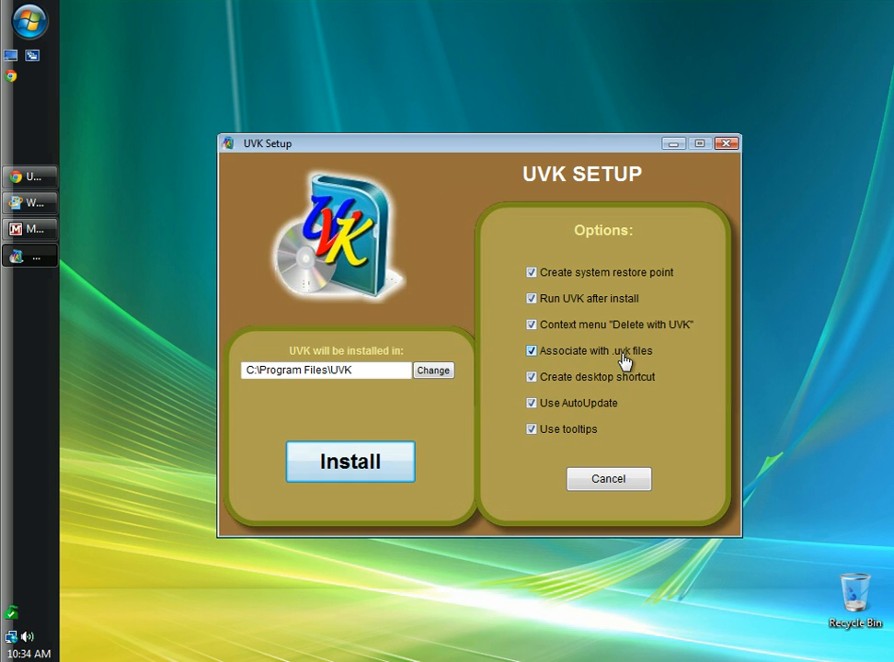
pyautogui.moveTo(548, 381)
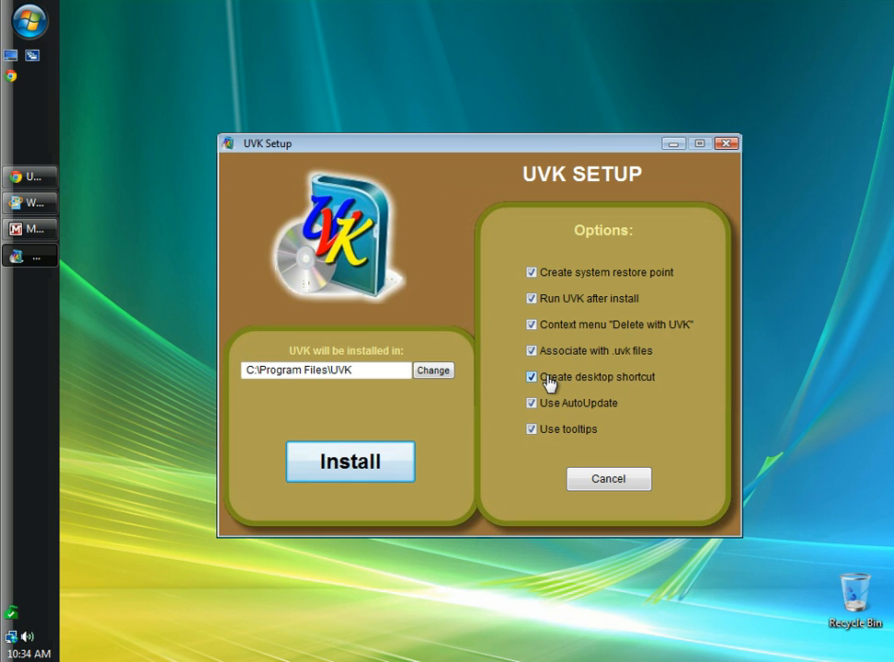
# - Uncheck 'Create desktop shortcut' and 'Use tooltips' in the UVK Setup options
pyautogui.click(532, 376)
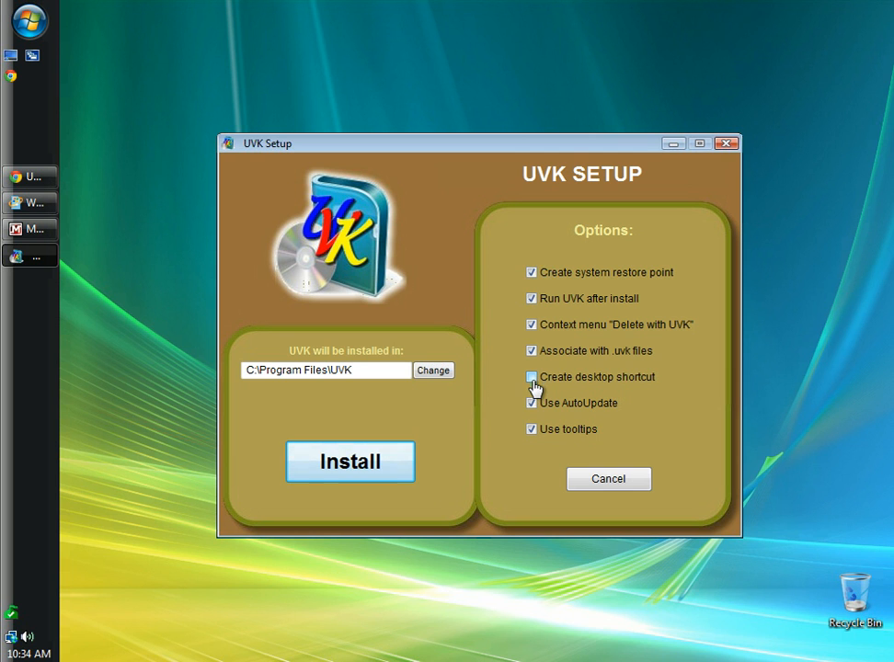
pyautogui.click(530, 376)
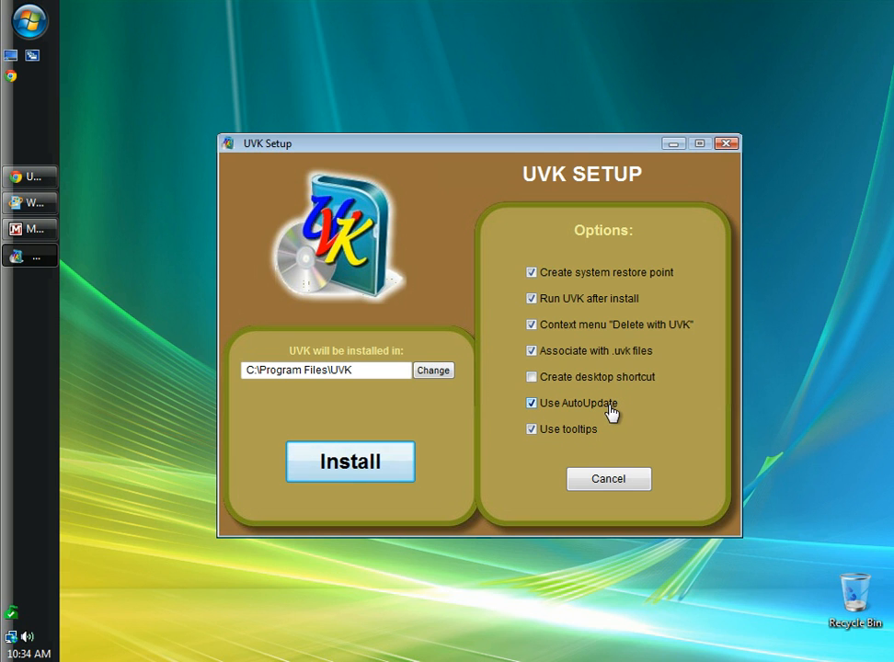
pyautogui.moveTo(532, 430)
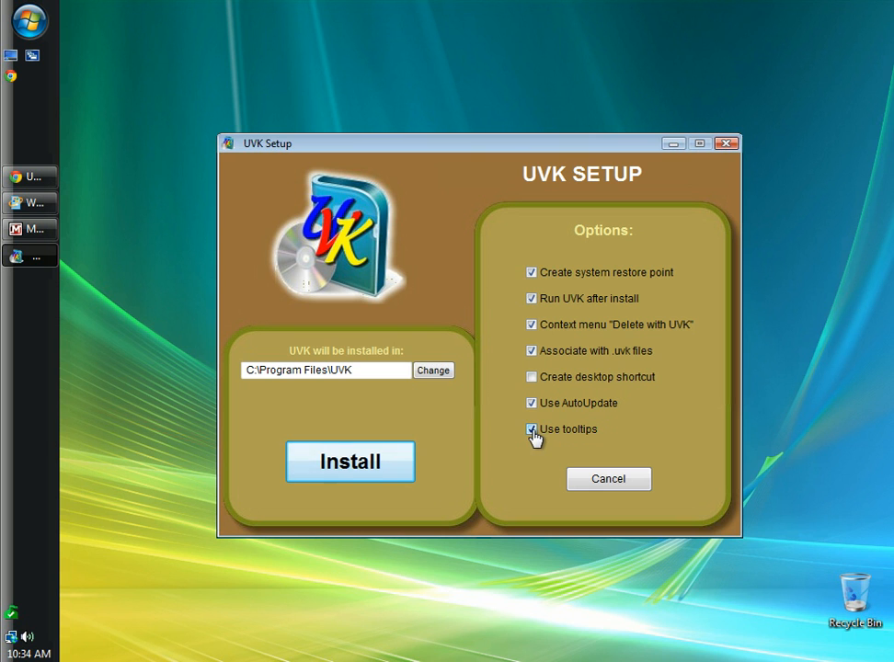
pyautogui.click(530, 429)
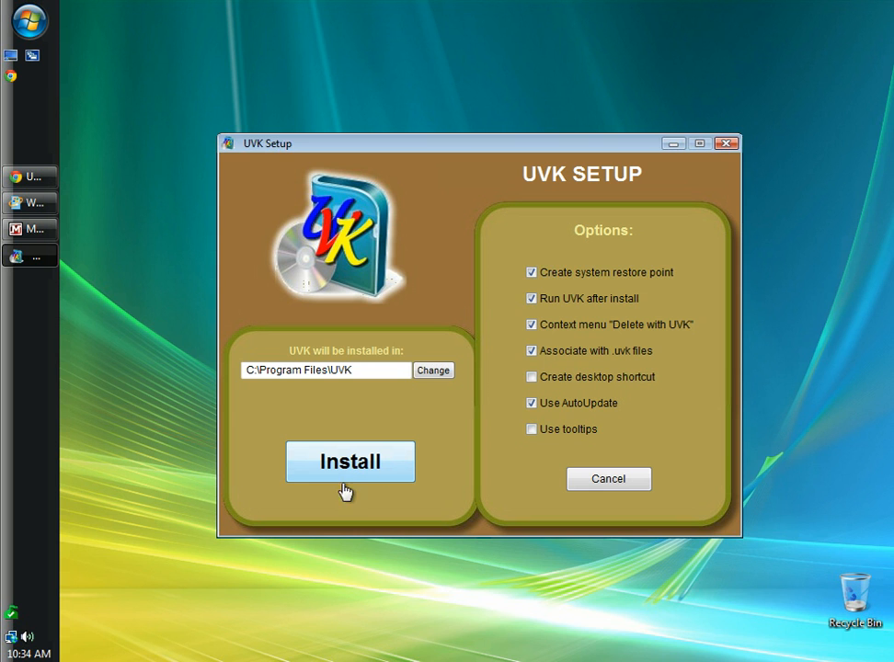
# - Start the UVK installation, which begins by creating a system restore point
pyautogui.click(350, 461)
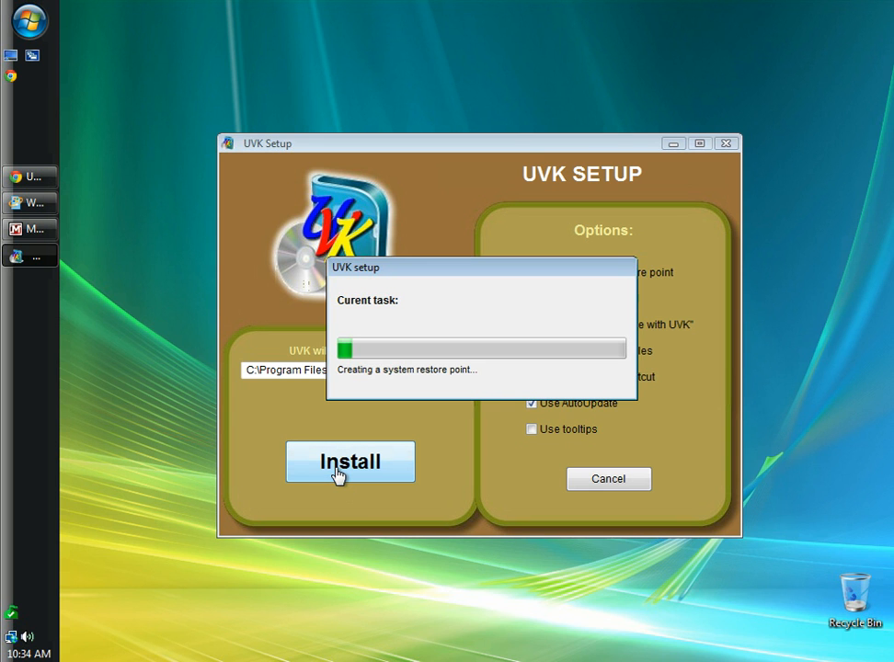
pyautogui.moveTo(355, 442)
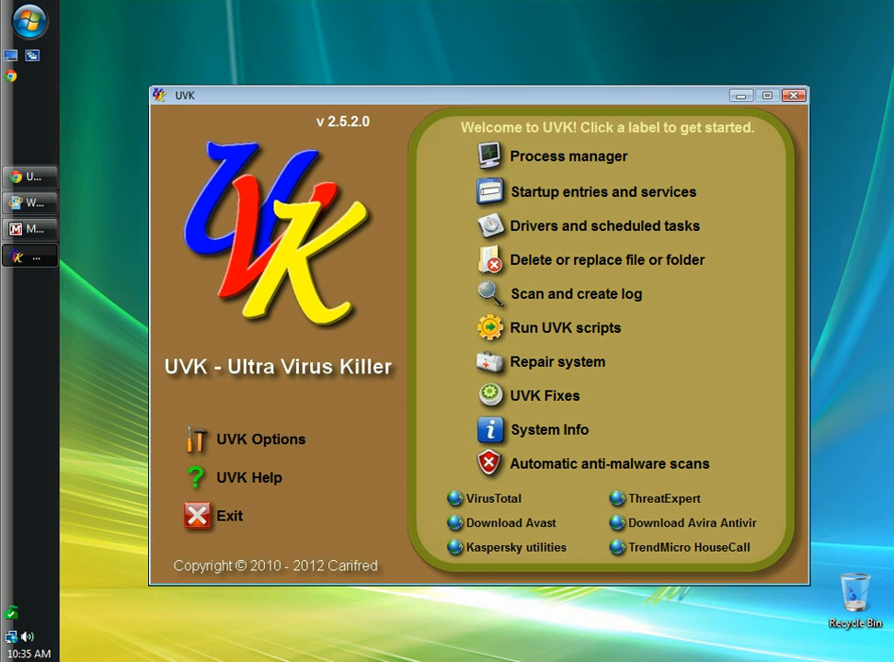
pyautogui.moveTo(375, 427)
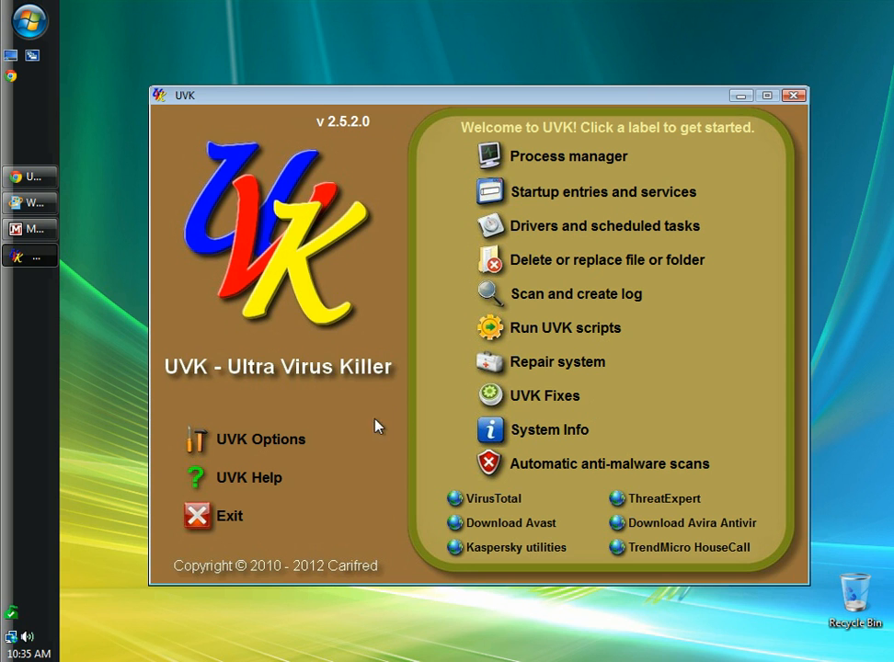
pyautogui.moveTo(537, 232)
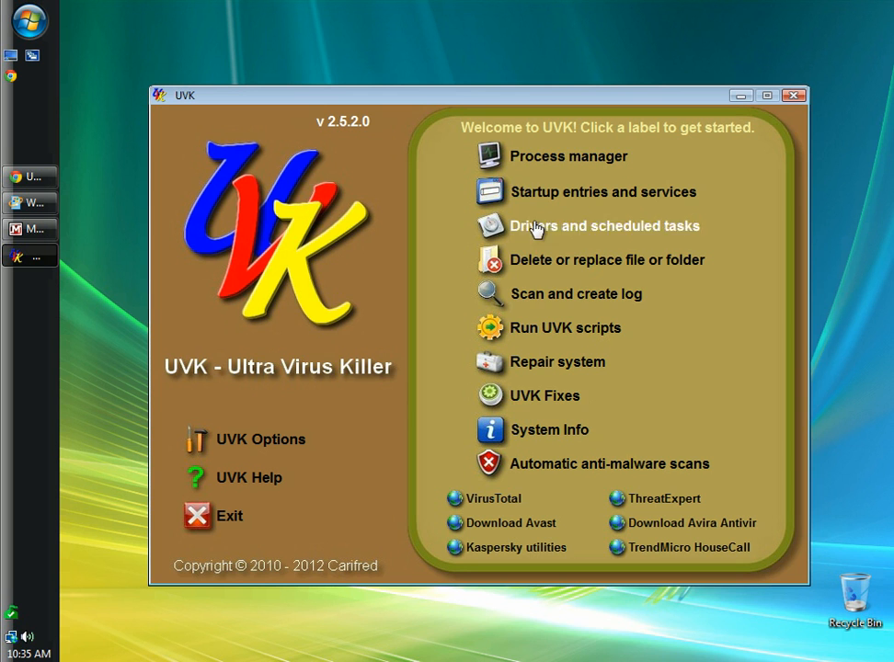
pyautogui.moveTo(523, 471)
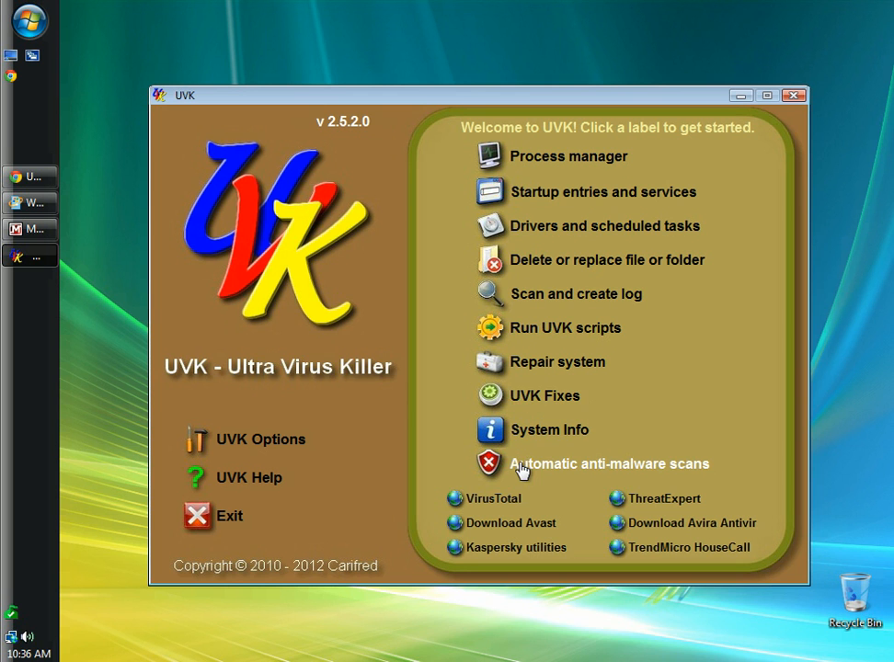
pyautogui.moveTo(550, 417)
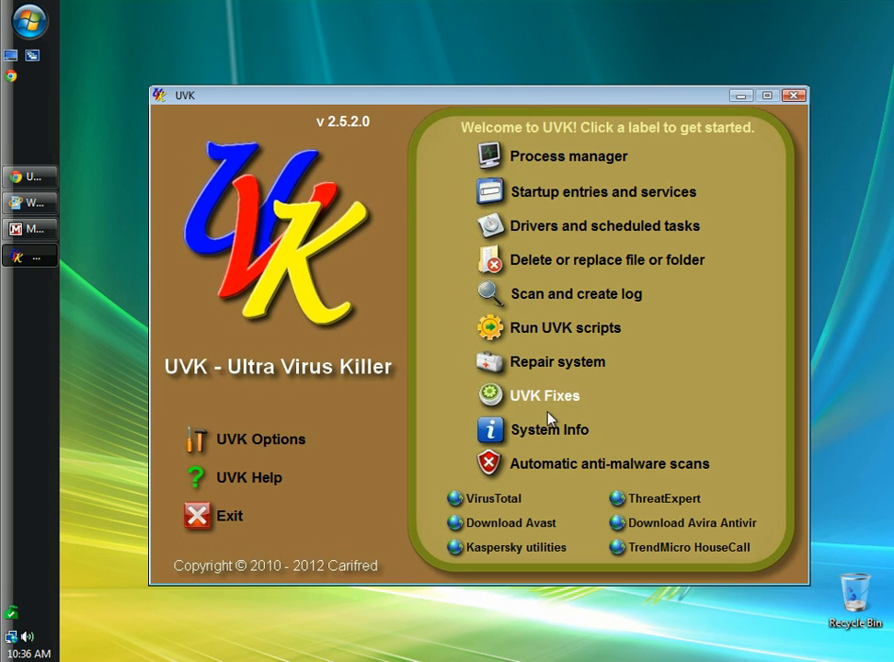
pyautogui.moveTo(228, 449)
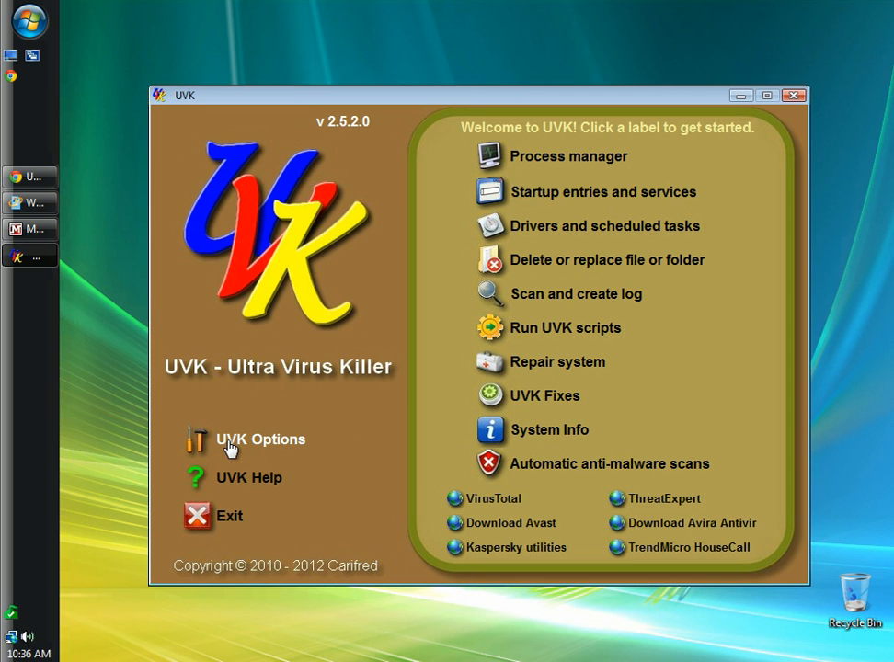
pyautogui.click(261, 438)
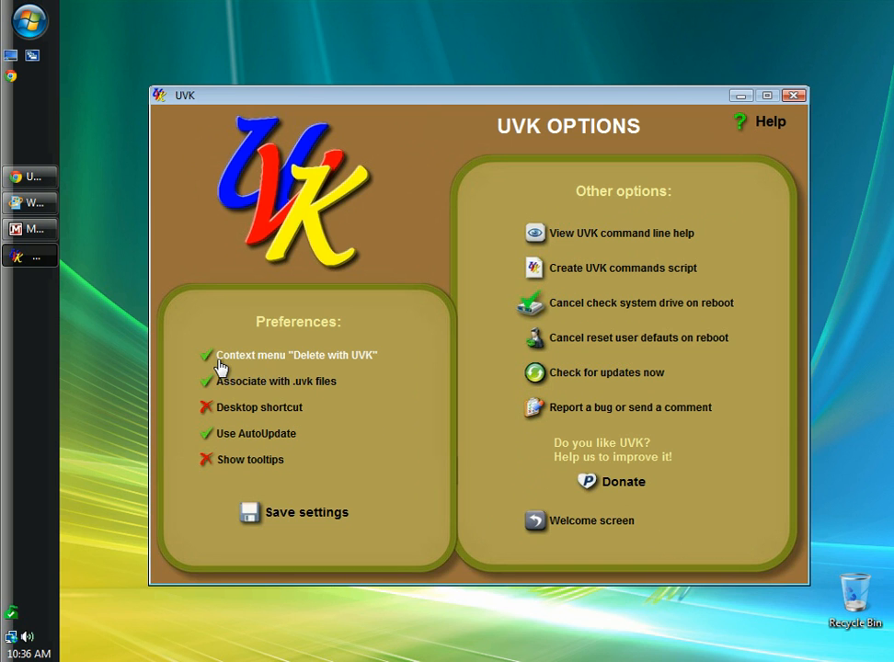
pyautogui.moveTo(280, 365)
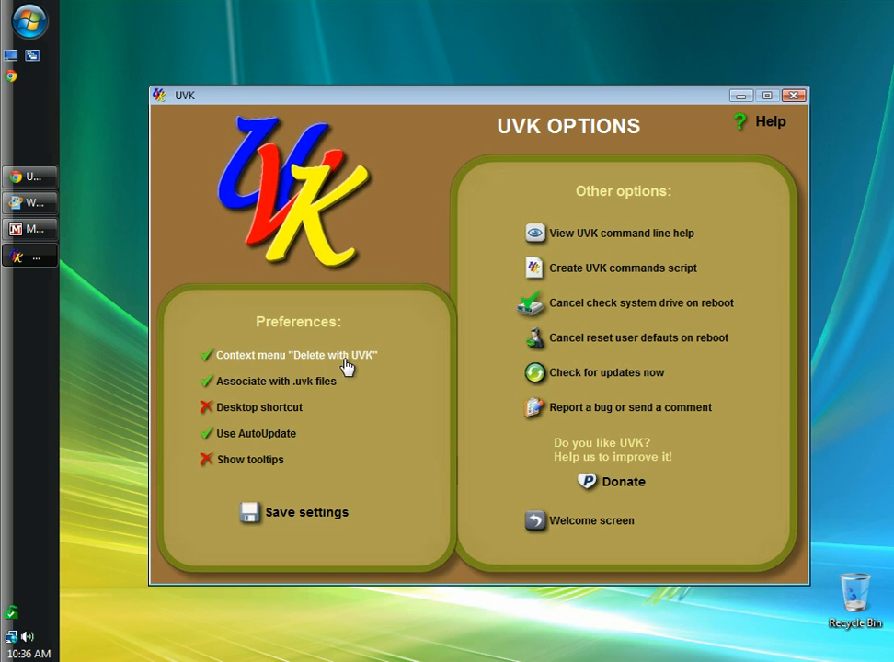
pyautogui.moveTo(235, 391)
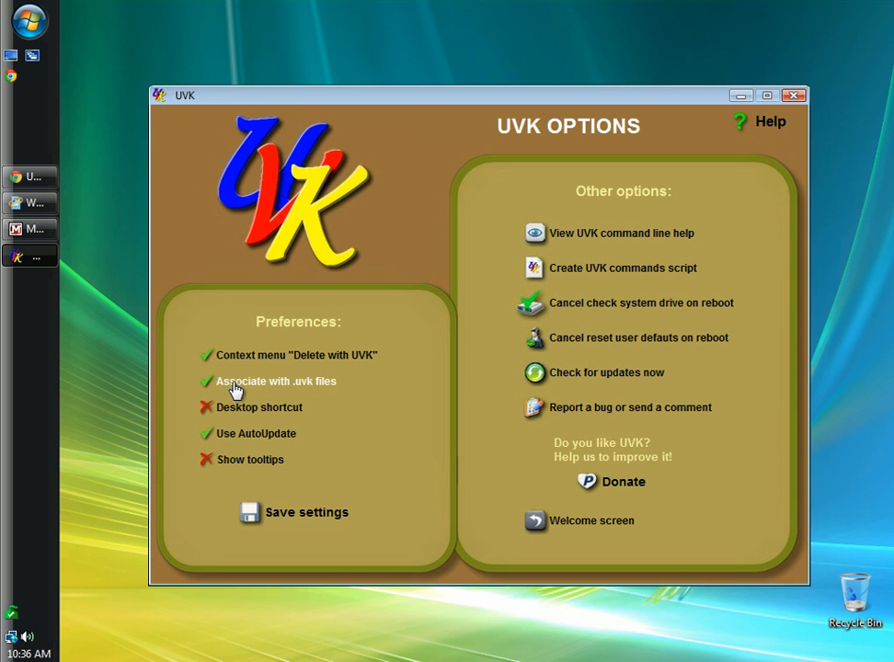
pyautogui.moveTo(328, 394)
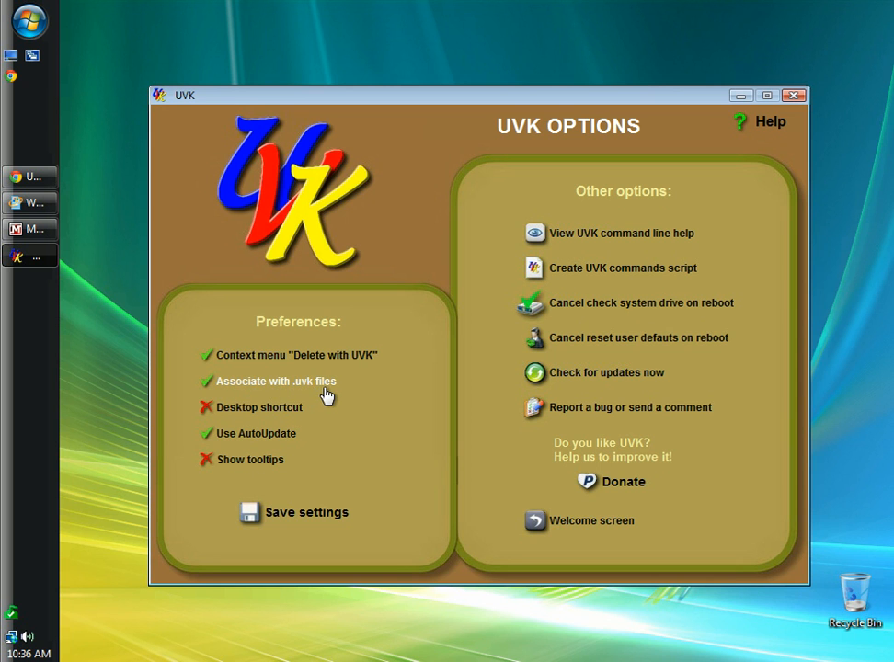
pyautogui.moveTo(213, 386)
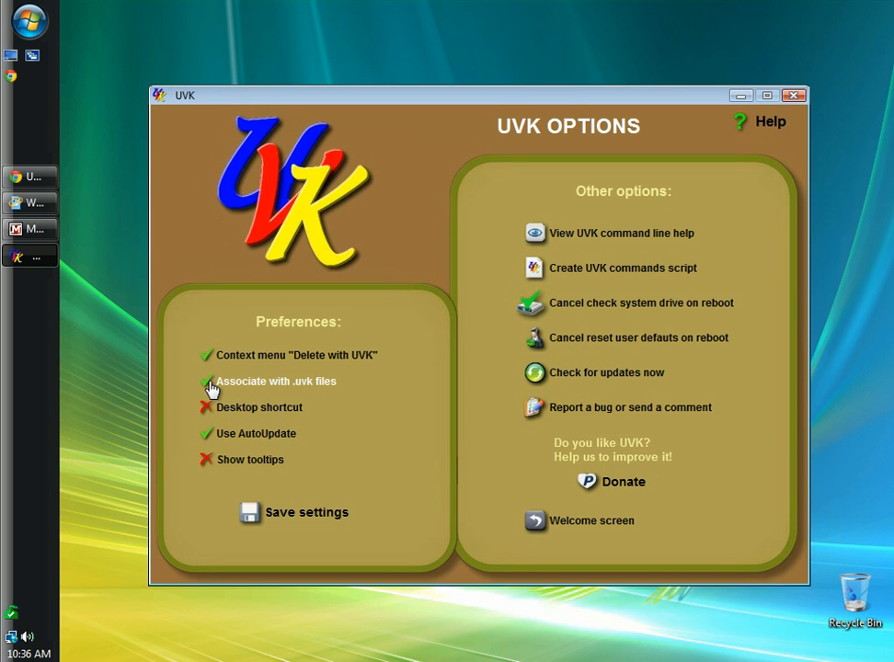
pyautogui.click(206, 381)
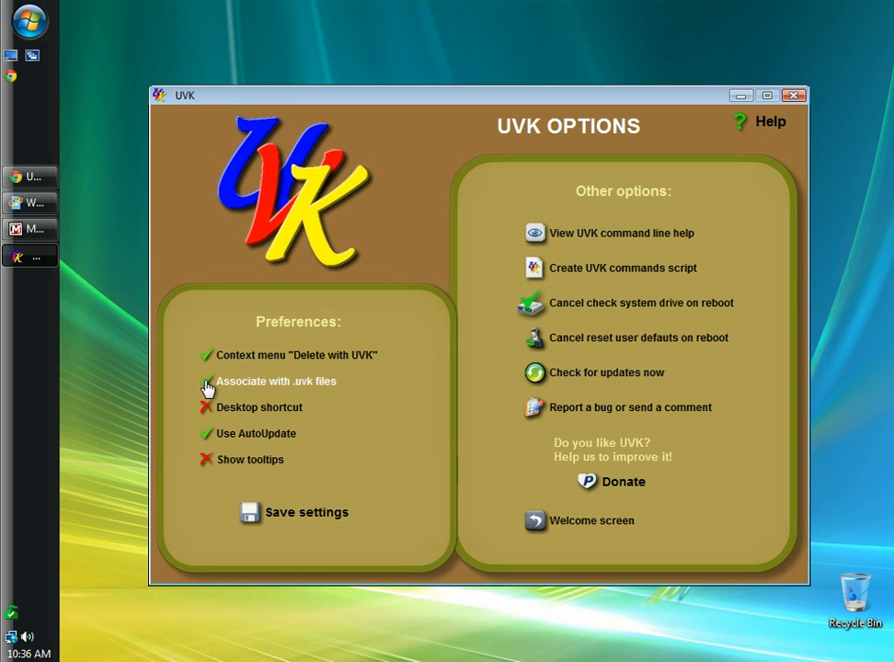
pyautogui.click(206, 381)
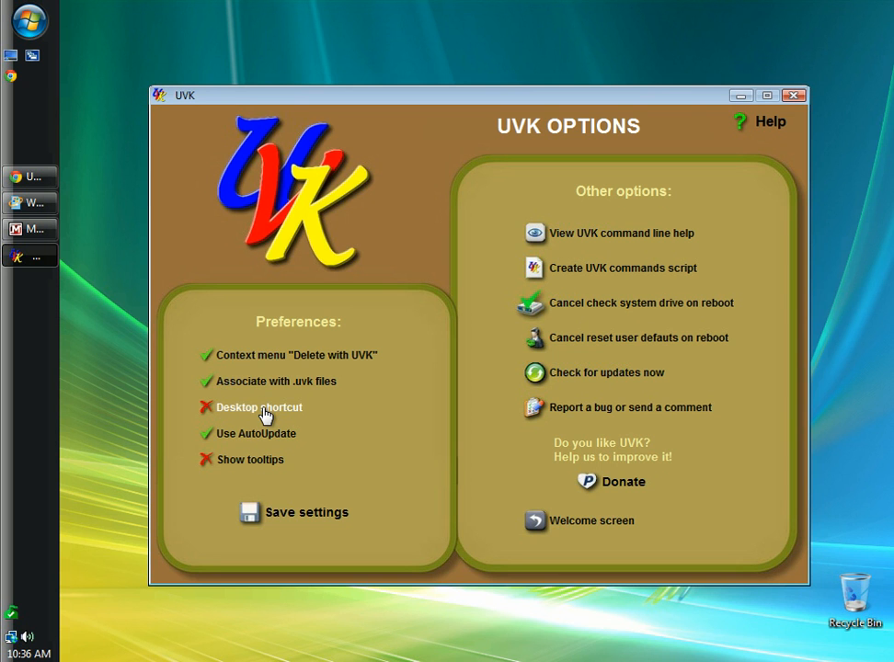
pyautogui.moveTo(241, 427)
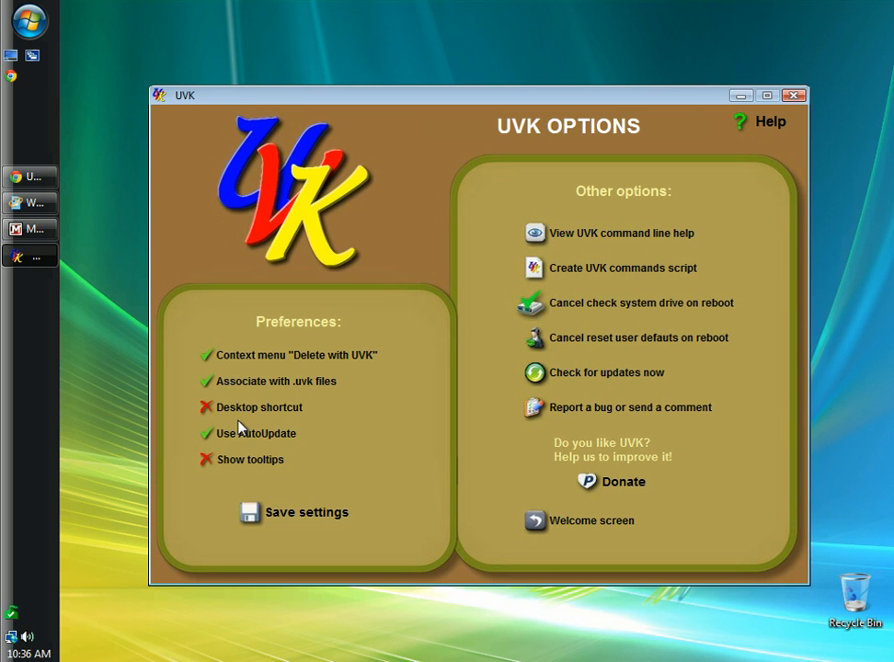
pyautogui.moveTo(259, 414)
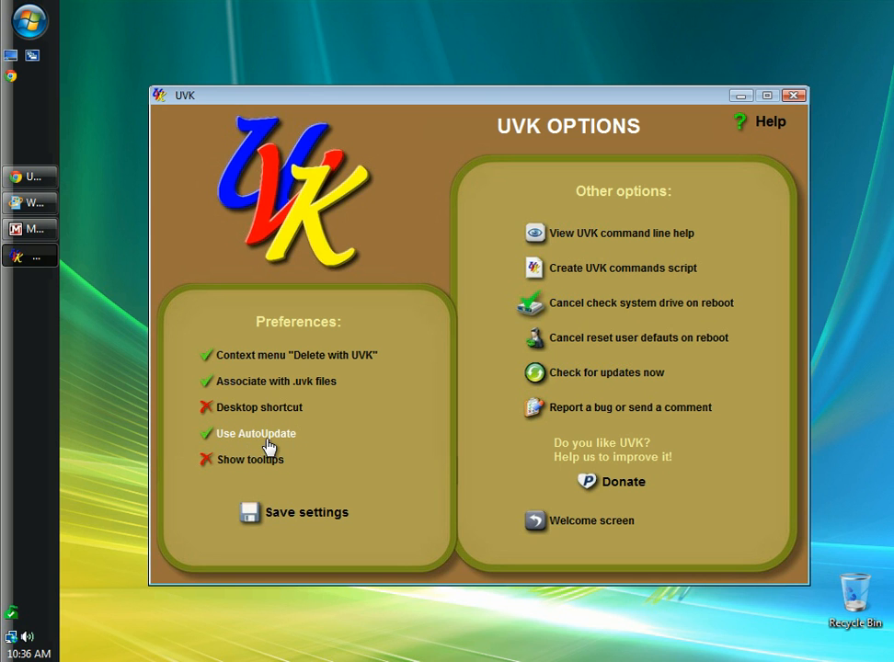
pyautogui.moveTo(297, 457)
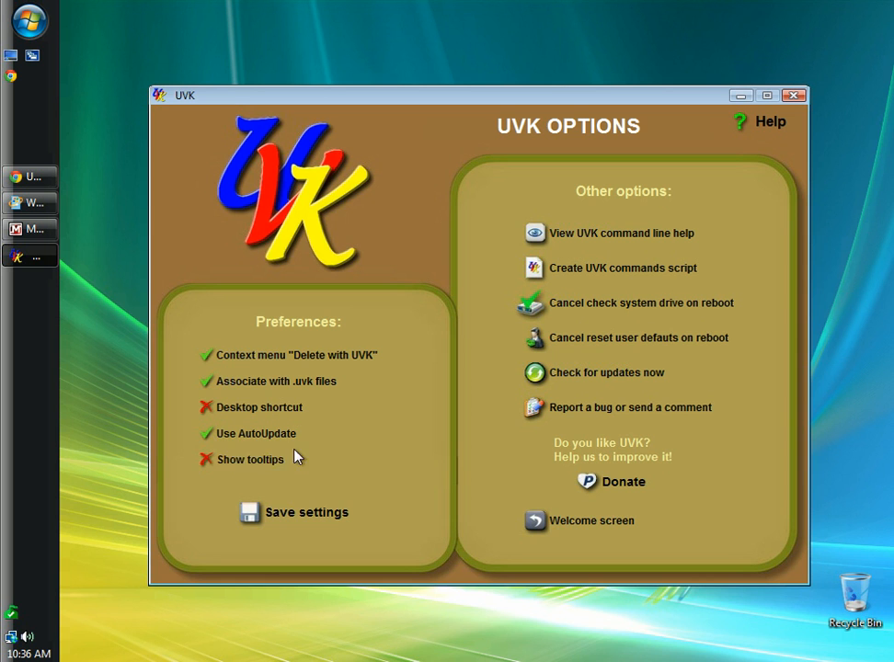
pyautogui.moveTo(210, 468)
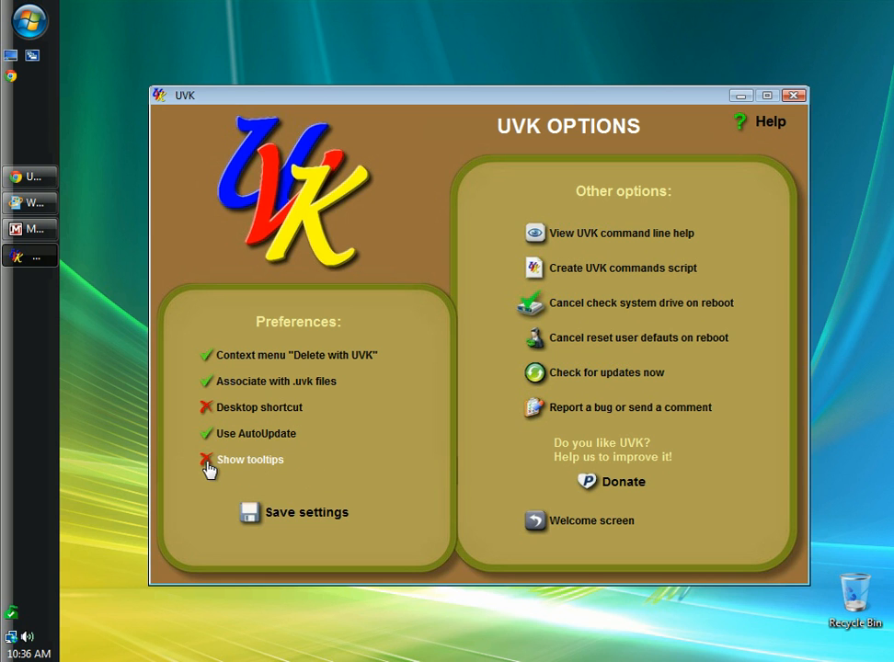
pyautogui.moveTo(248, 335)
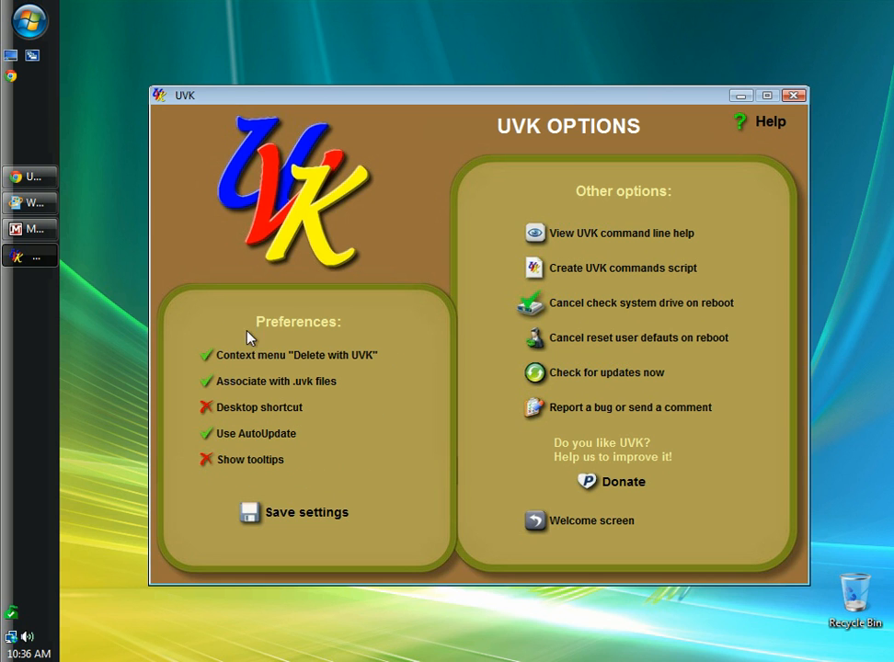
pyautogui.moveTo(247, 309)
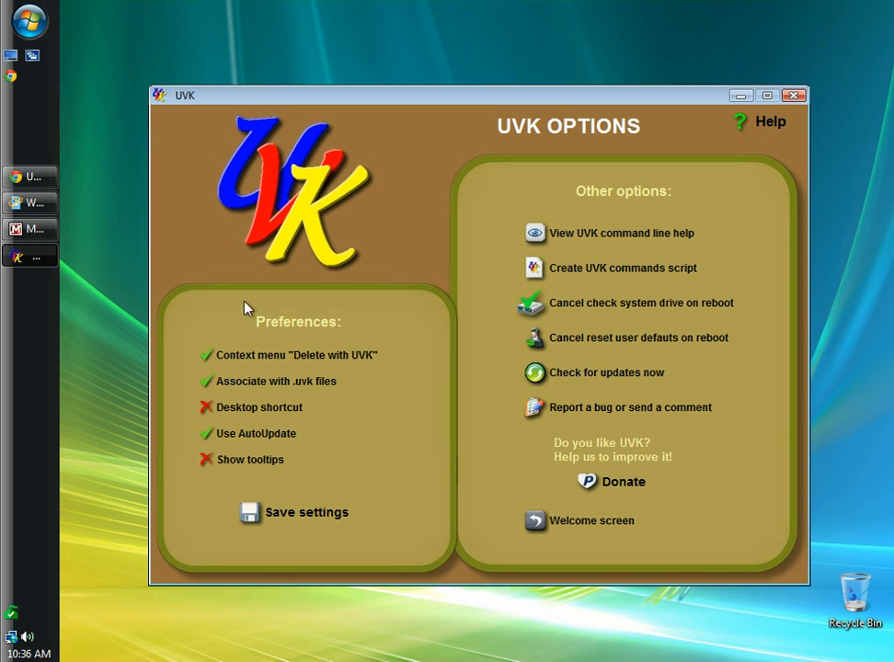
pyautogui.moveTo(386, 401)
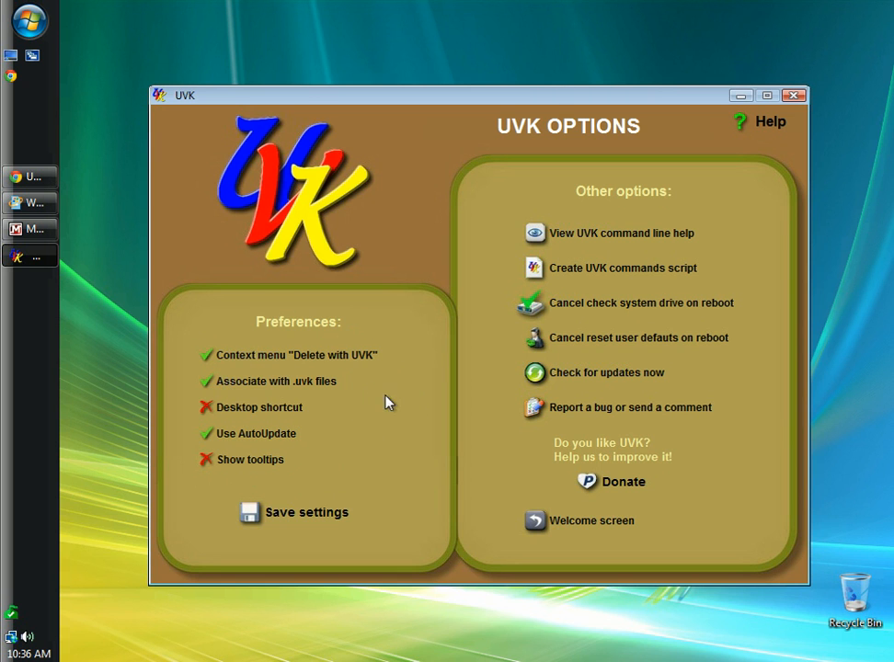
pyautogui.moveTo(446, 366)
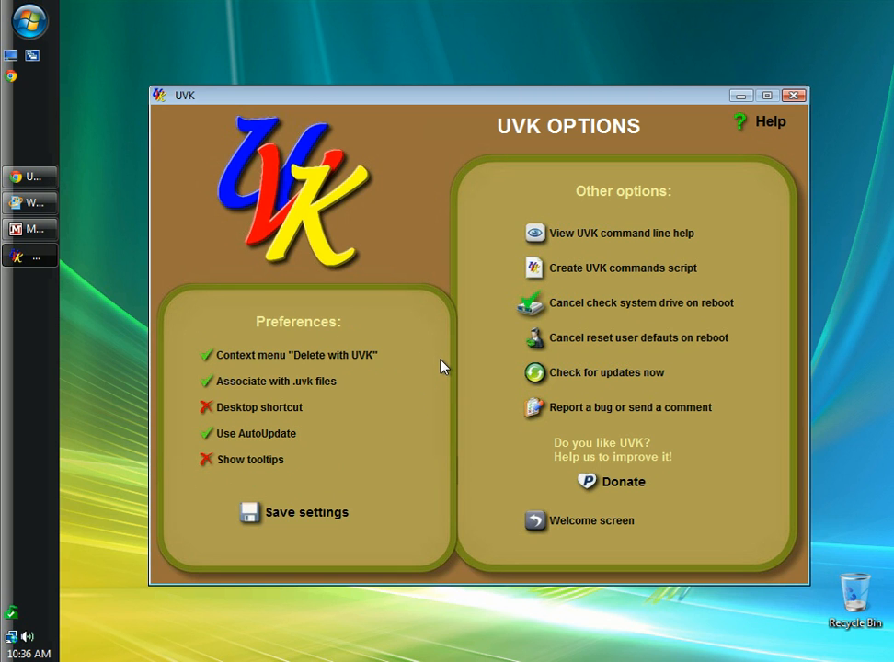
pyautogui.moveTo(550, 475)
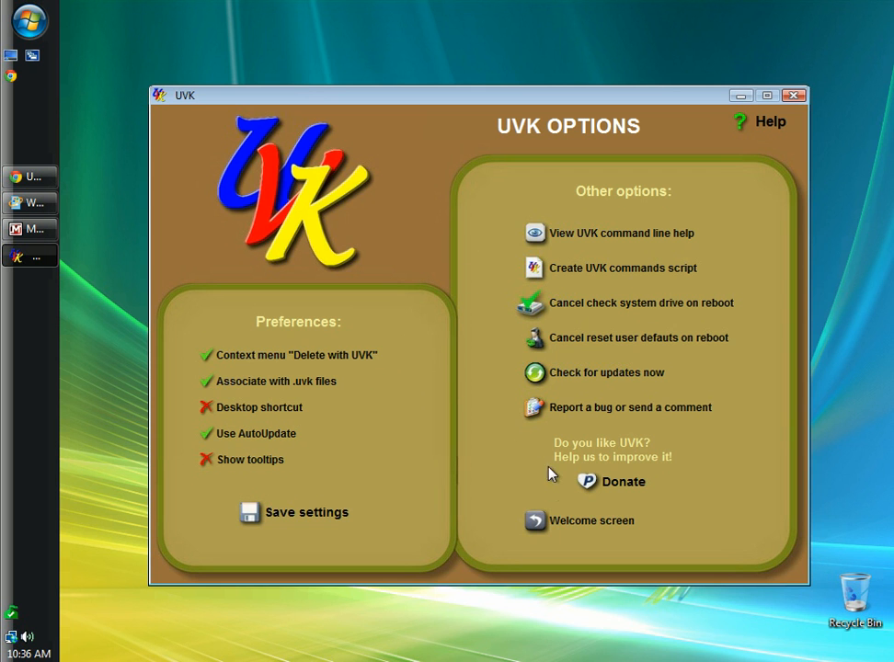
pyautogui.click(593, 521)
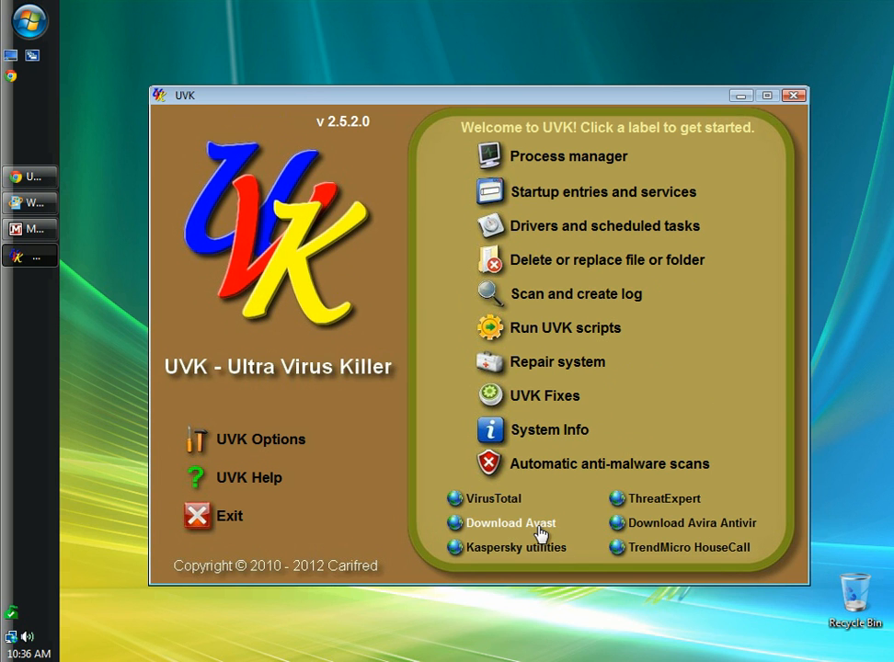
pyautogui.moveTo(604, 471)
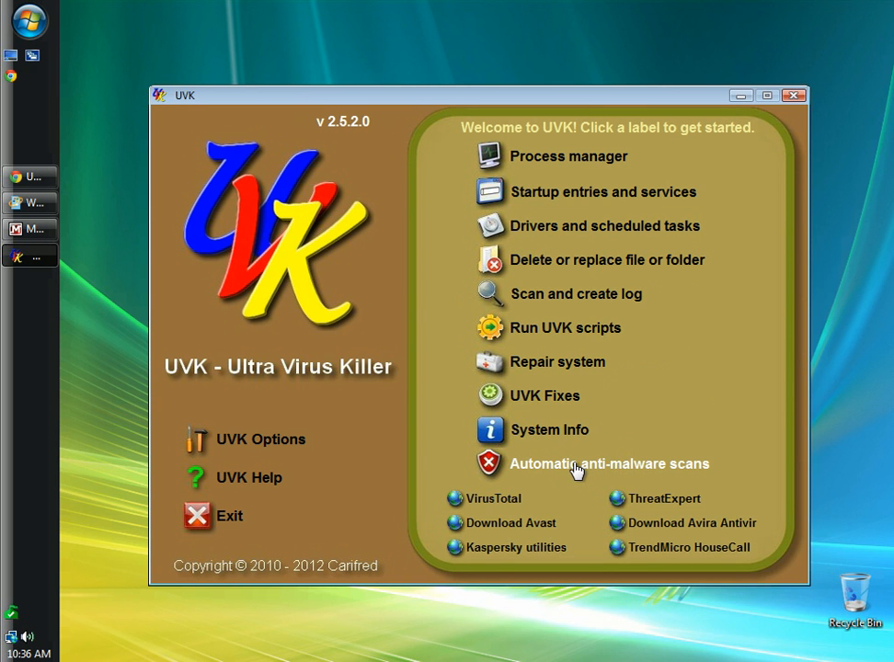
# - On the automatic anti-malware scans page, enable the rescue scan and turn off the UVK system repair script
pyautogui.click(611, 464)
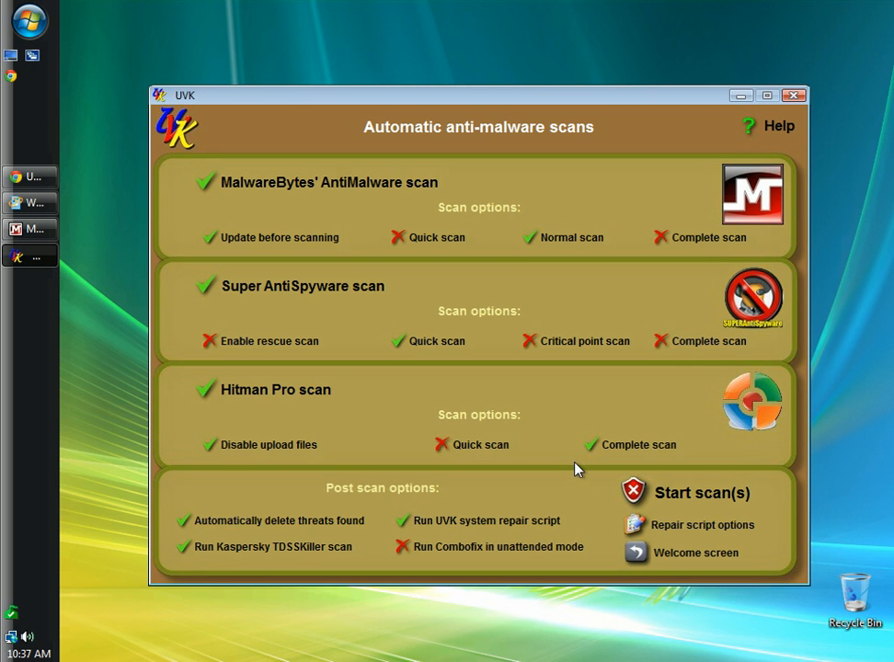
pyautogui.moveTo(671, 217)
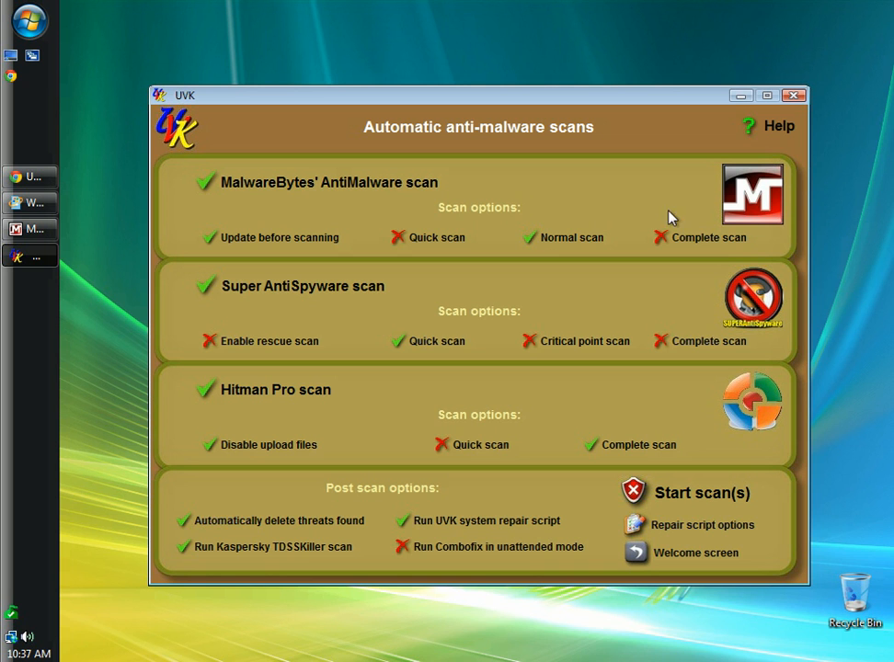
pyautogui.moveTo(758, 409)
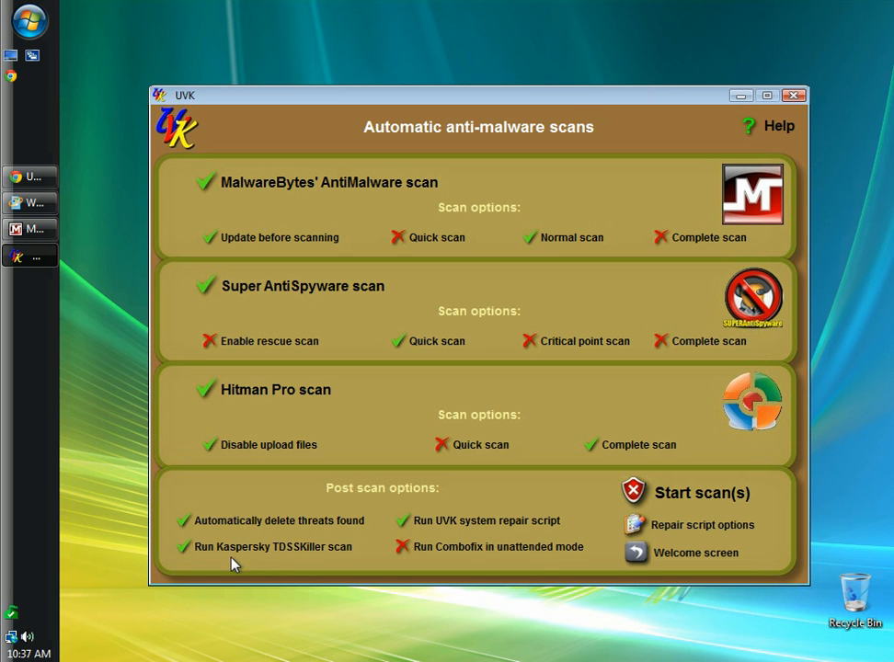
pyautogui.moveTo(304, 555)
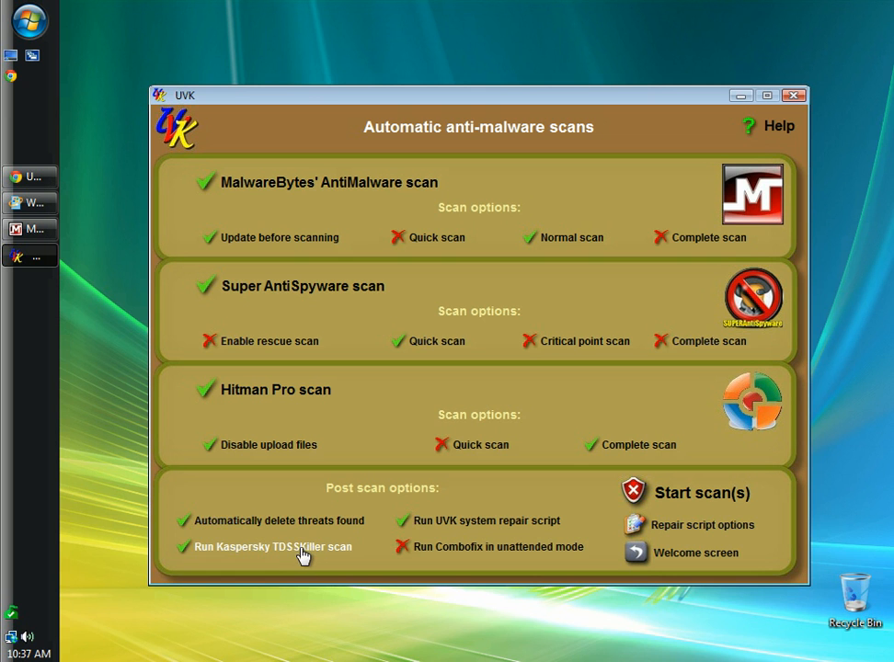
pyautogui.moveTo(438, 530)
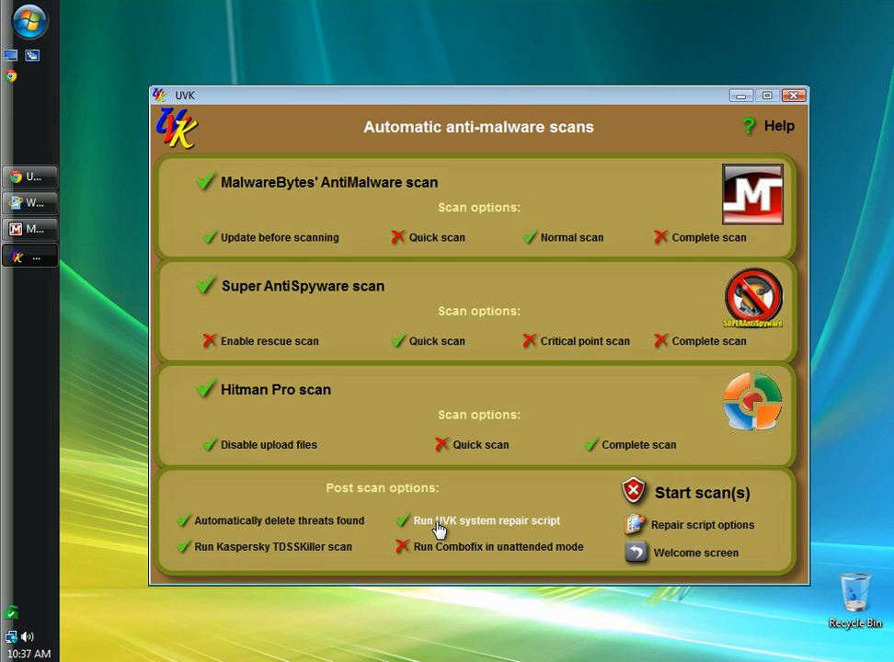
pyautogui.moveTo(436, 554)
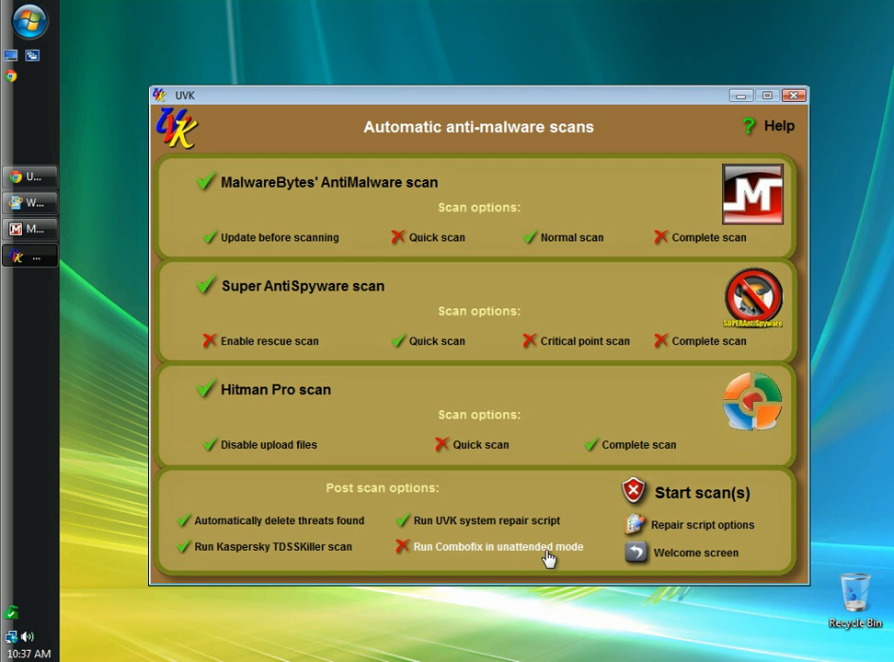
pyautogui.moveTo(412, 556)
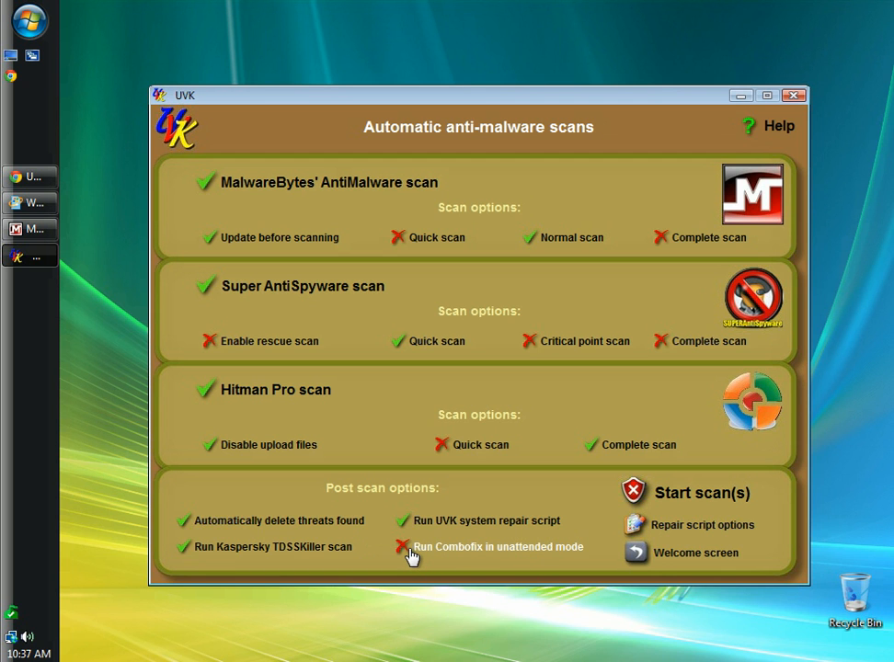
pyautogui.moveTo(375, 328)
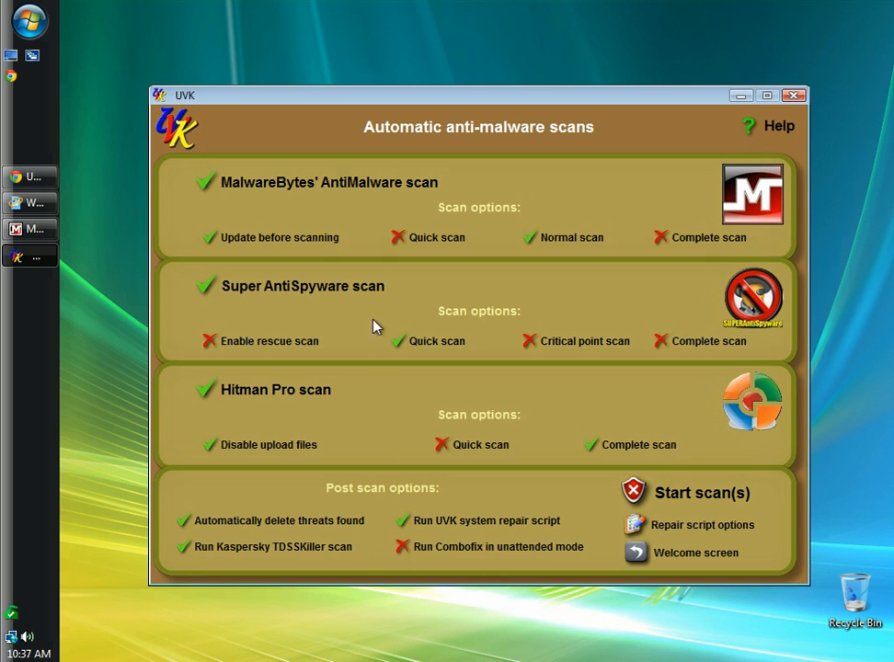
pyautogui.moveTo(269, 246)
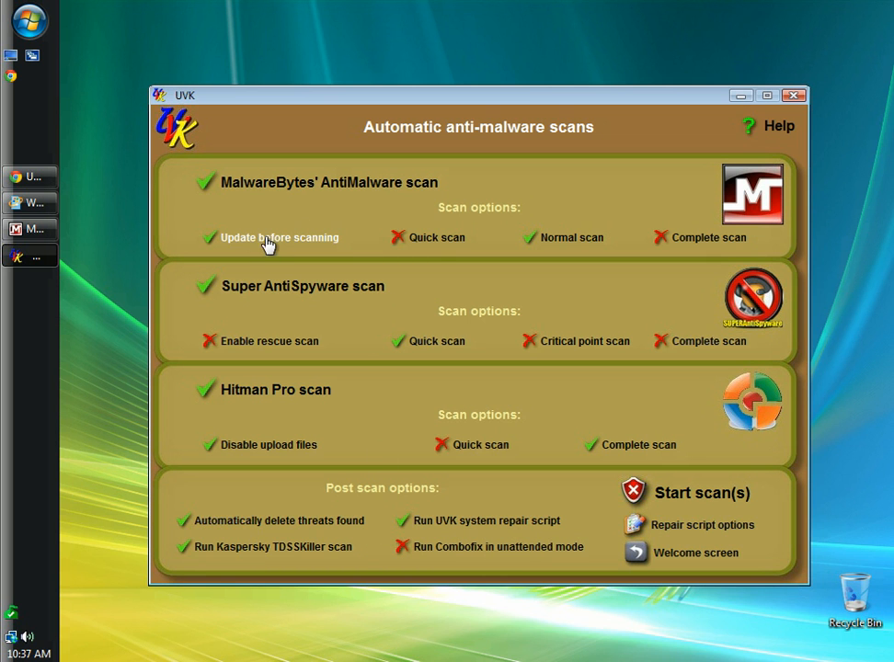
pyautogui.moveTo(537, 247)
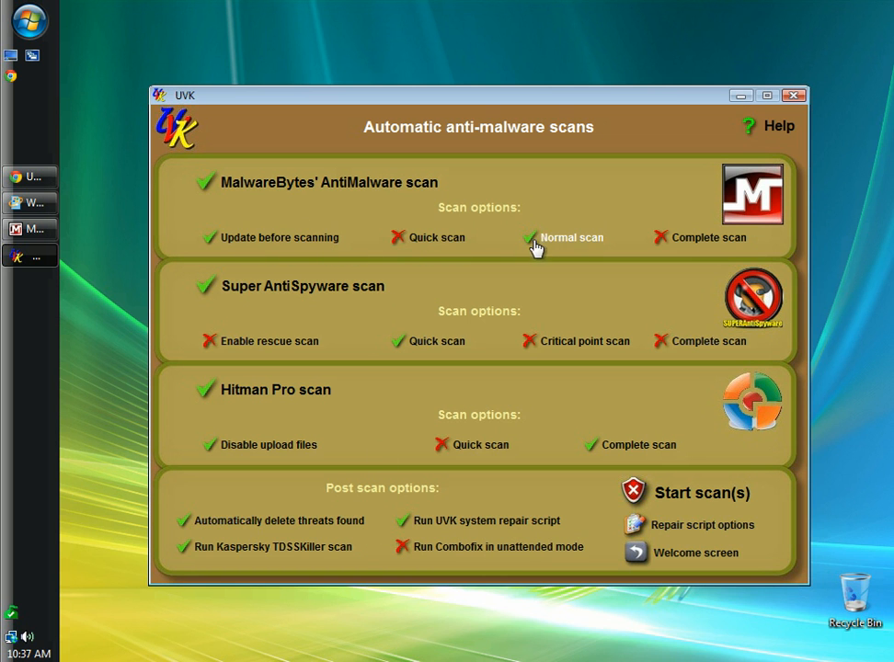
pyautogui.moveTo(677, 251)
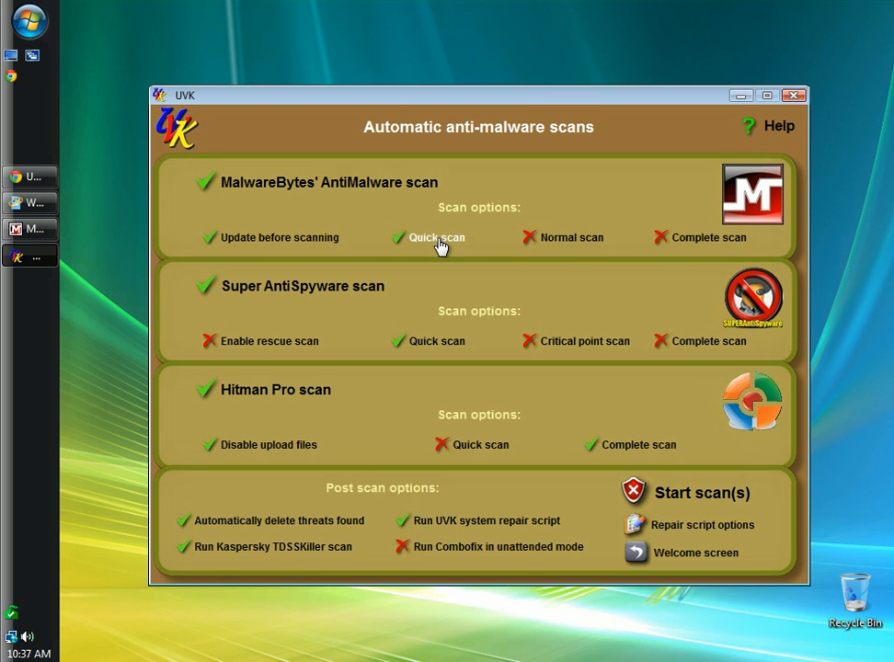
pyautogui.moveTo(257, 296)
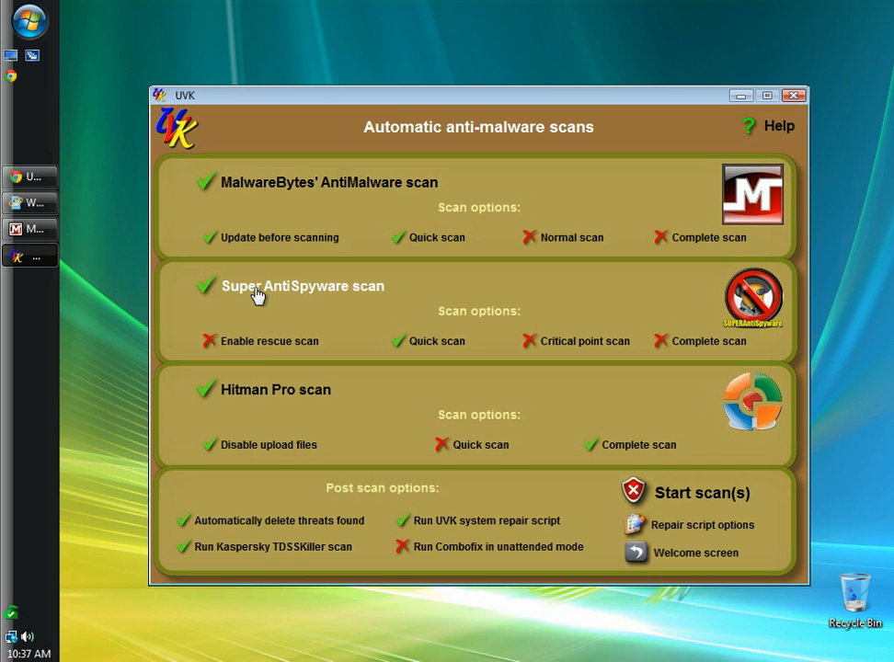
pyautogui.click(206, 340)
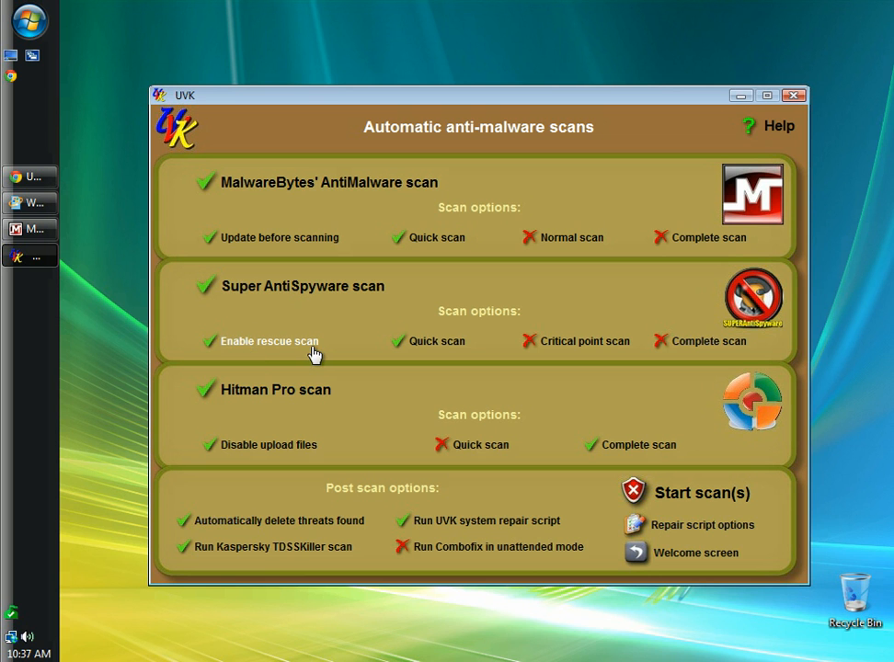
pyautogui.moveTo(453, 355)
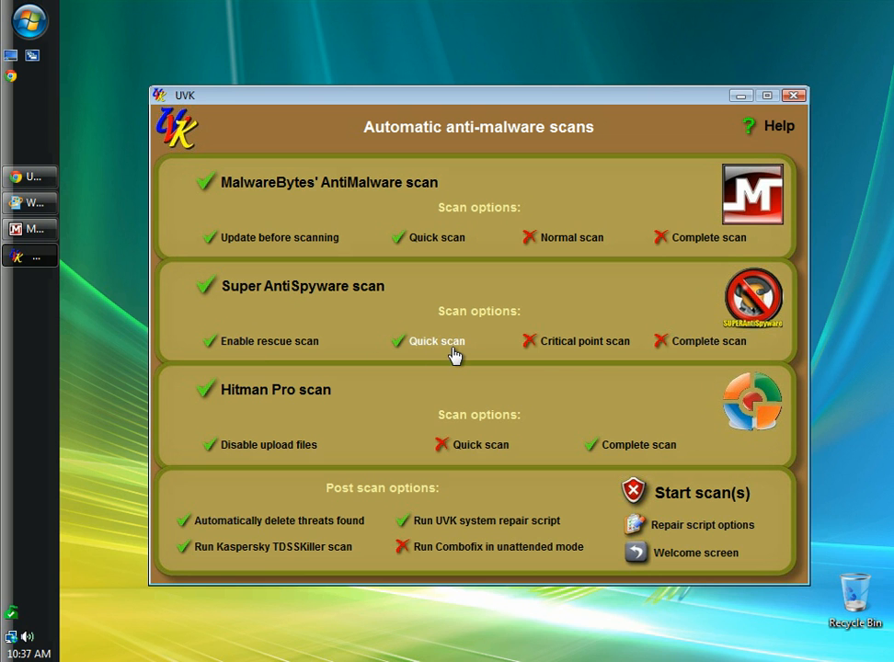
pyautogui.moveTo(265, 427)
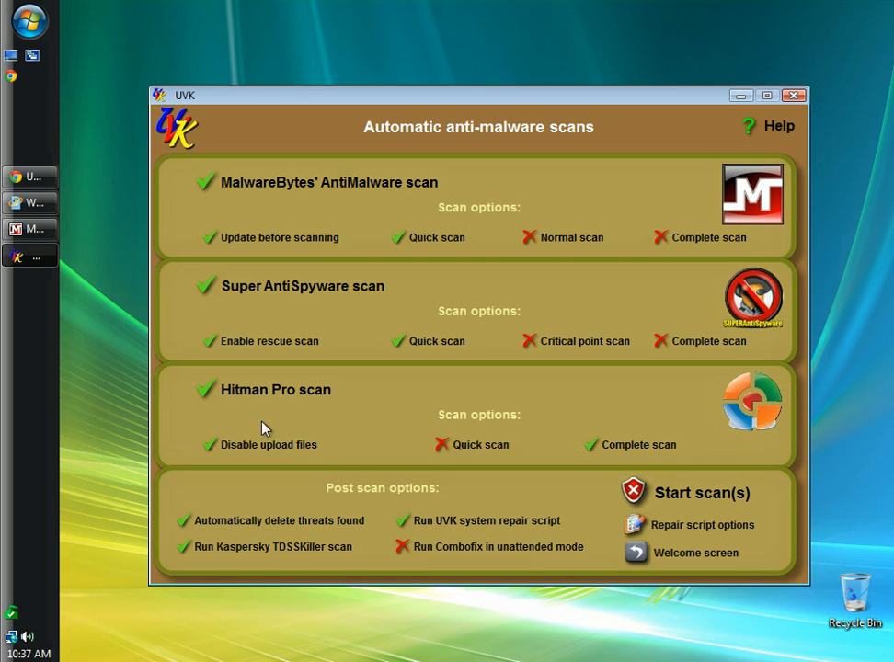
pyautogui.moveTo(322, 460)
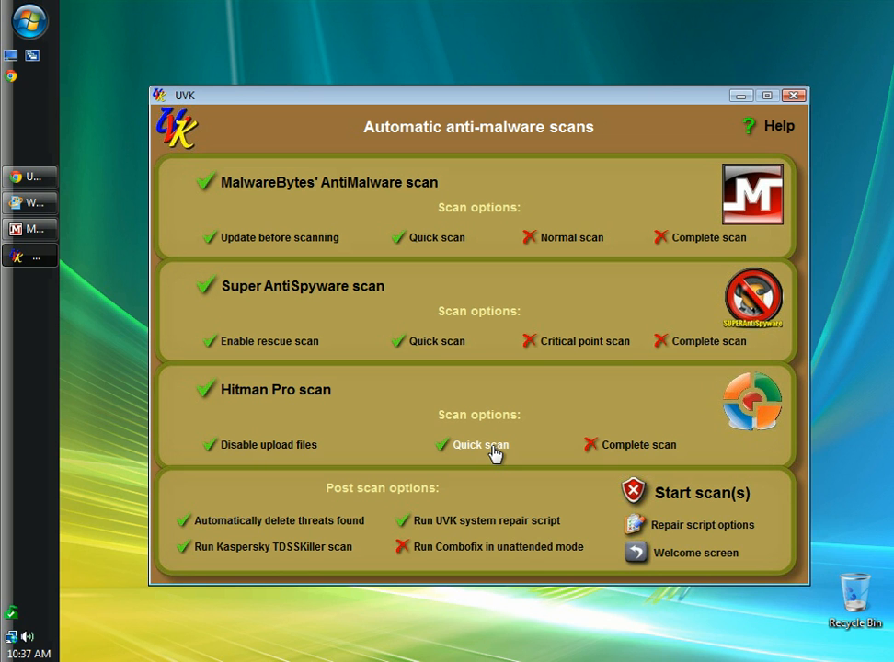
pyautogui.moveTo(224, 534)
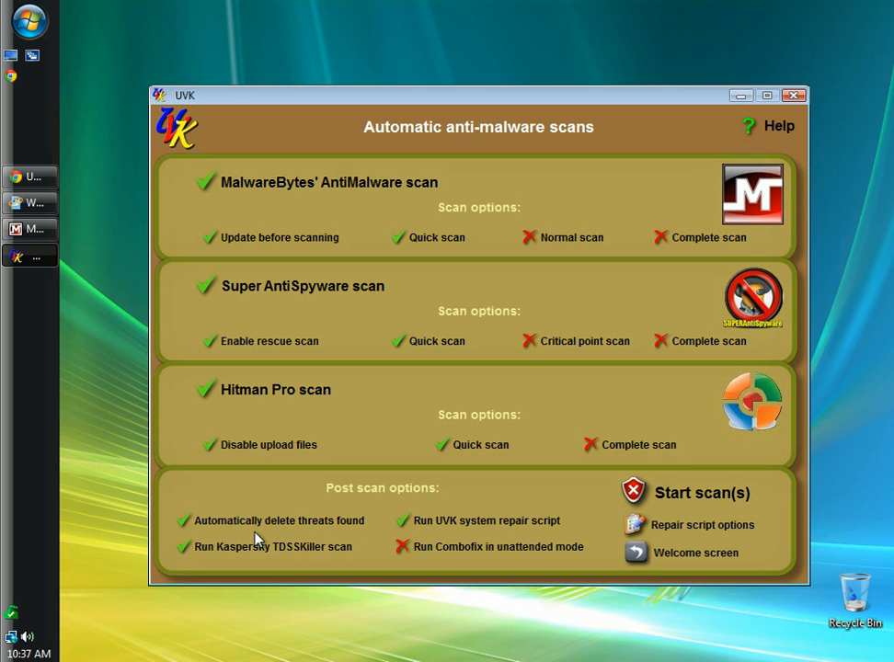
pyautogui.moveTo(224, 559)
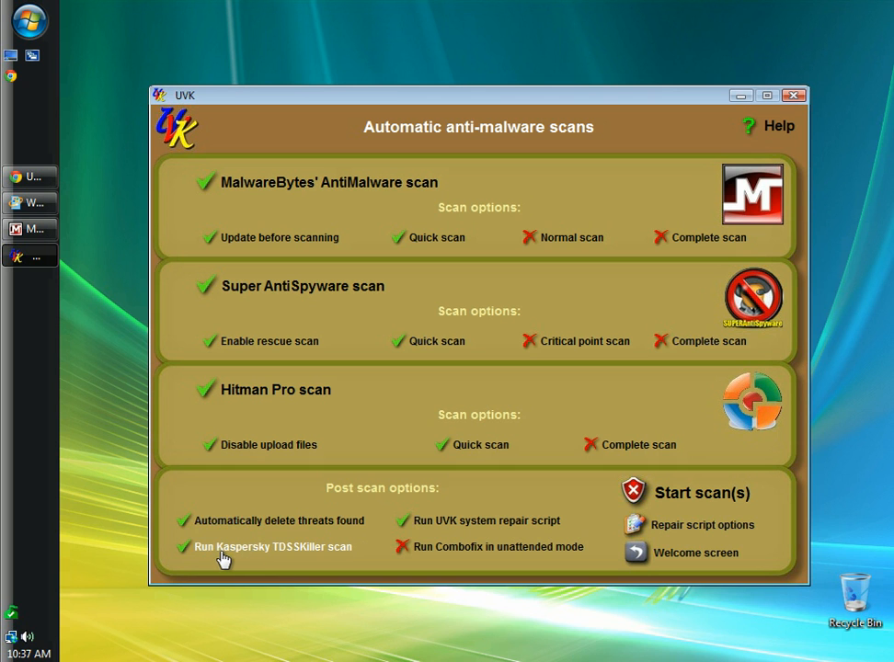
pyautogui.moveTo(304, 559)
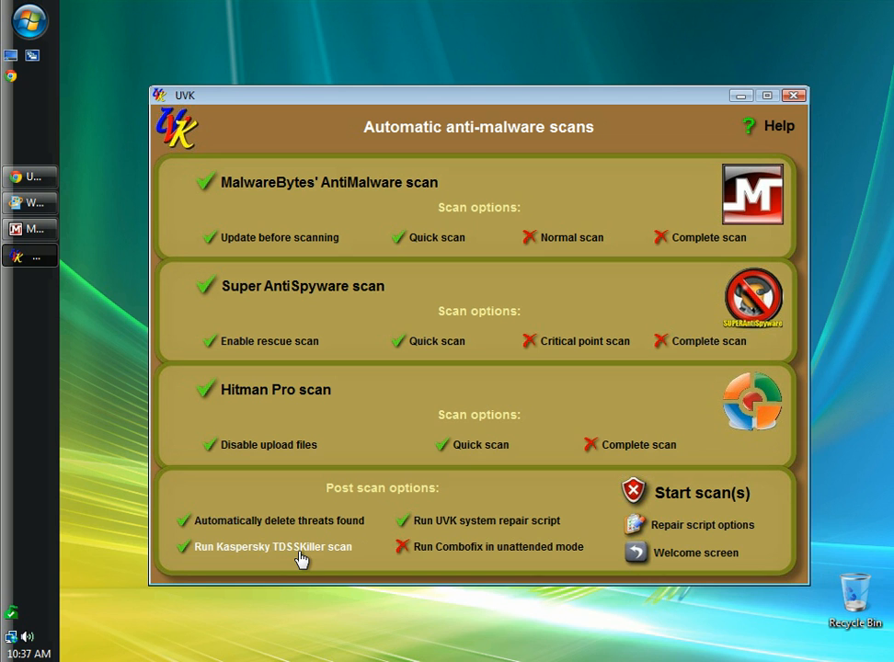
pyautogui.moveTo(268, 559)
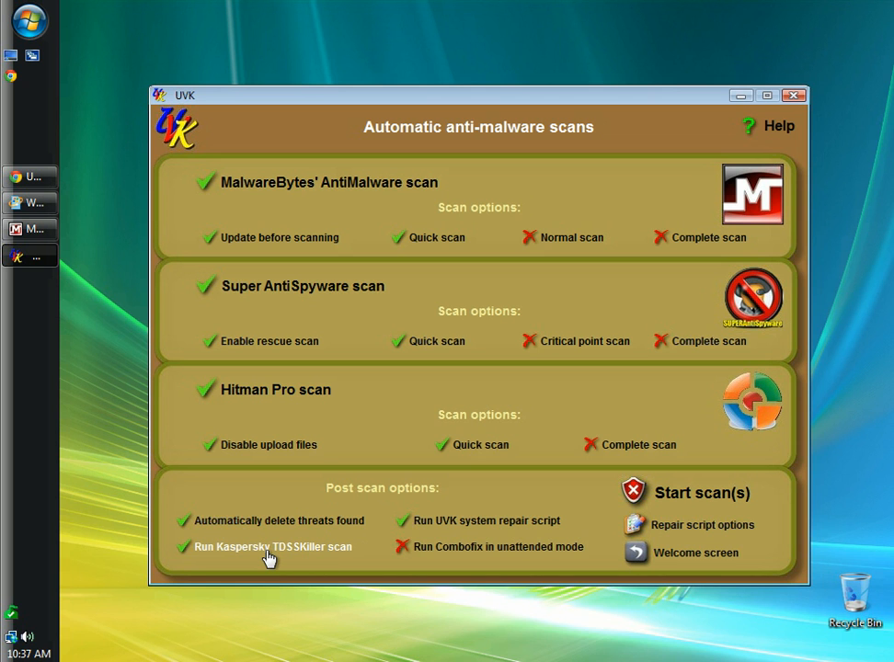
pyautogui.click(401, 521)
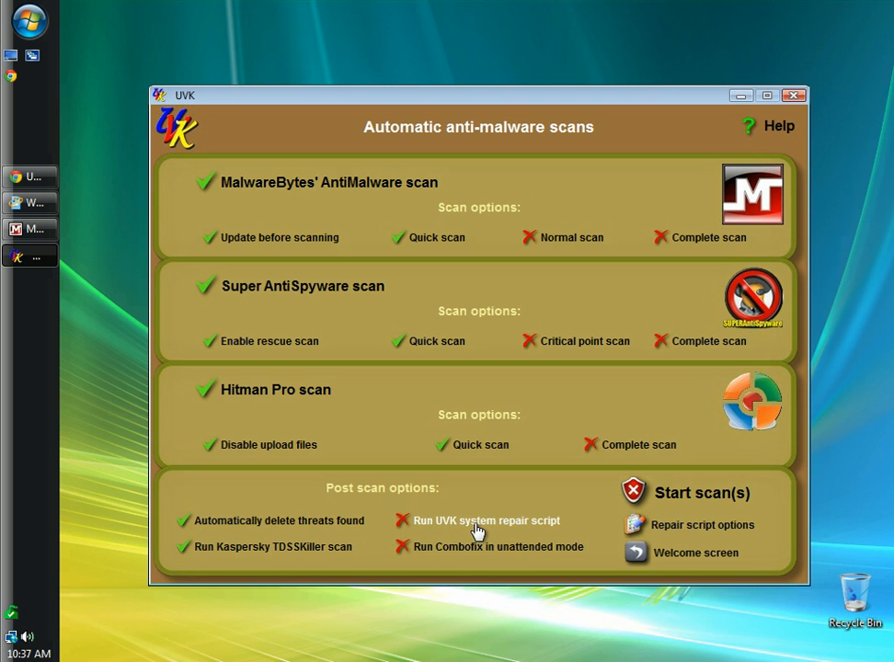
pyautogui.moveTo(453, 535)
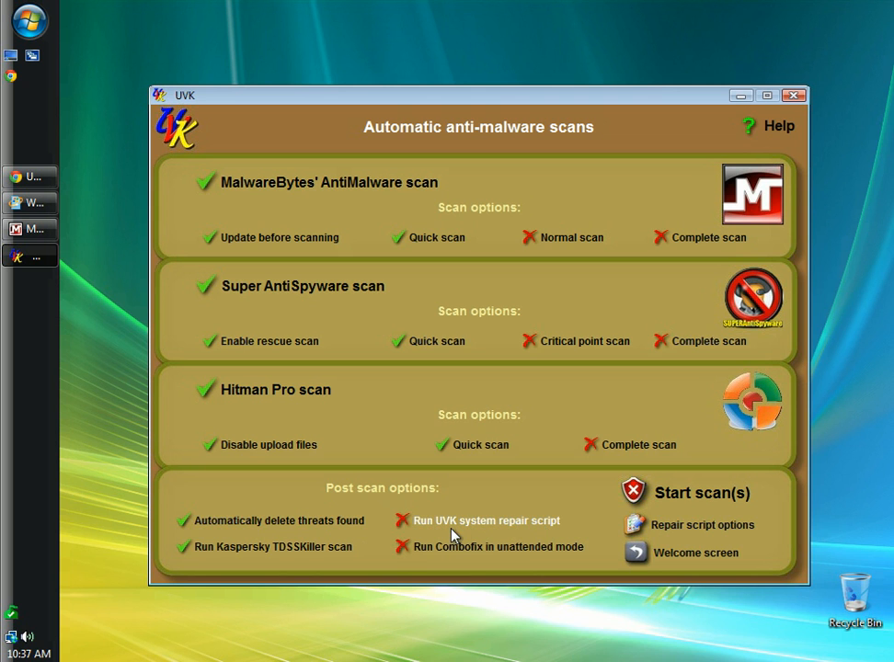
pyautogui.moveTo(408, 506)
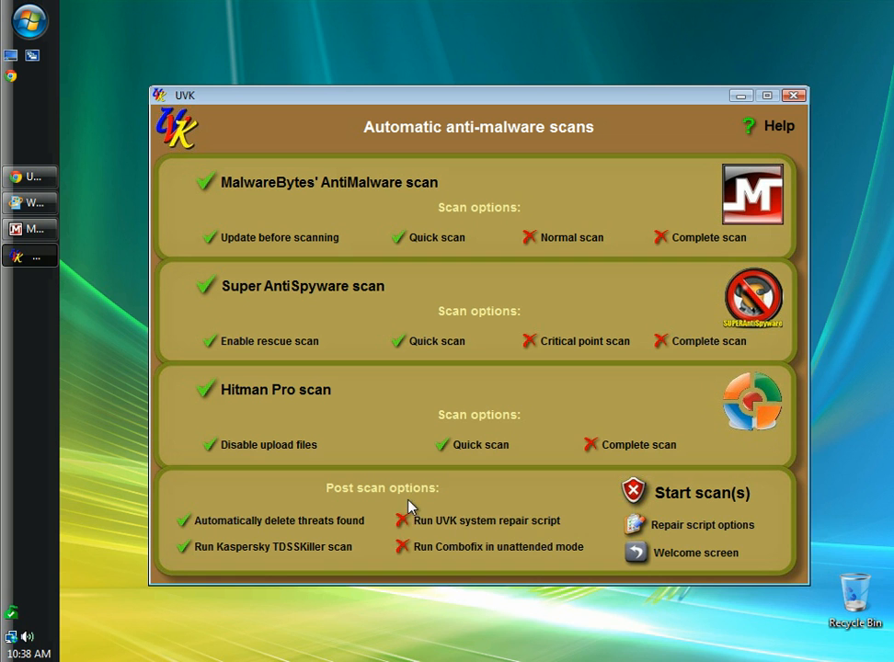
pyautogui.moveTo(375, 508)
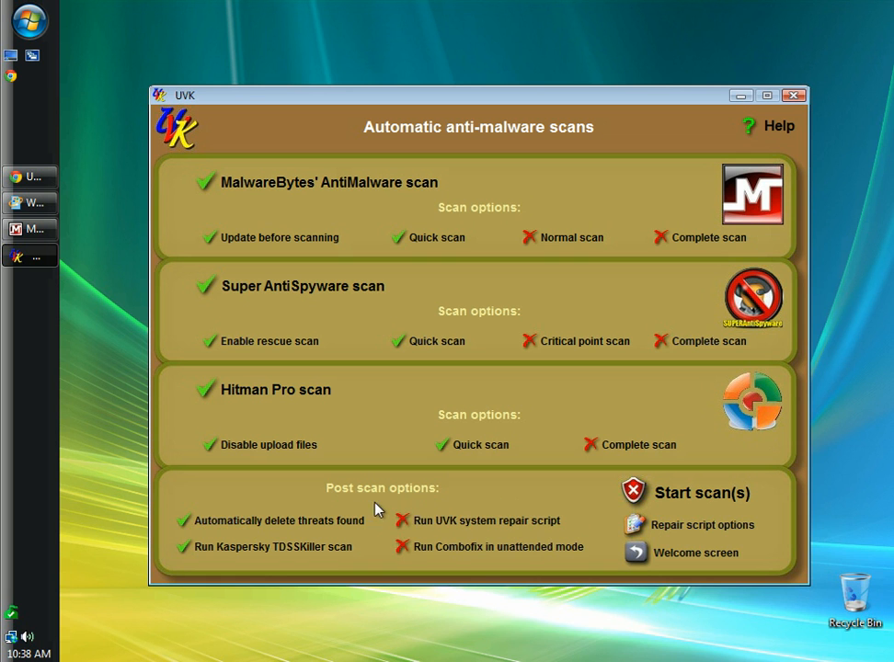
pyautogui.moveTo(459, 555)
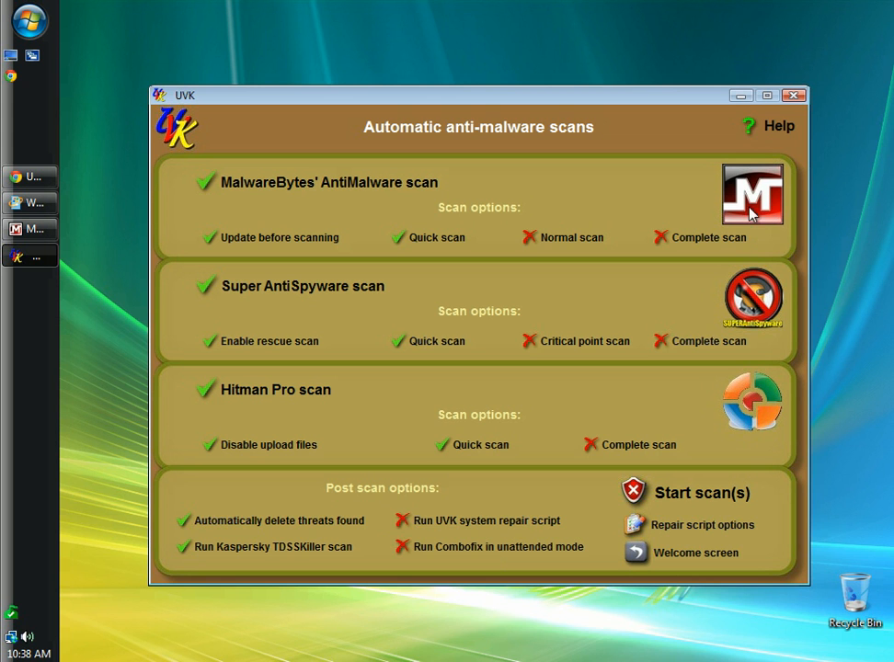
pyautogui.moveTo(479, 449)
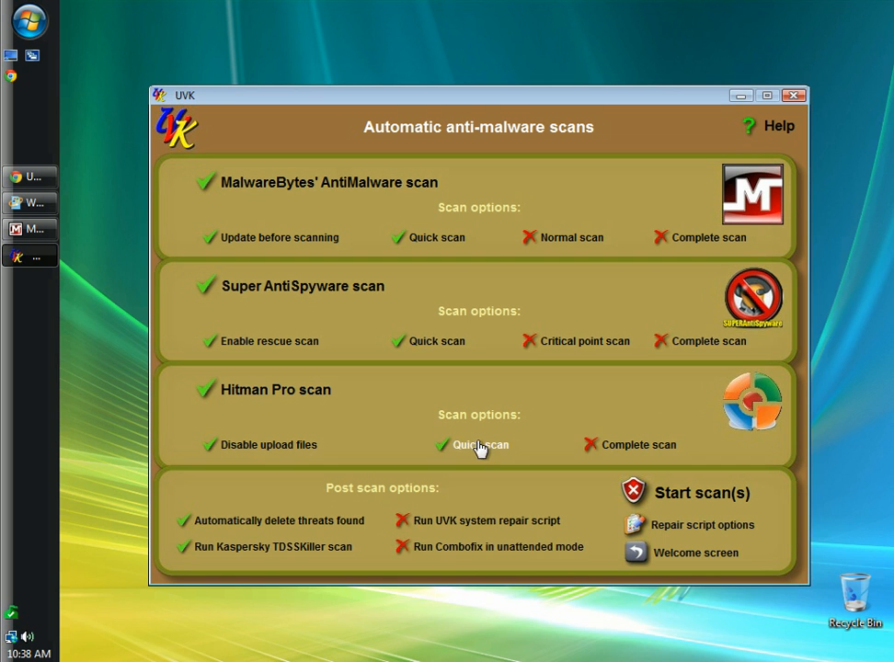
pyautogui.moveTo(451, 556)
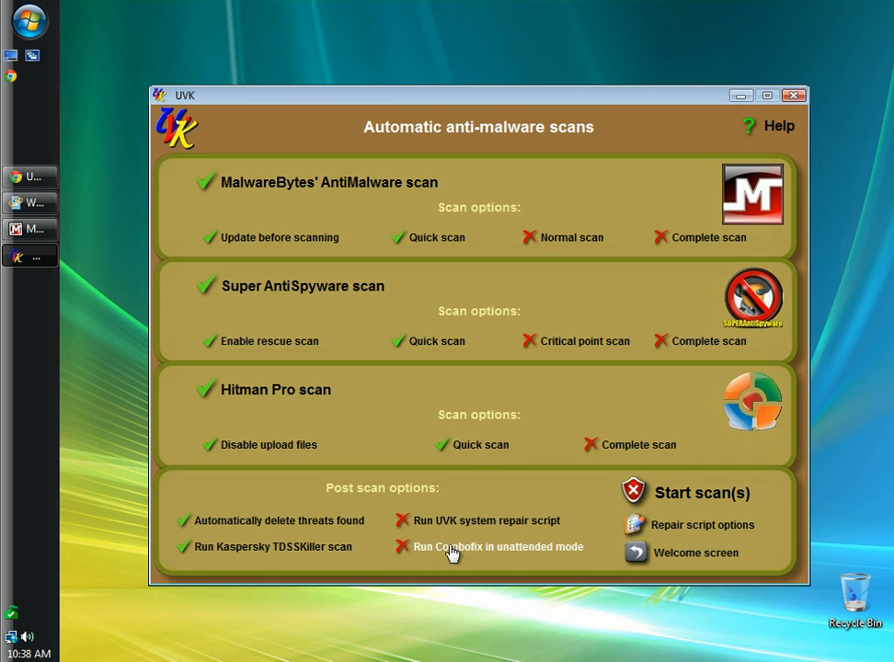
pyautogui.moveTo(347, 550)
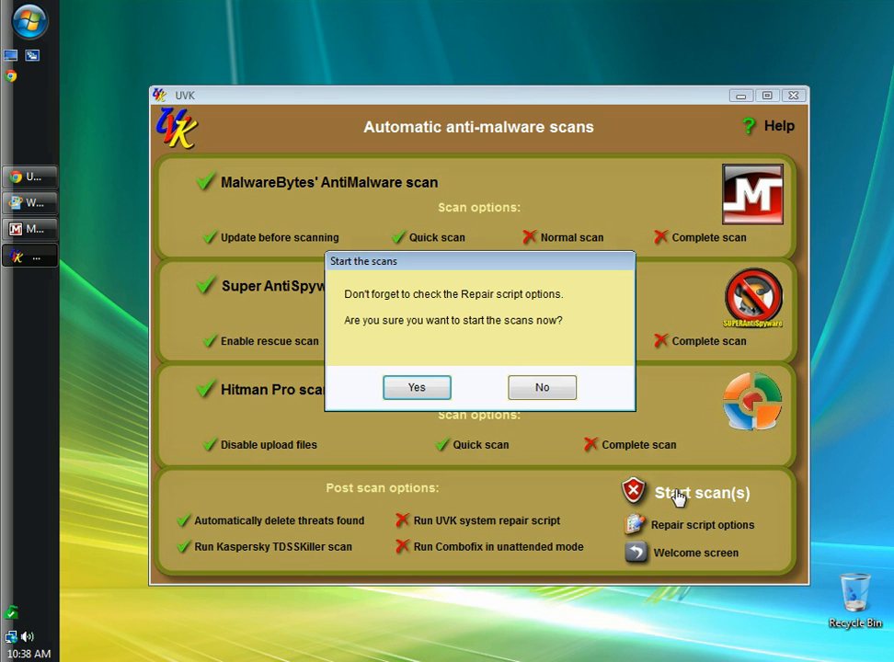
pyautogui.moveTo(519, 306)
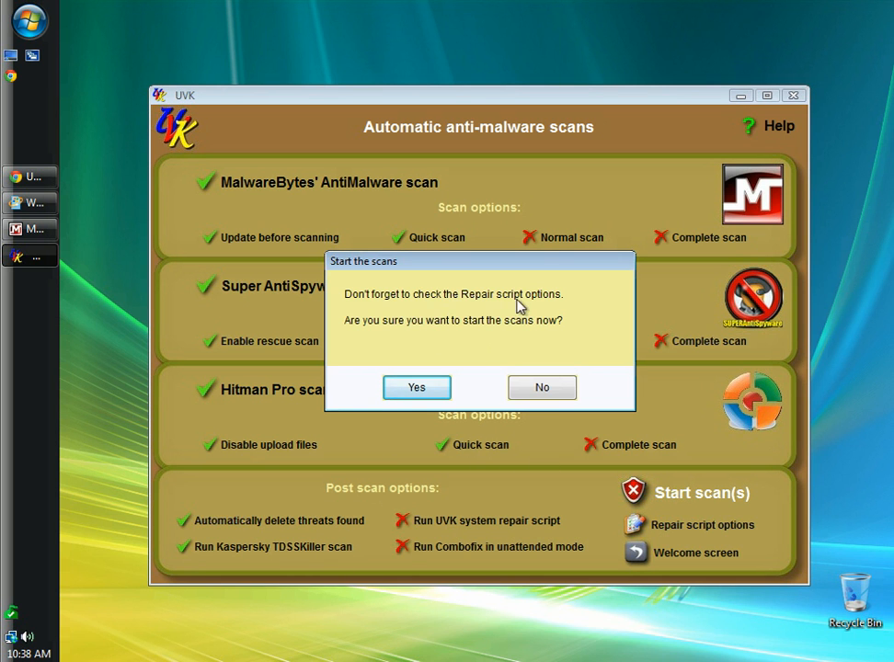
pyautogui.moveTo(427, 341)
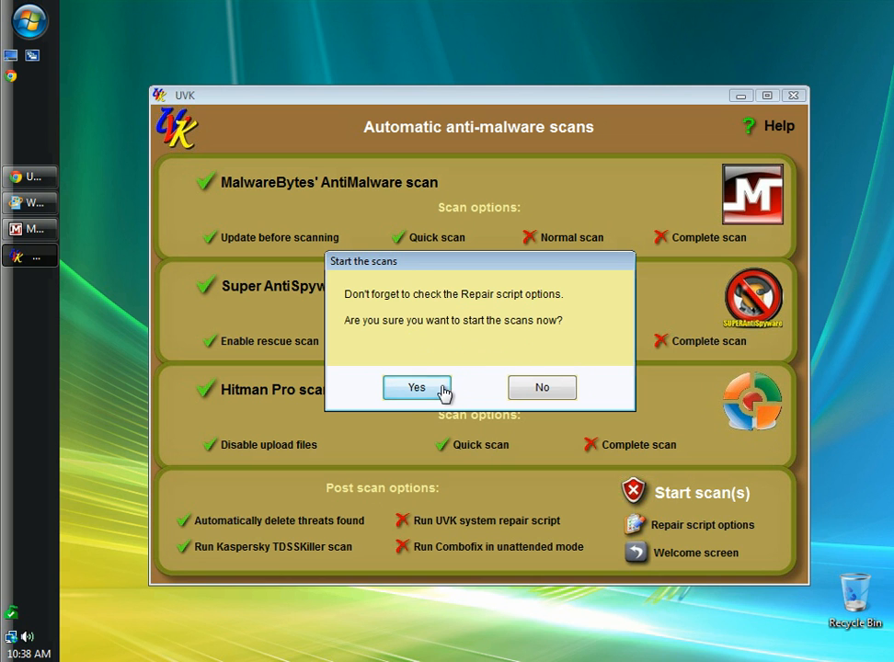
# - Confirm Yes to start the scans, beginning with the MalwareBytes' AntiMalware update
pyautogui.click(416, 386)
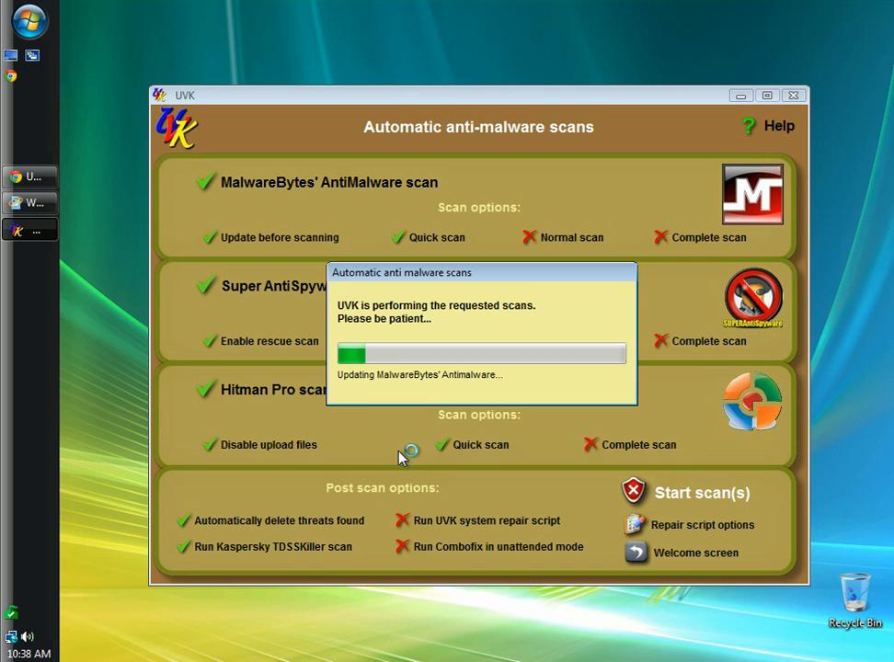
pyautogui.moveTo(543, 409)
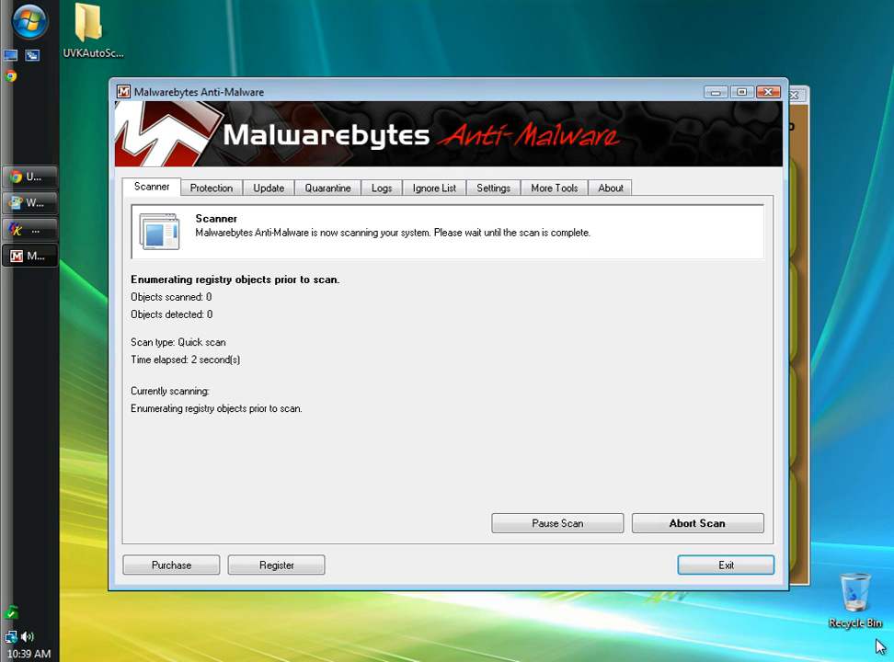
pyautogui.moveTo(405, 346)
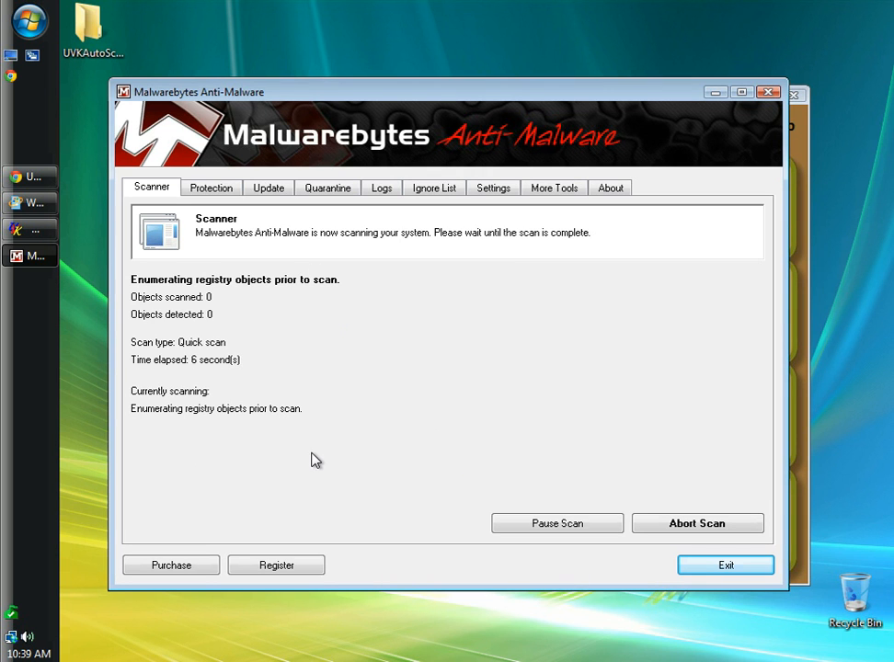
pyautogui.moveTo(442, 250)
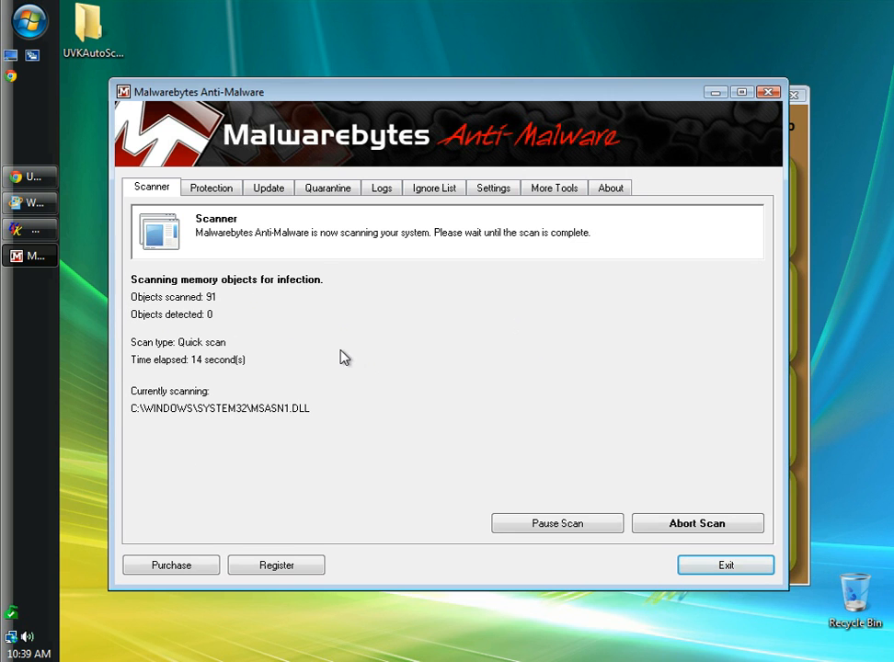
pyautogui.moveTo(409, 508)
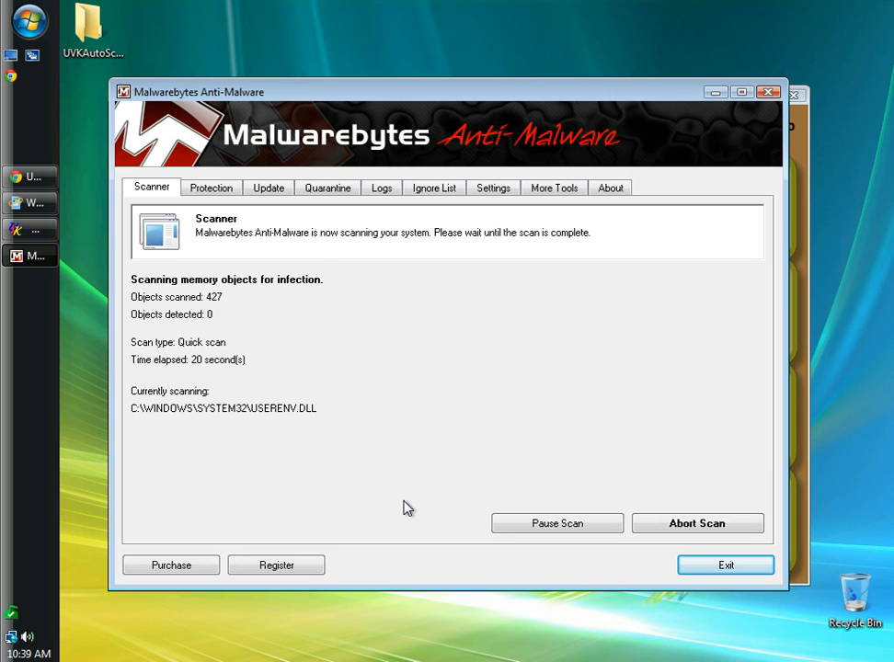
pyautogui.moveTo(496, 225)
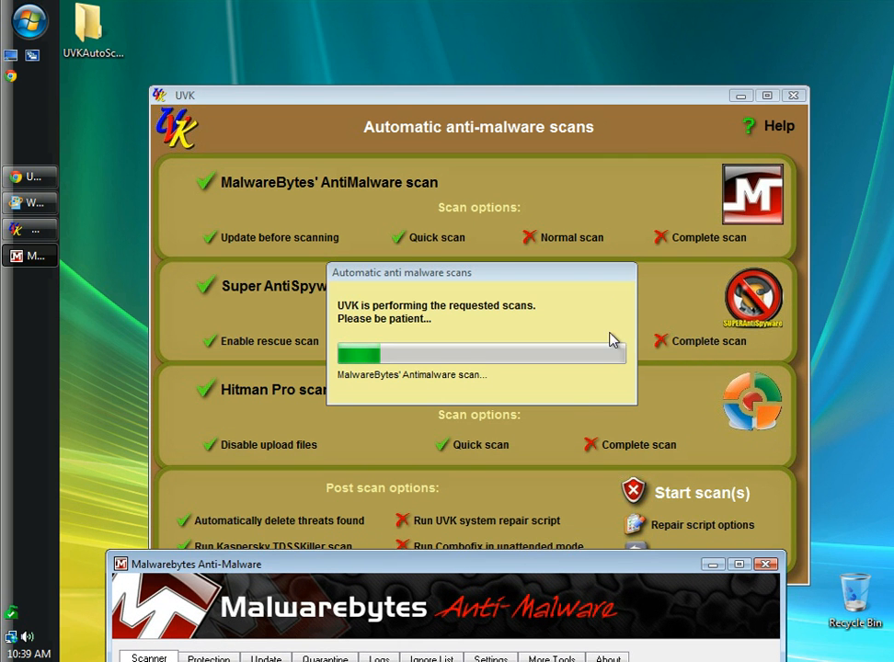
pyautogui.moveTo(387, 572)
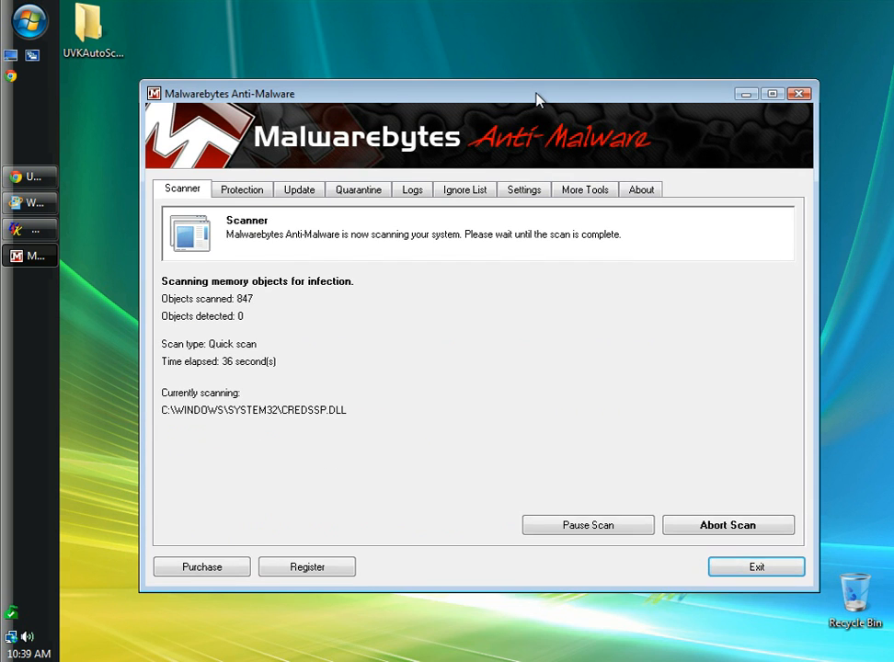
pyautogui.moveTo(341, 475)
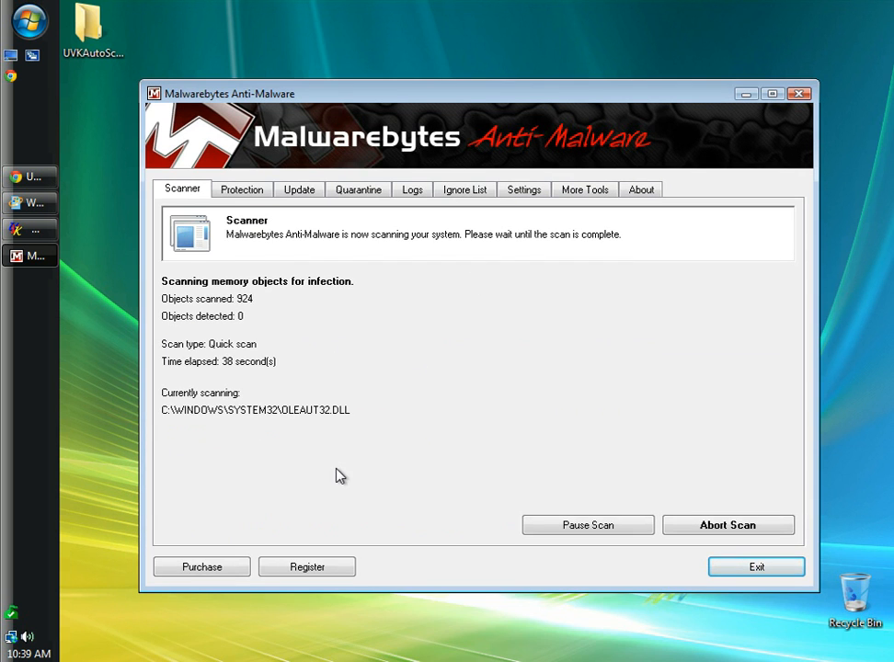
pyautogui.moveTo(486, 320)
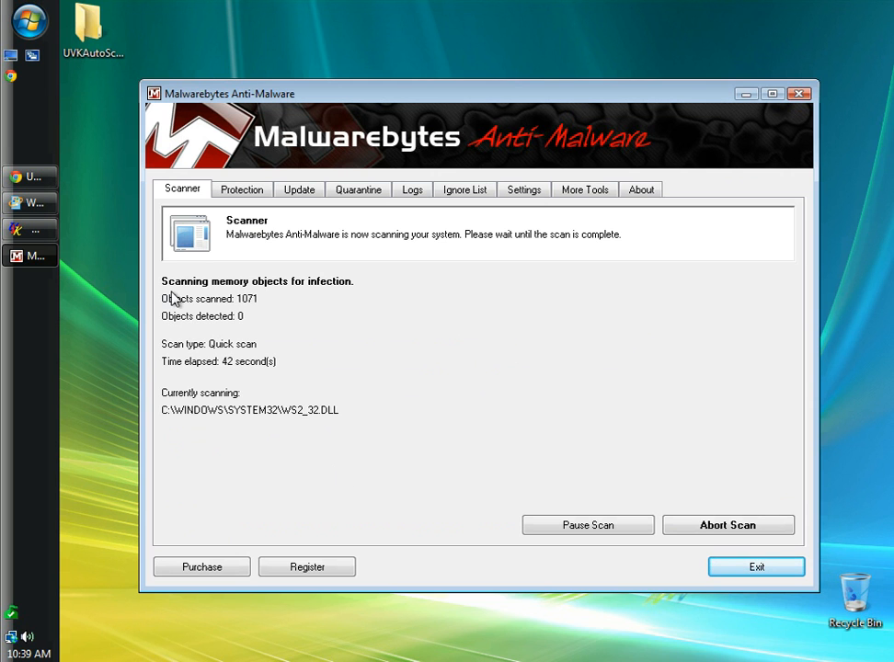
pyautogui.moveTo(92, 214)
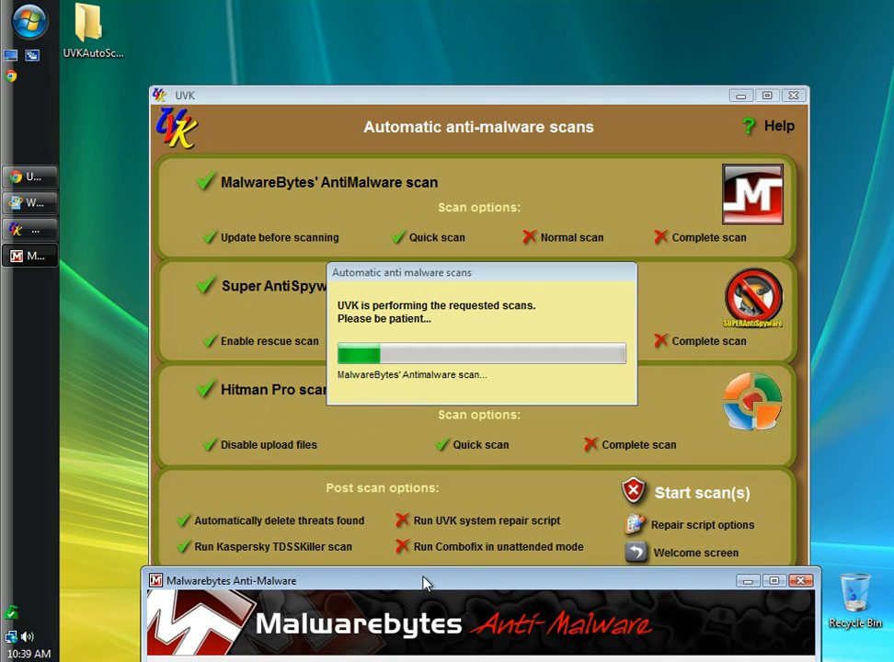
# - Bring the UVK window in front so the Malwarebytes window is hidden behind it
pyautogui.click(276, 581)
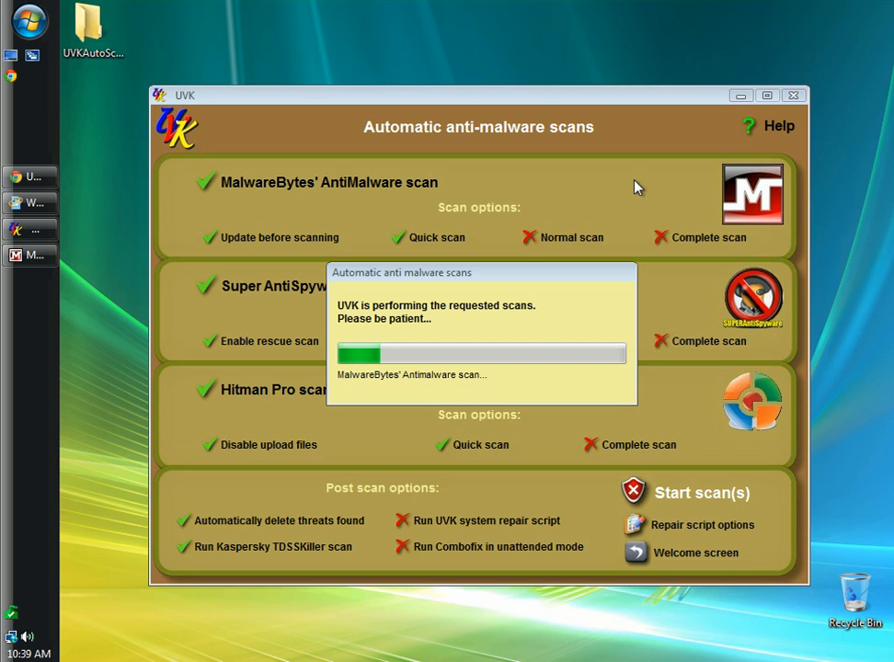
pyautogui.moveTo(751, 201)
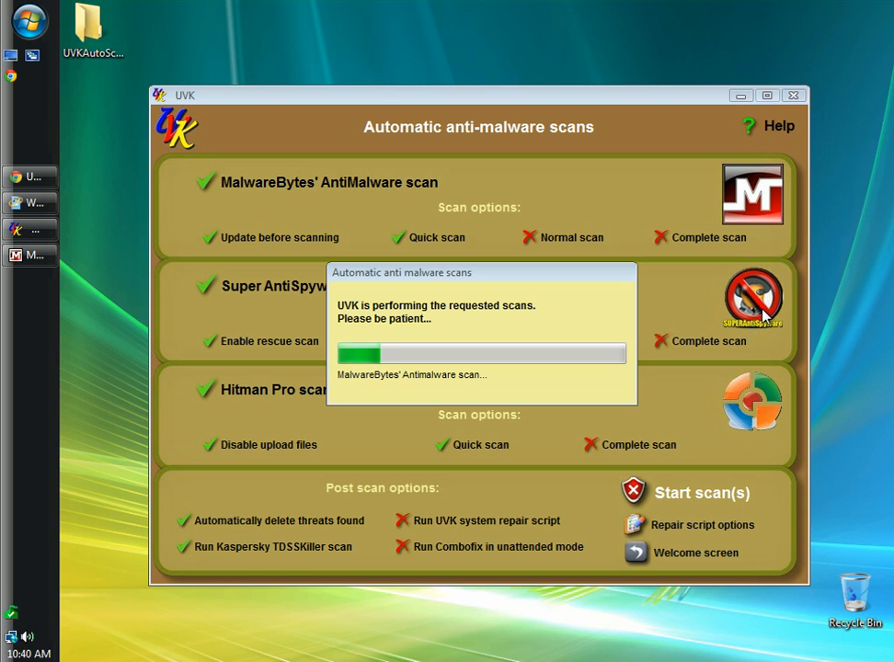
pyautogui.moveTo(723, 339)
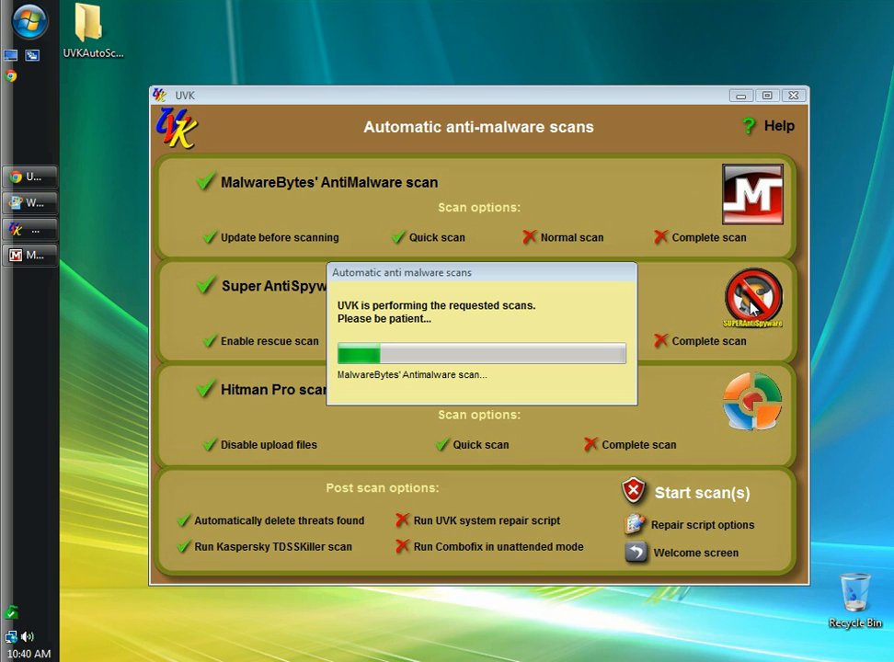
pyautogui.moveTo(754, 206)
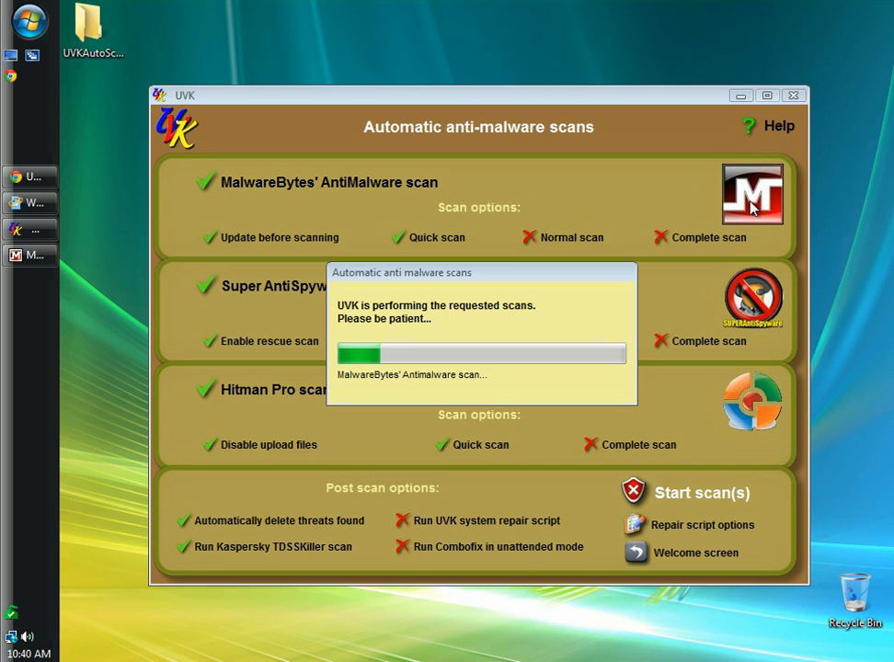
pyautogui.moveTo(751, 302)
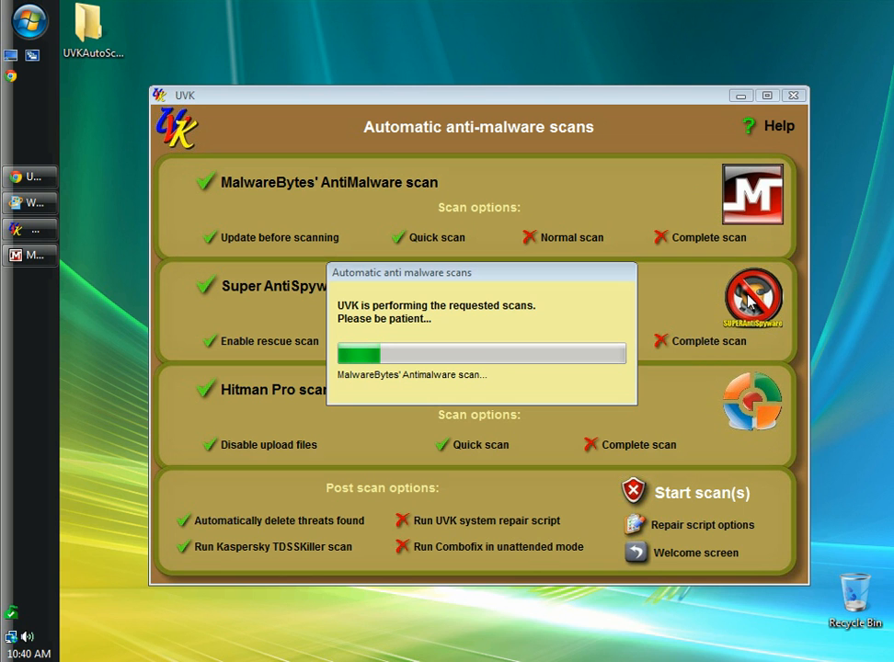
pyautogui.moveTo(731, 291)
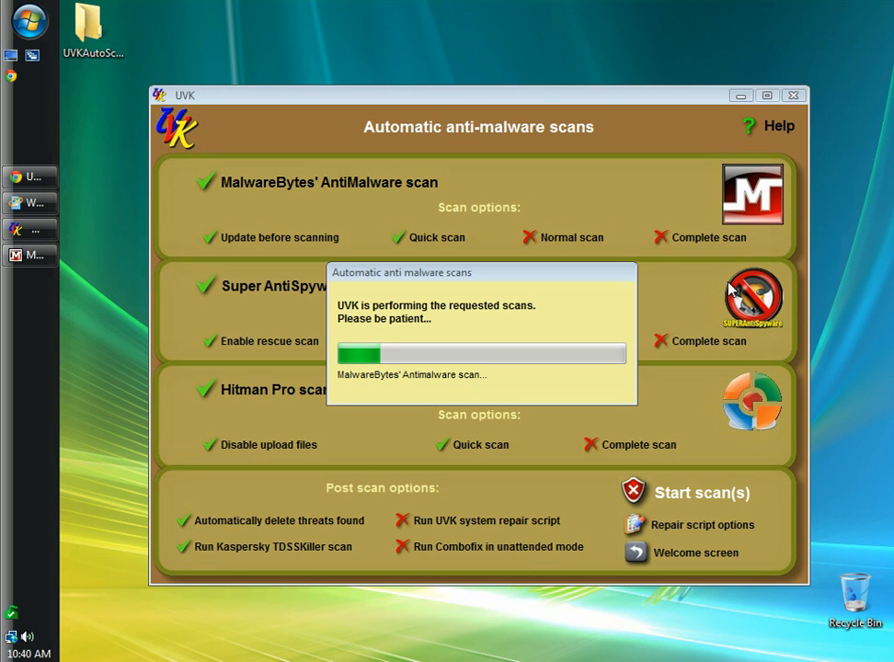
pyautogui.moveTo(733, 326)
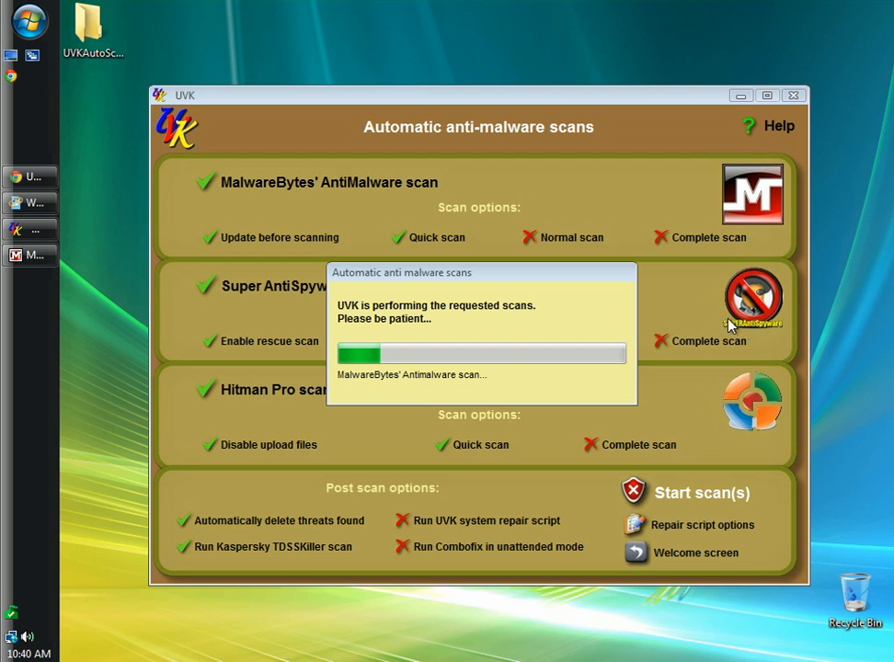
pyautogui.moveTo(751, 290)
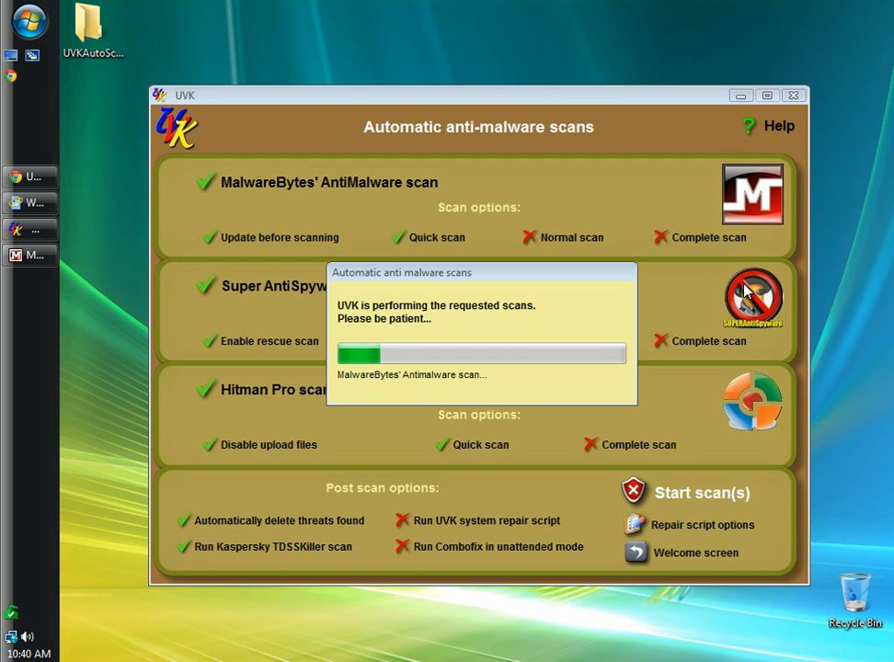
pyautogui.moveTo(765, 287)
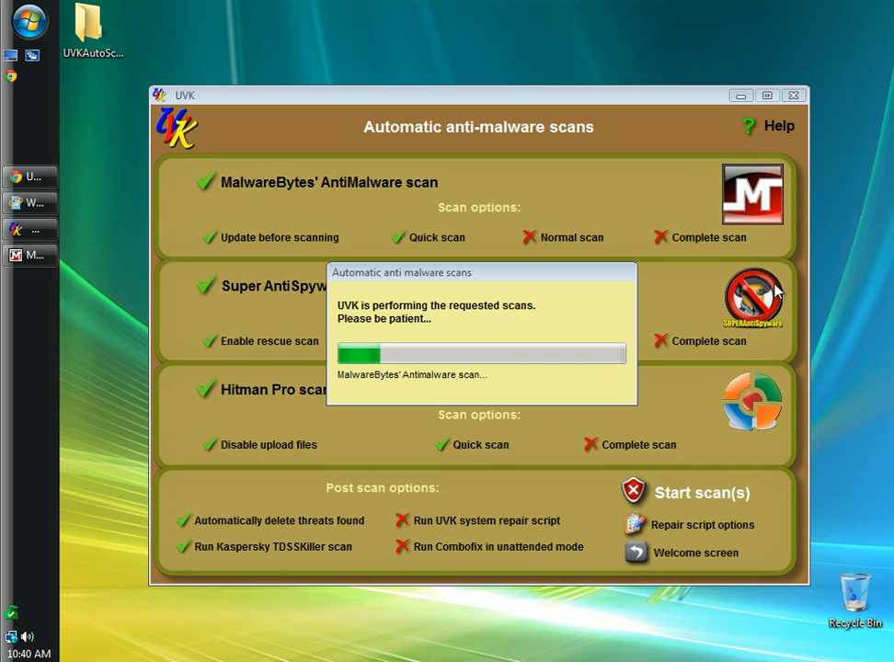
pyautogui.moveTo(747, 213)
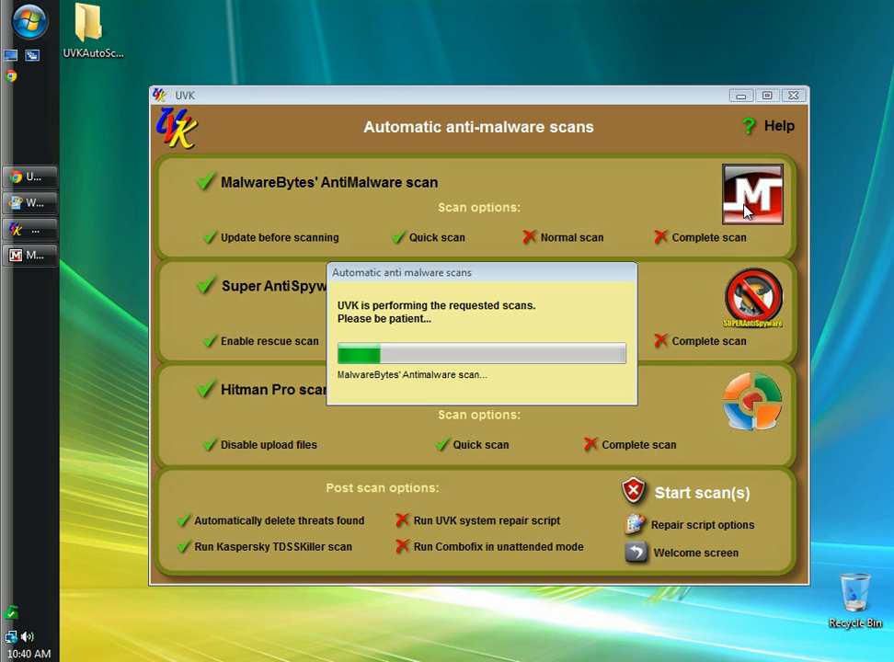
pyautogui.moveTo(461, 338)
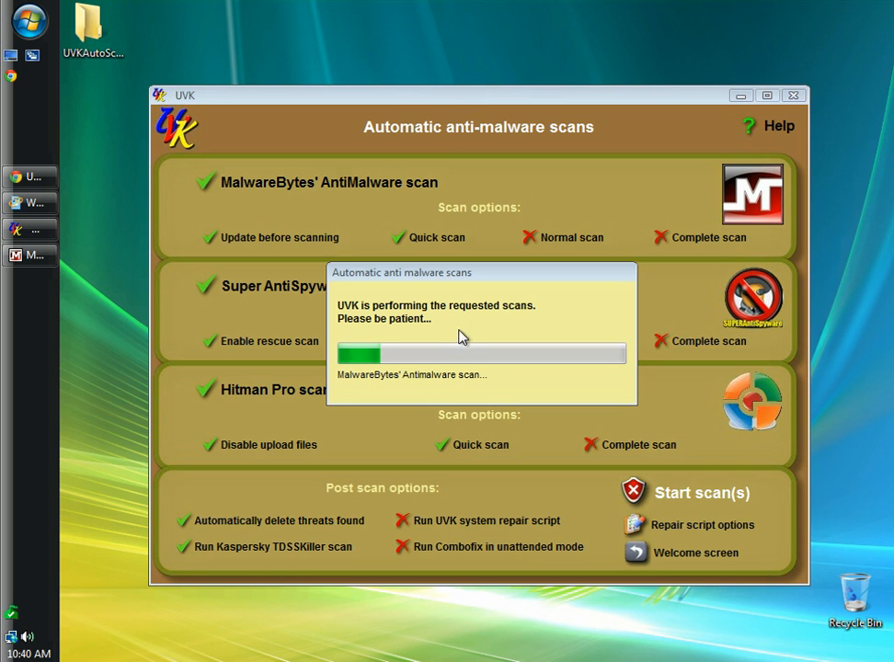
pyautogui.moveTo(313, 497)
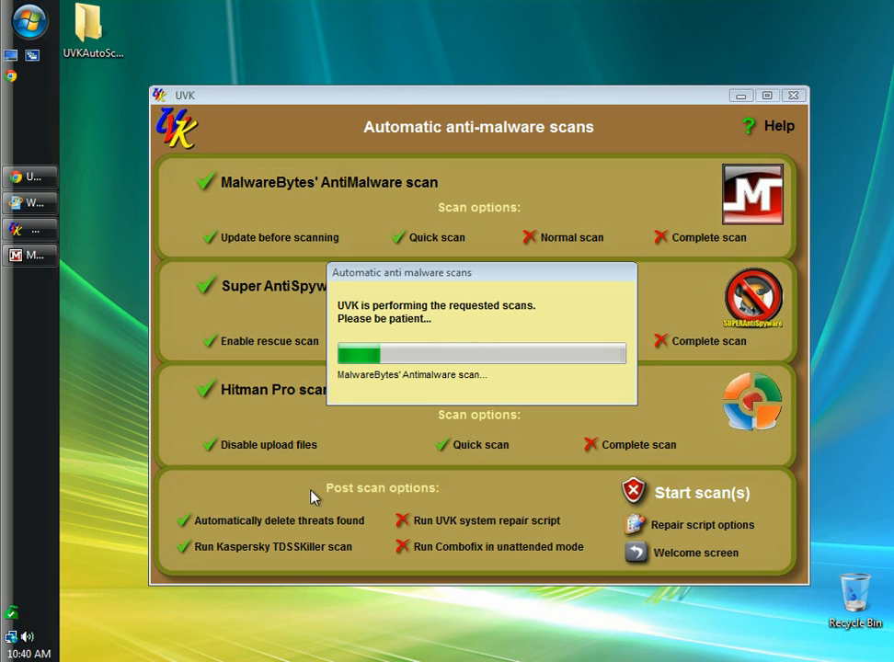
pyautogui.moveTo(505, 231)
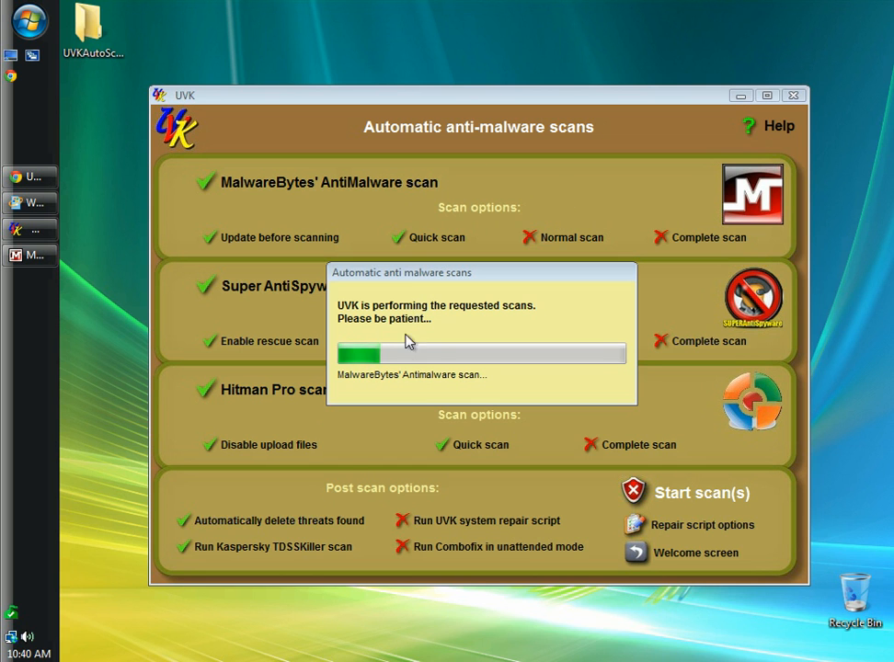
pyautogui.moveTo(309, 514)
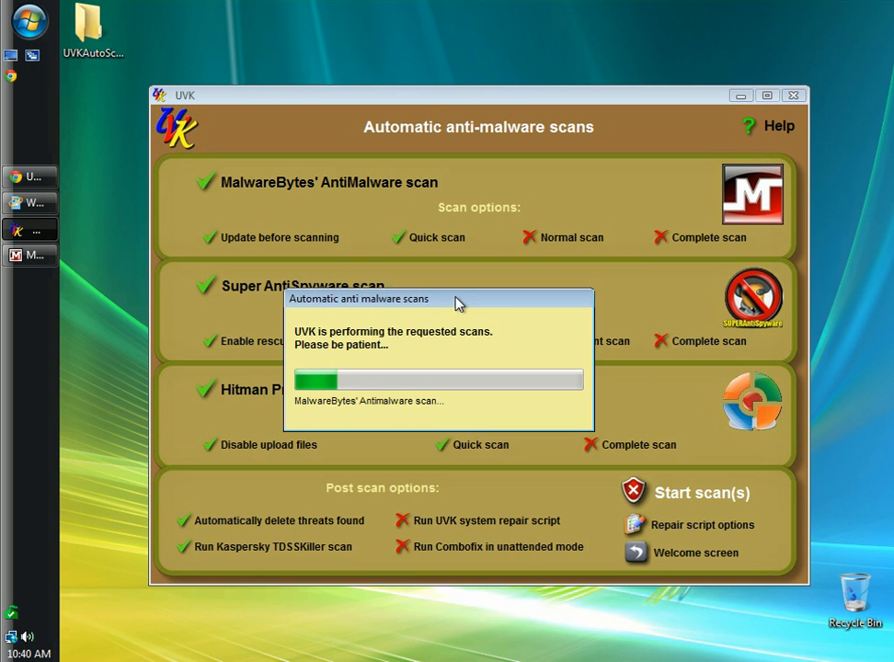
# - Drag the scan progress dialog to the top of the screen, uncovering the full scans page
pyautogui.moveTo(439, 299); pyautogui.dragTo(483, 11)
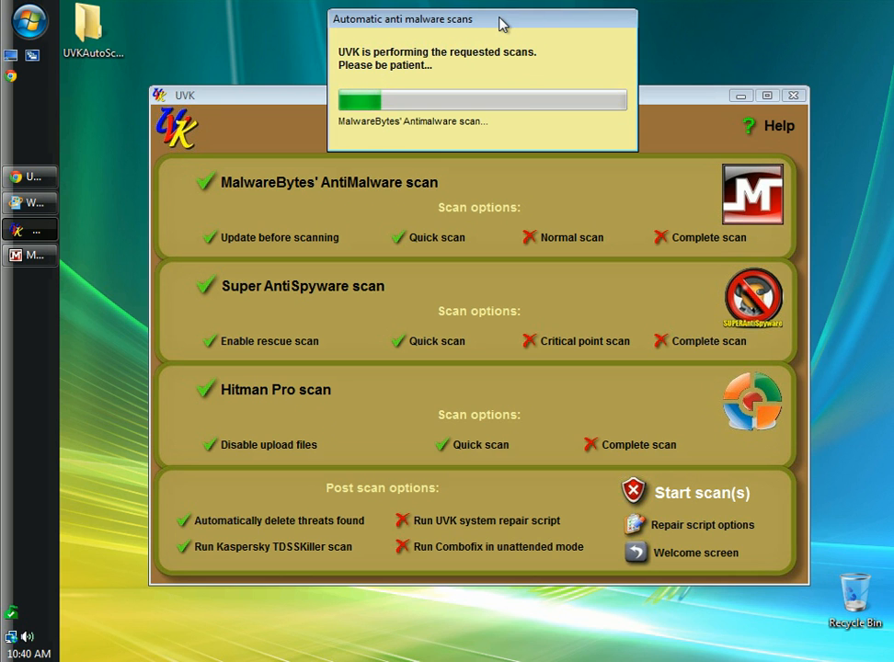
pyautogui.moveTo(495, 193)
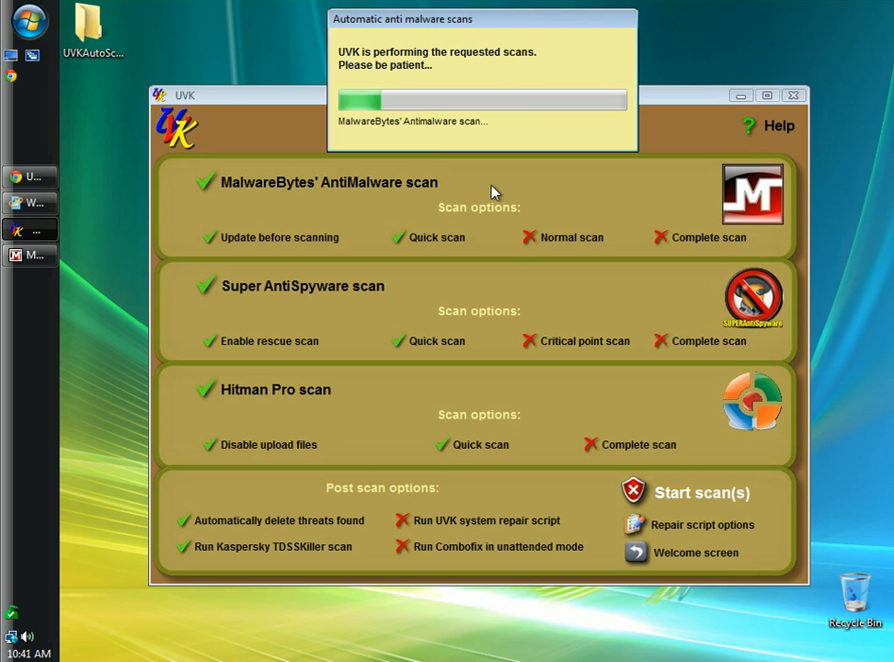
pyautogui.moveTo(564, 219)
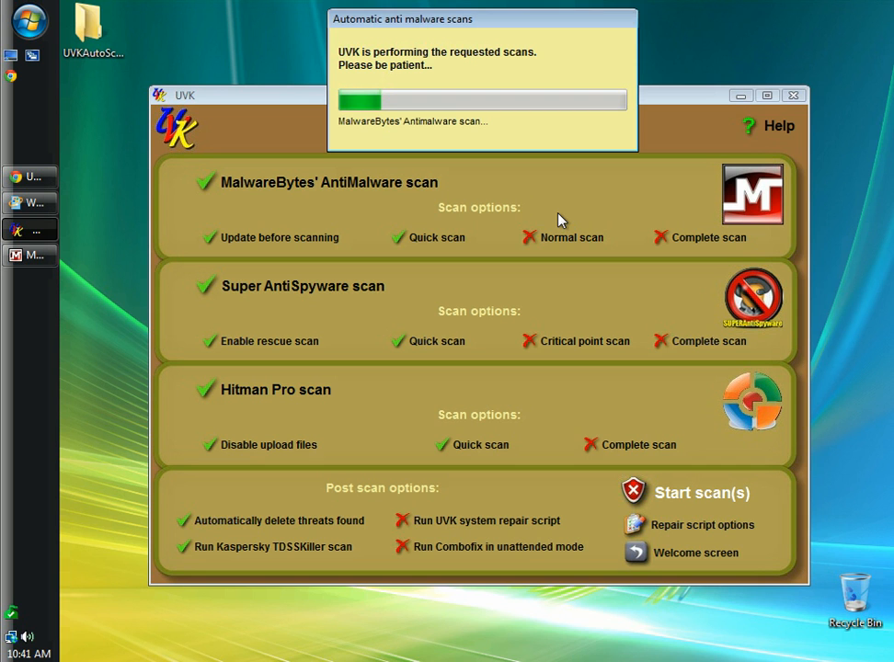